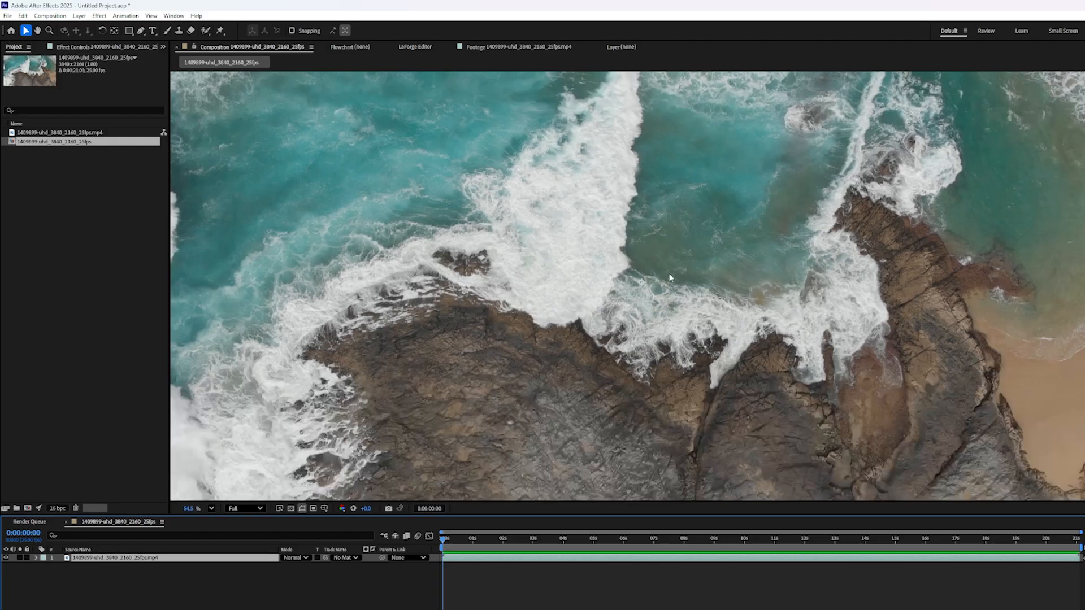
# Draw a white ellipse shape layer over the centre of the ocean footage
pyautogui.moveTo(532, 202); pyautogui.dragTo(766, 443)
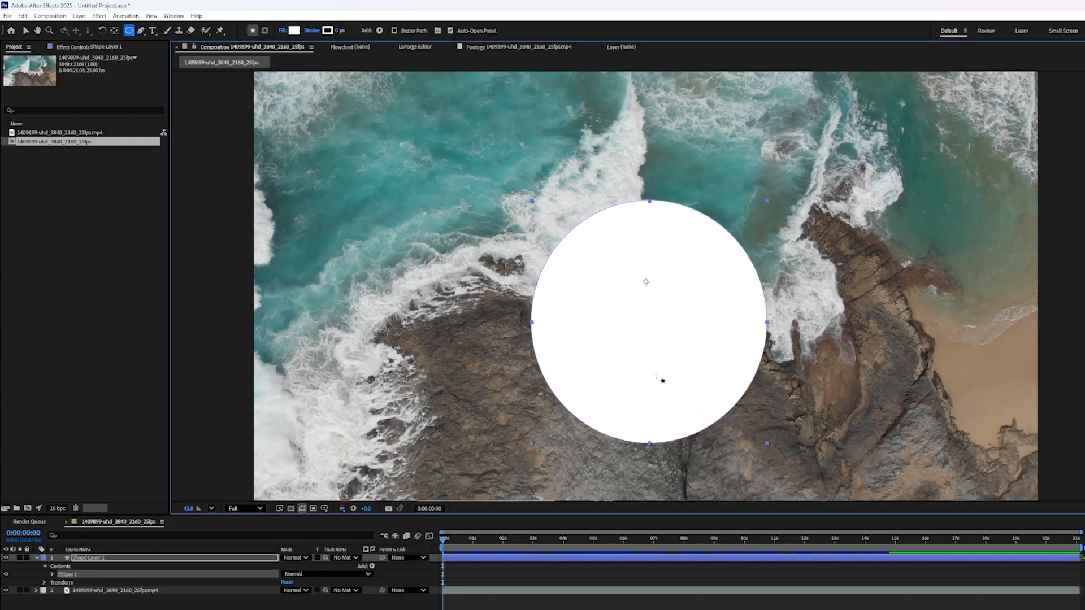
pyautogui.moveTo(706, 281)
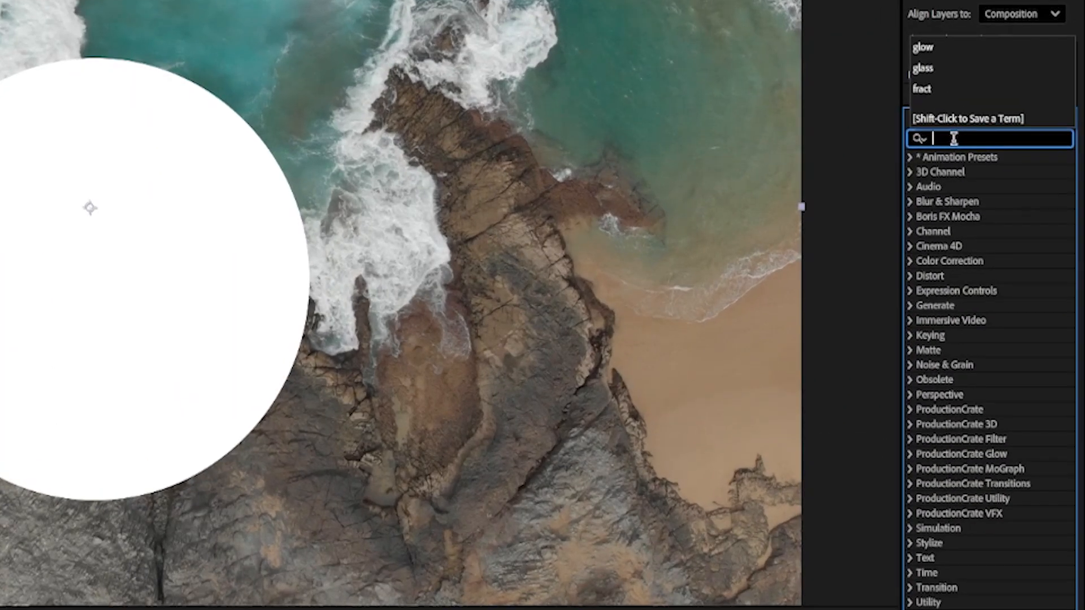
# Find Crates Glass via a 'glass' search and set its Glass texture layer to Shape Layer 1
pyautogui.write('glass')
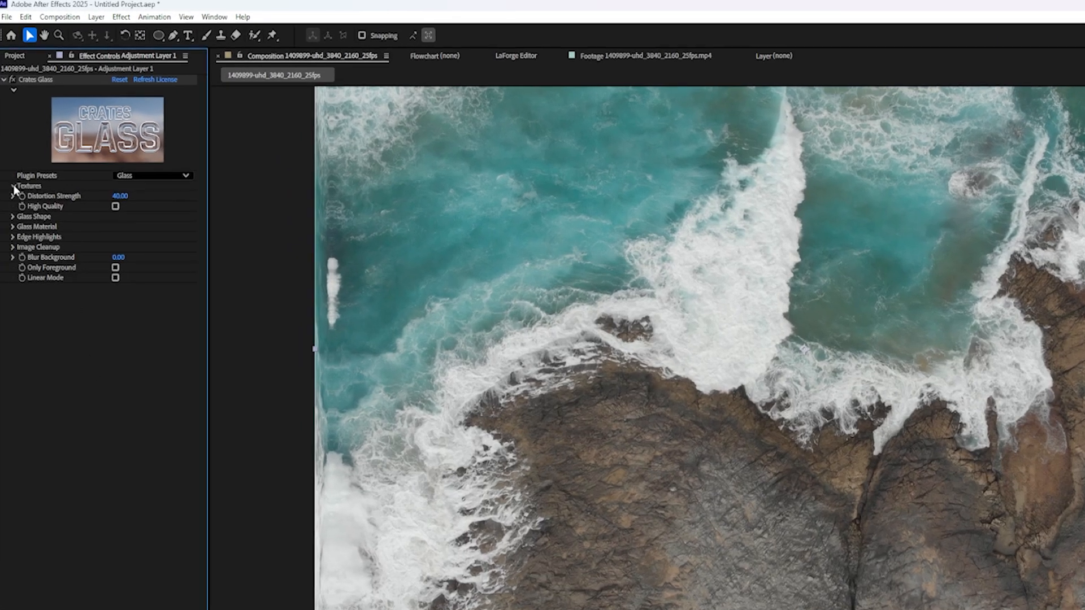
pyautogui.click(9, 186)
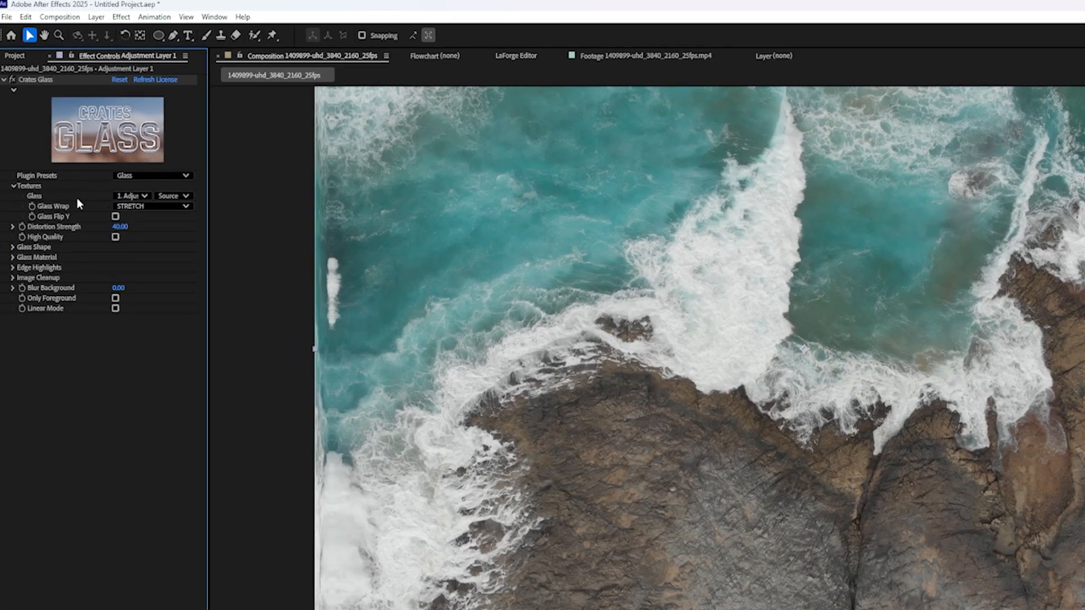
pyautogui.click(131, 196)
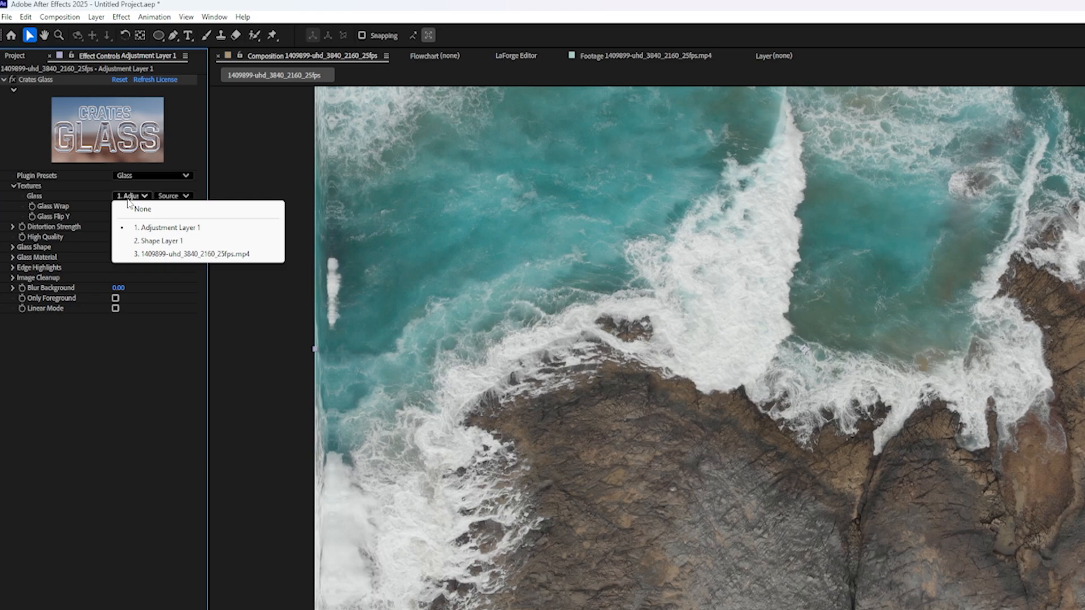
pyautogui.moveTo(158, 240)
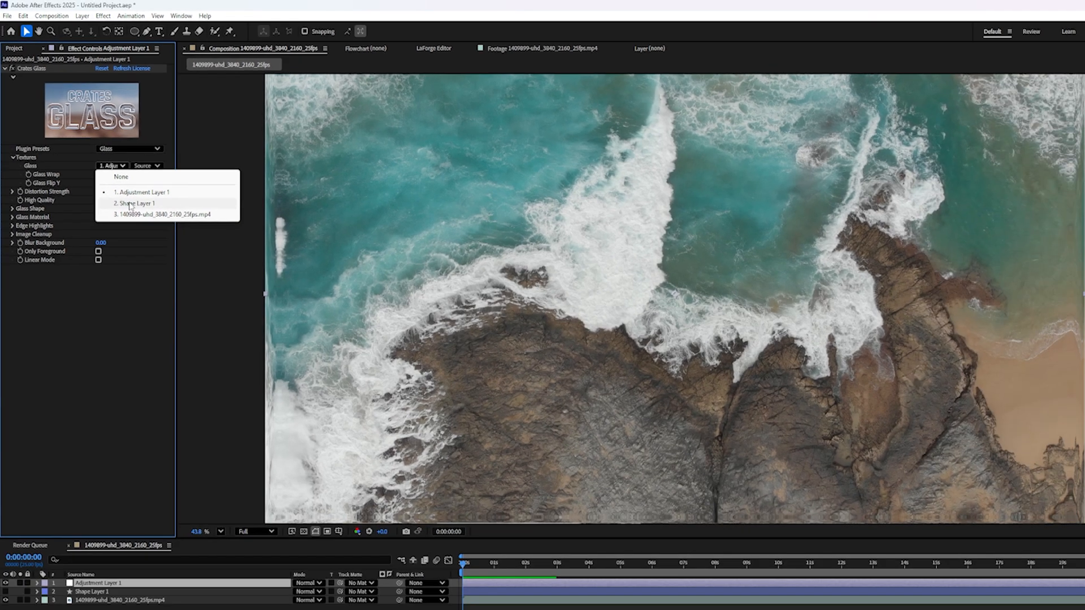
pyautogui.click(134, 204)
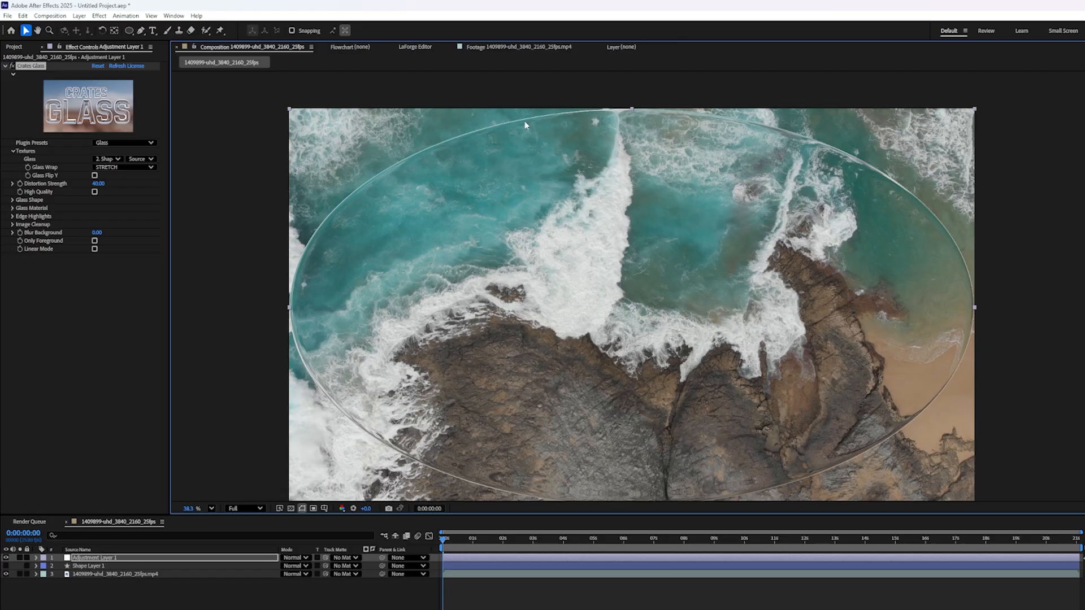
pyautogui.moveTo(933, 231)
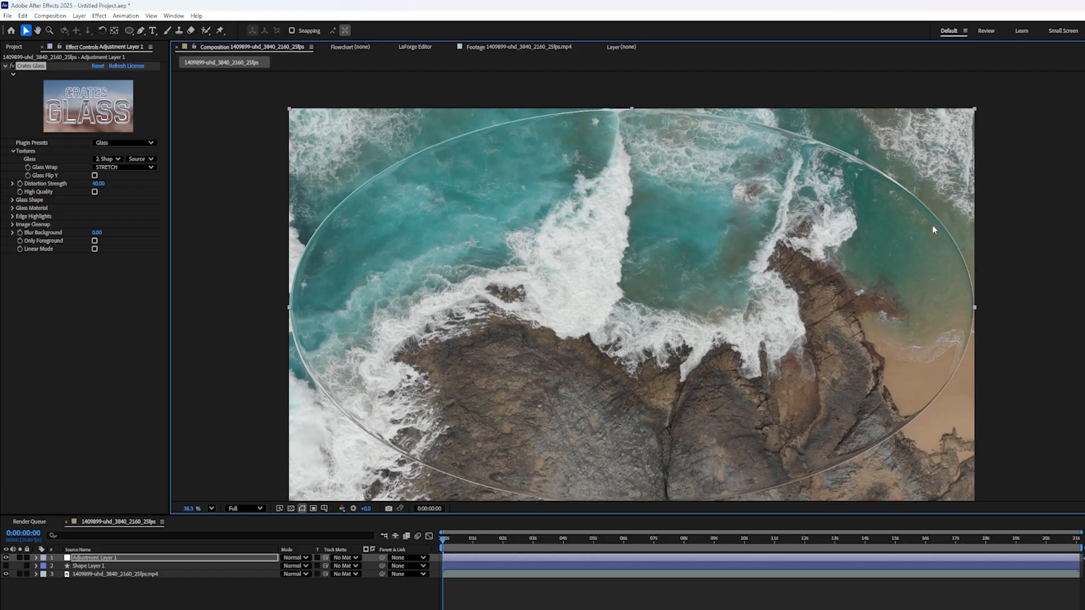
pyautogui.moveTo(599, 115)
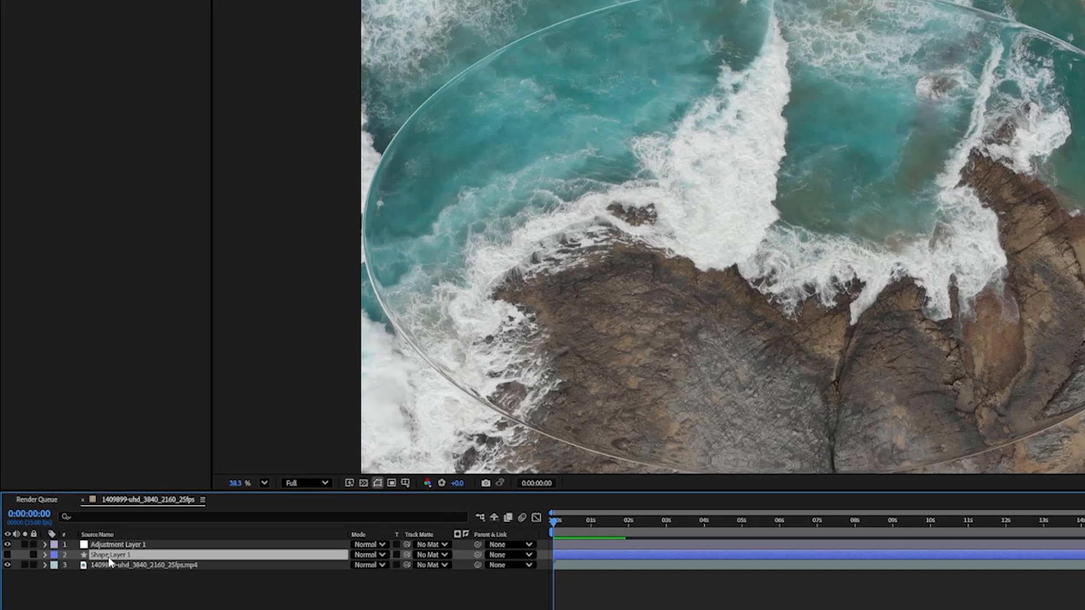
# Pre-compose Shape Layer 1 into Shape Layer 1 Comp 1, keeping Move all attributes
pyautogui.rightClick(111, 555)
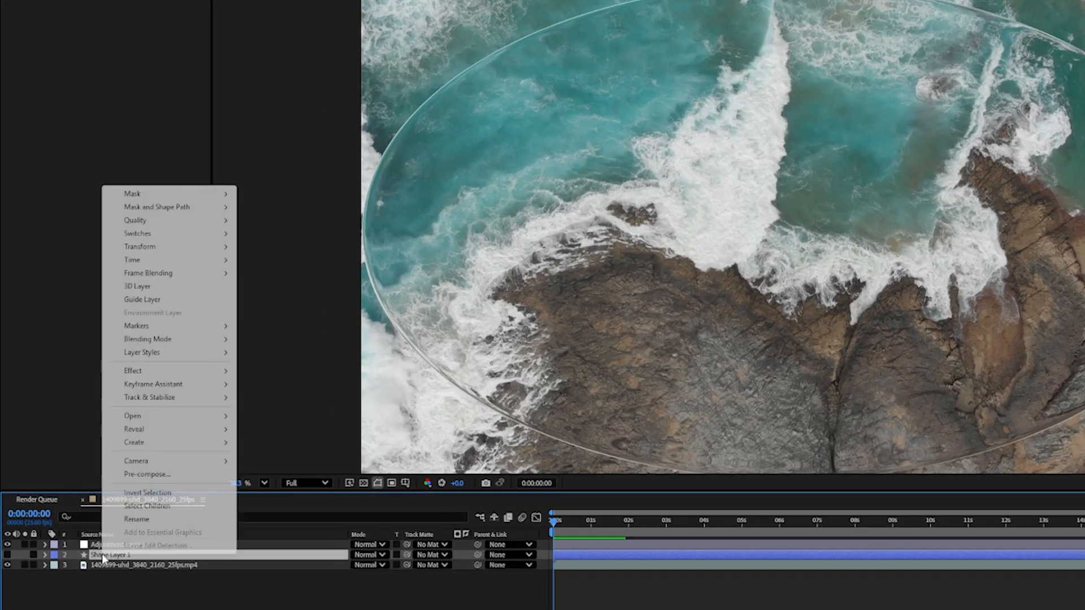
pyautogui.click(147, 473)
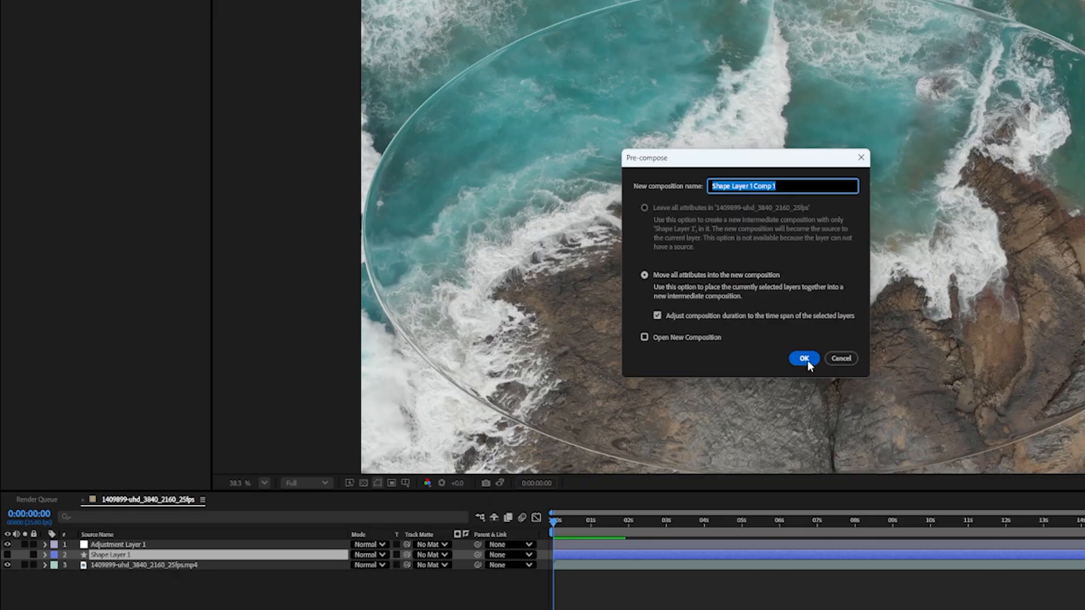
pyautogui.click(804, 358)
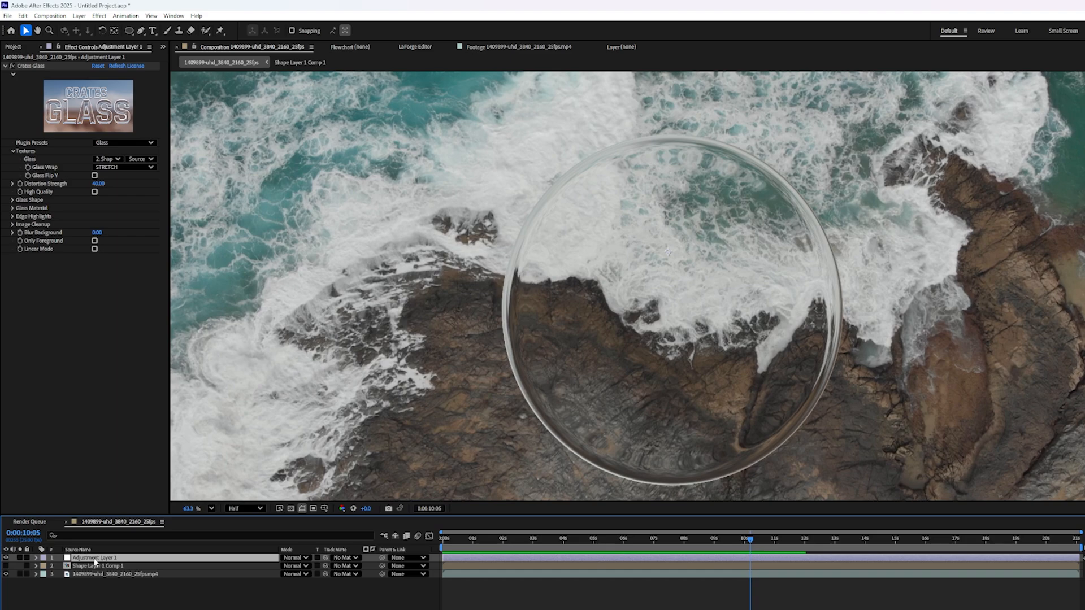
# Rename Adjustment Layer 1 carrying Crates Glass to Glass
pyautogui.doubleClick(95, 558)
pyautogui.write('Glass')
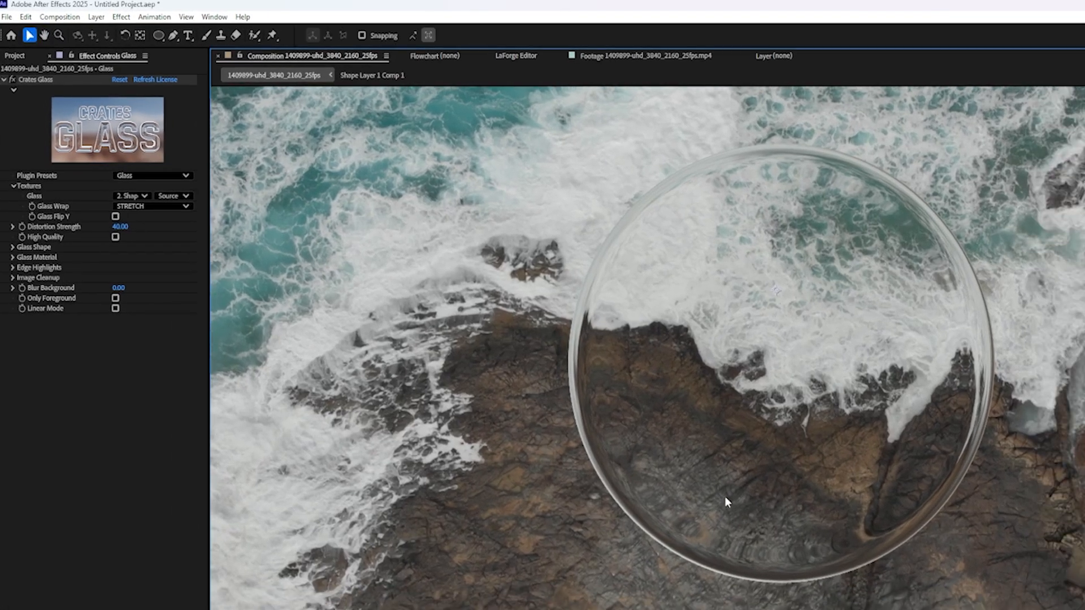
pyautogui.moveTo(423, 338)
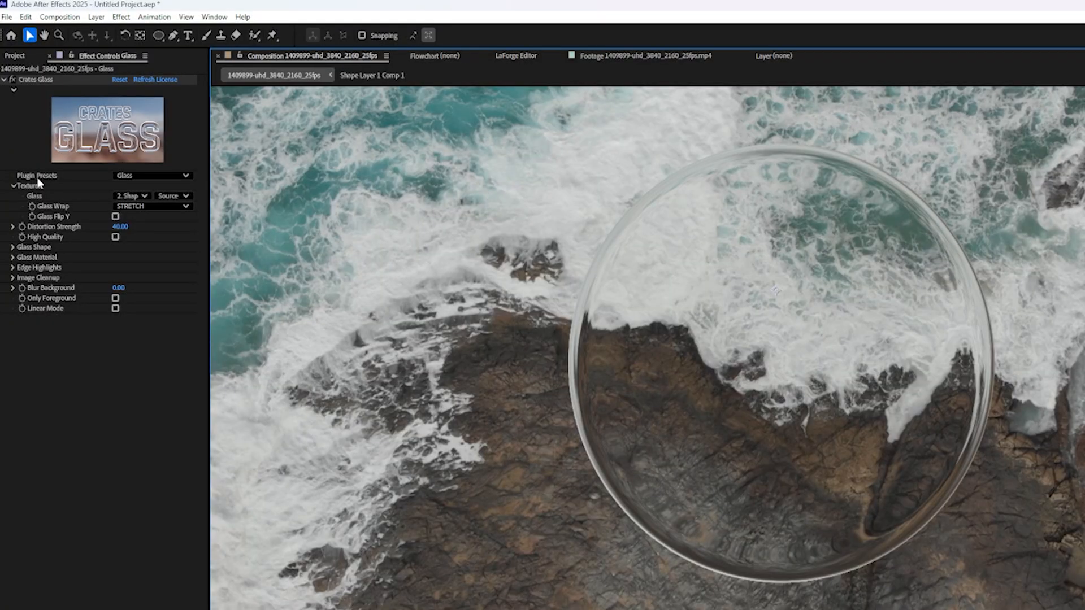
# Try the Aberration, Frosted Glass, Bubble, Diamond, Rimlight, Focus, Emerald and Liquid Glass Macro presets
pyautogui.click(151, 175)
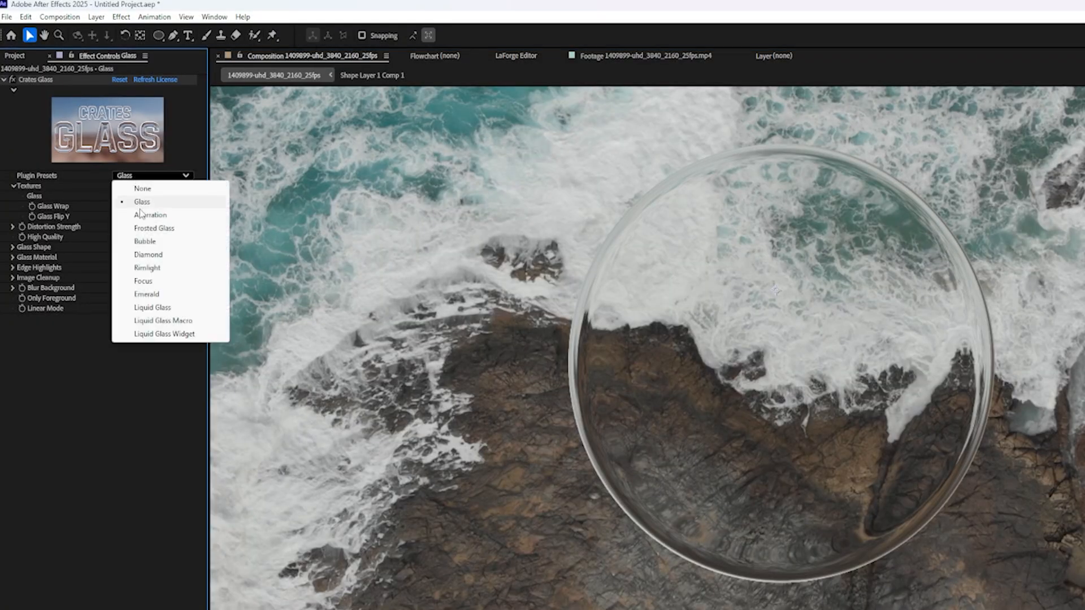
pyautogui.click(149, 215)
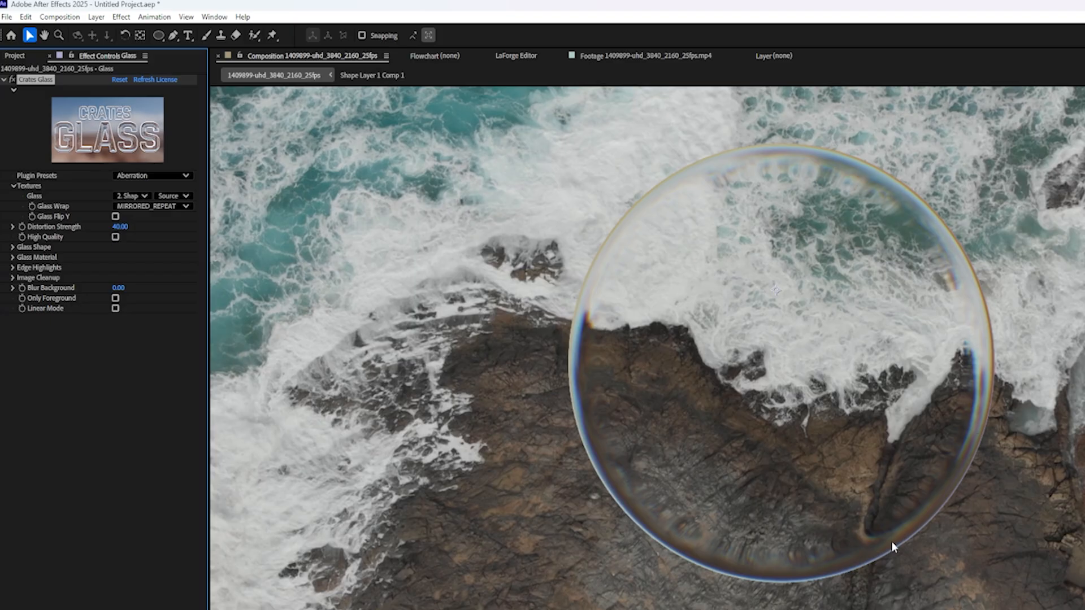
pyautogui.moveTo(631, 376)
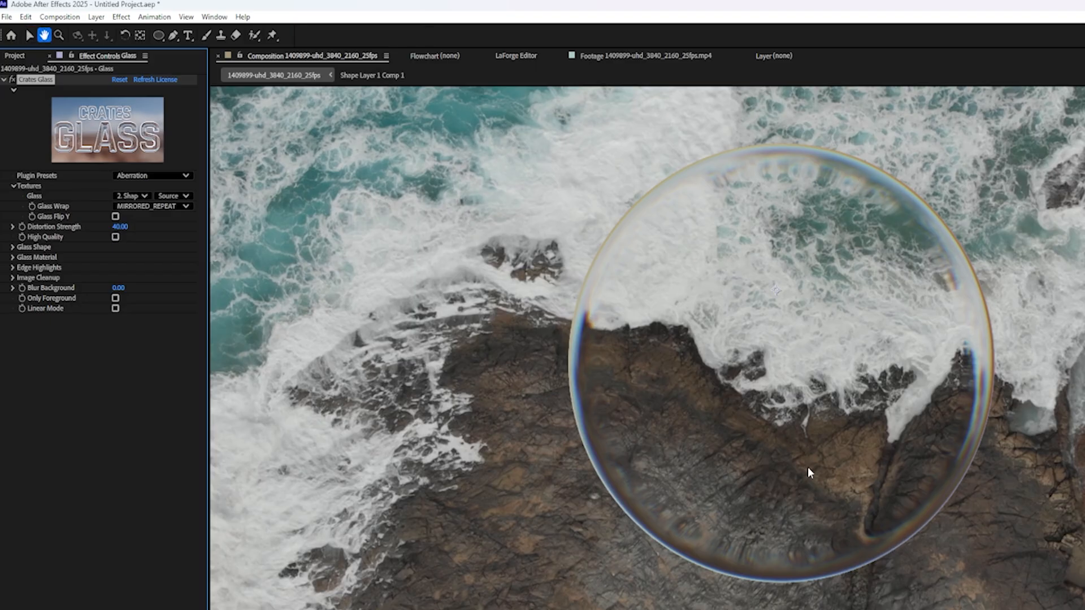
pyautogui.click(153, 175)
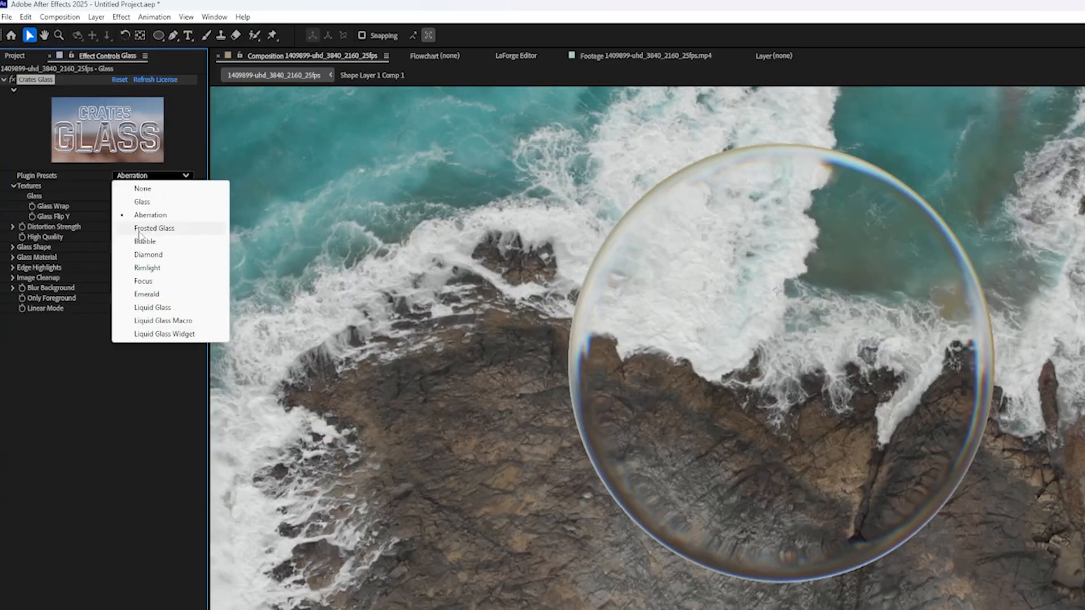
pyautogui.click(154, 228)
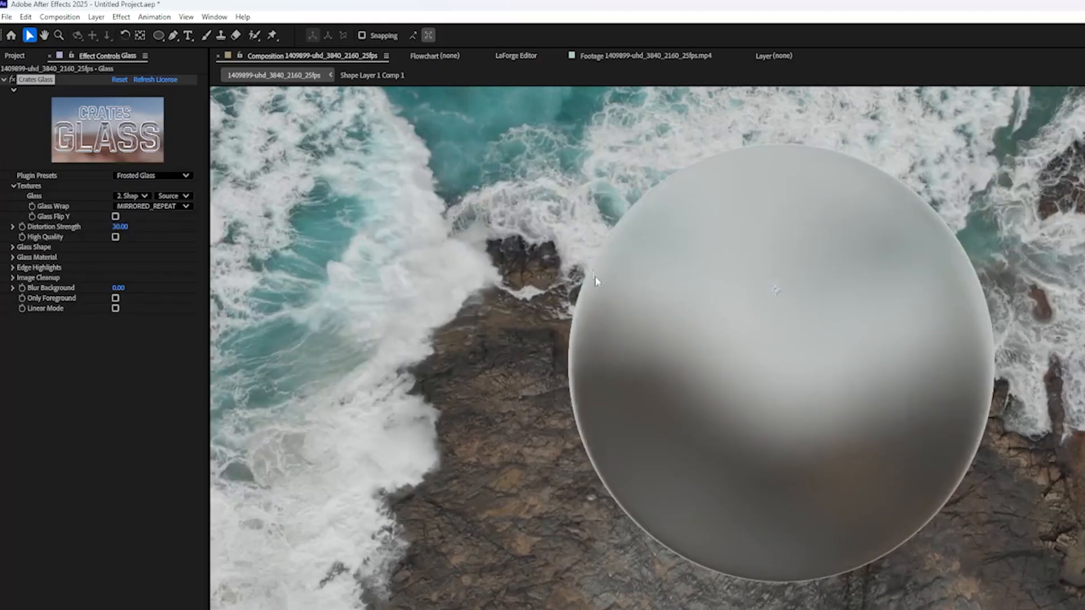
pyautogui.click(152, 175)
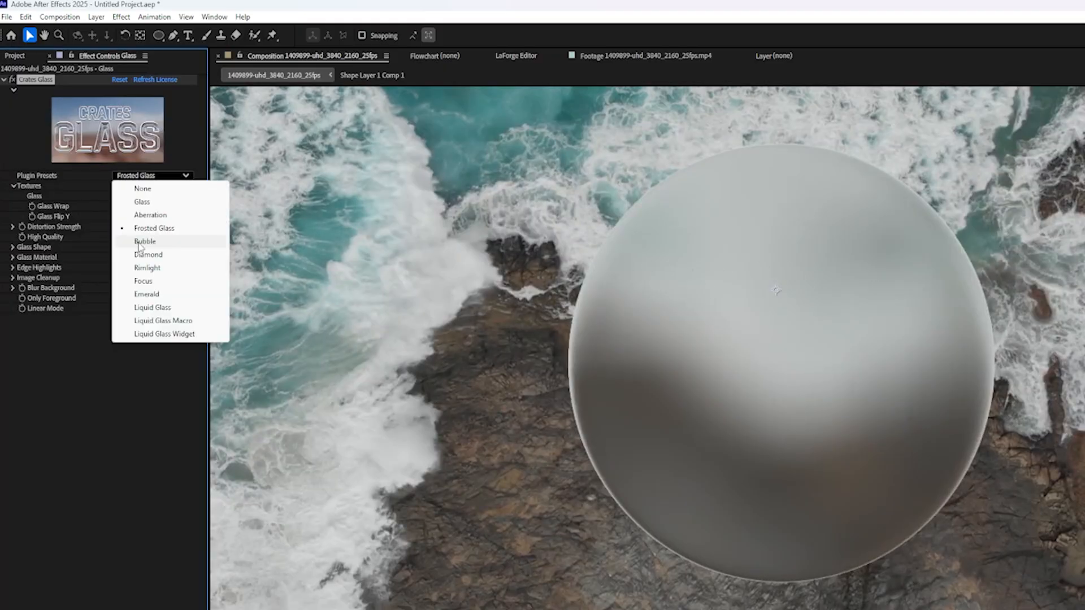
pyautogui.click(145, 241)
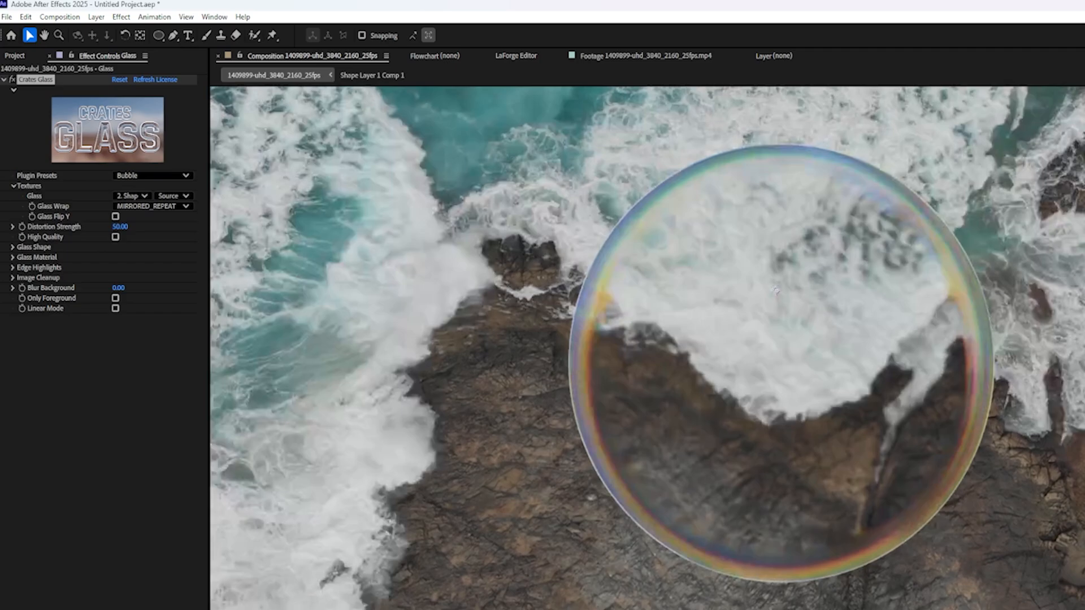
pyautogui.click(151, 175)
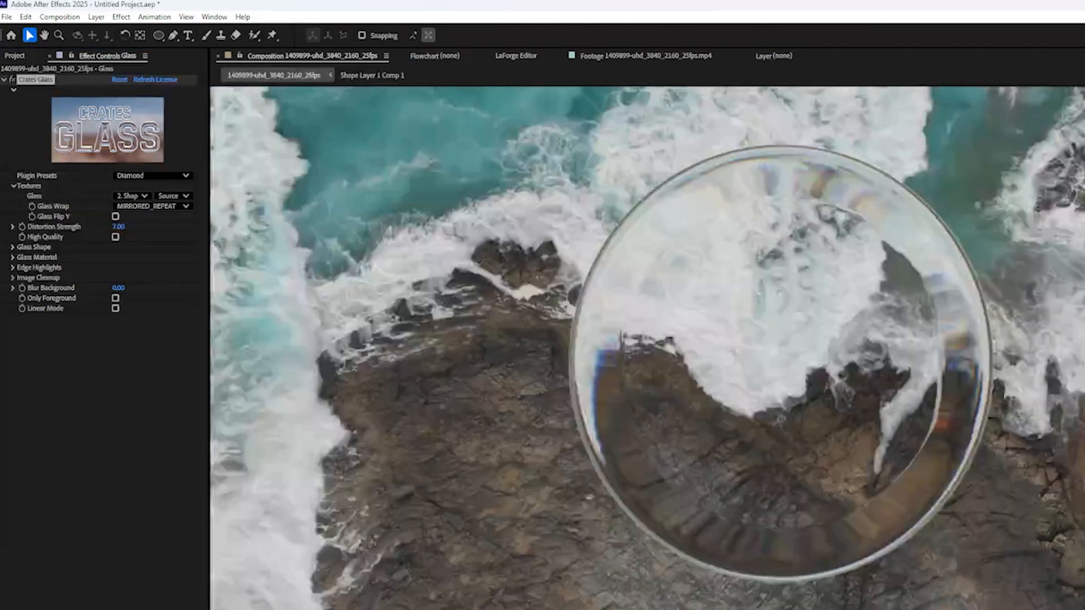
pyautogui.click(152, 175)
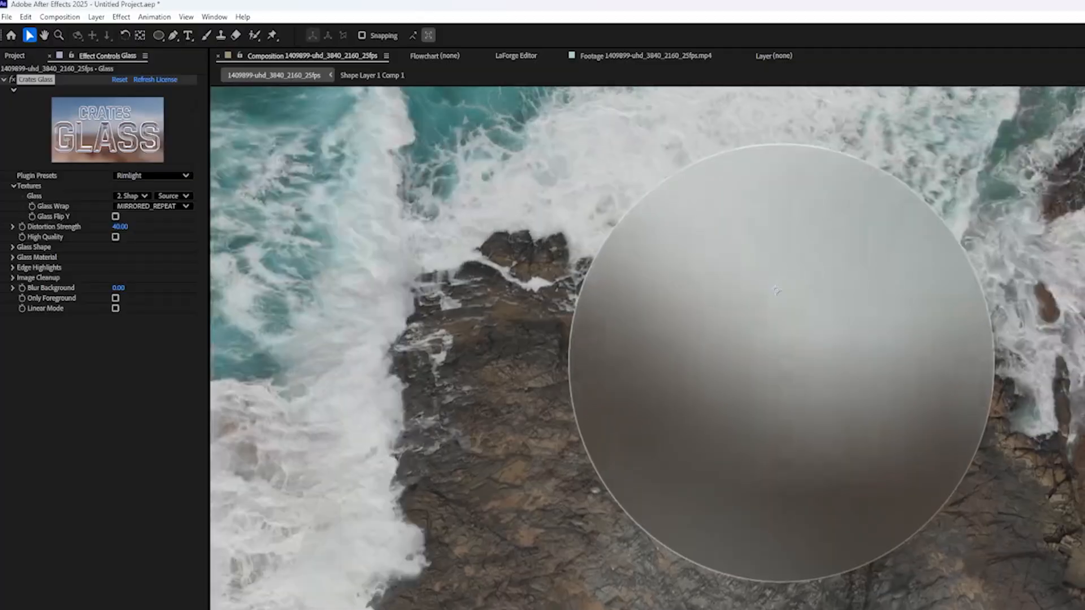
pyautogui.click(152, 175)
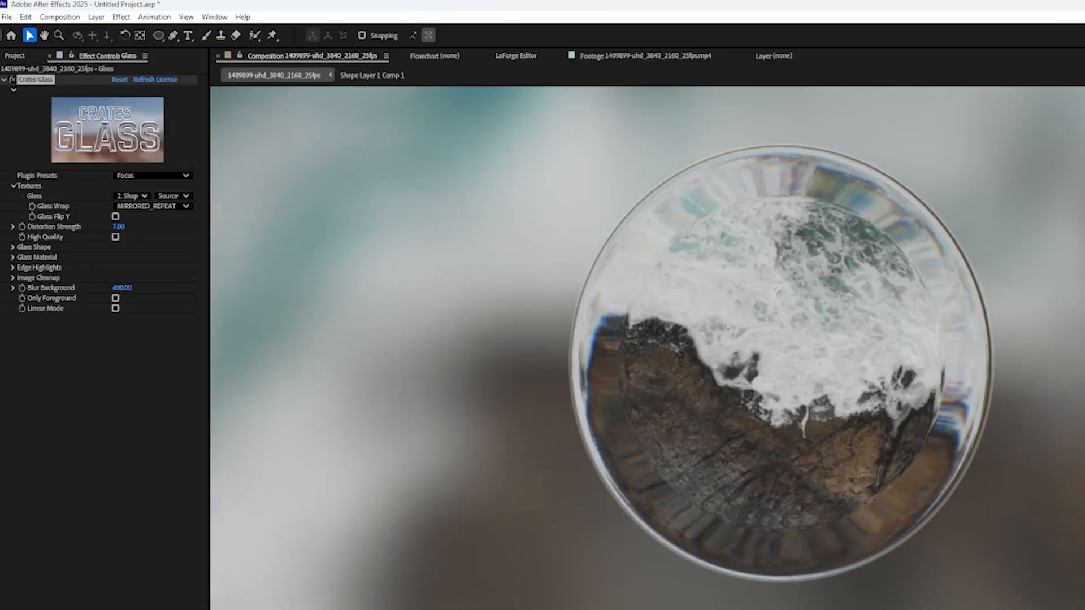
pyautogui.click(152, 175)
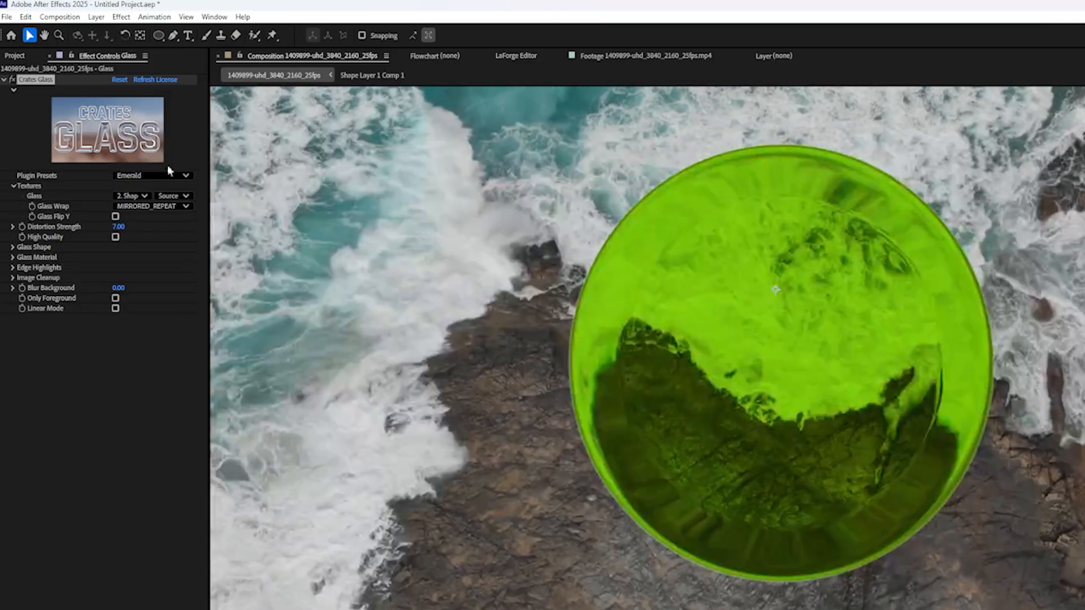
pyautogui.click(152, 175)
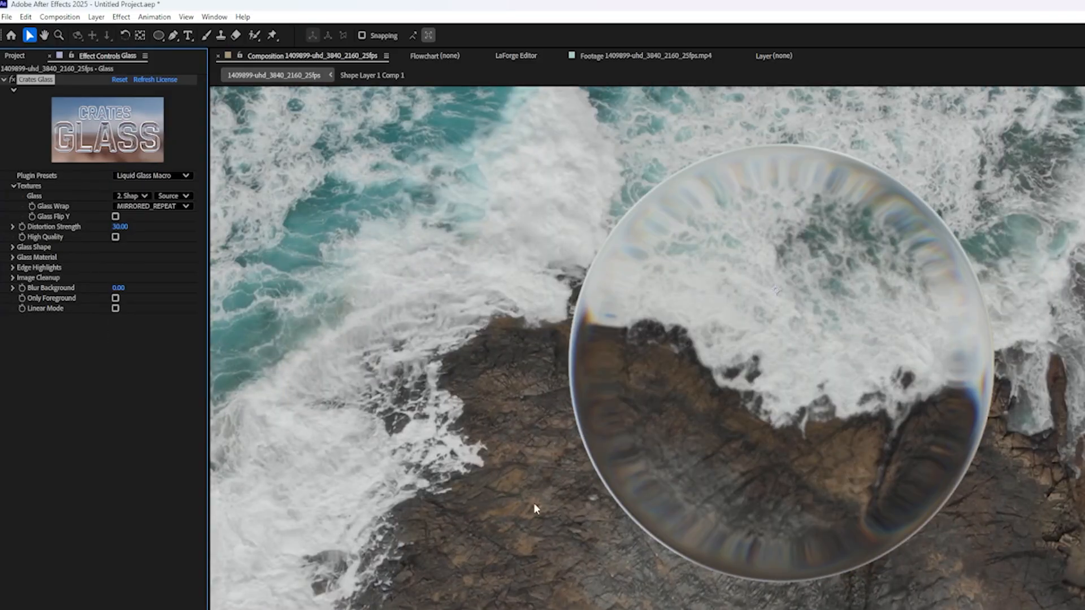
# Settle on the Liquid Glass Widget preset for a frosted, blurred lens
pyautogui.click(153, 176)
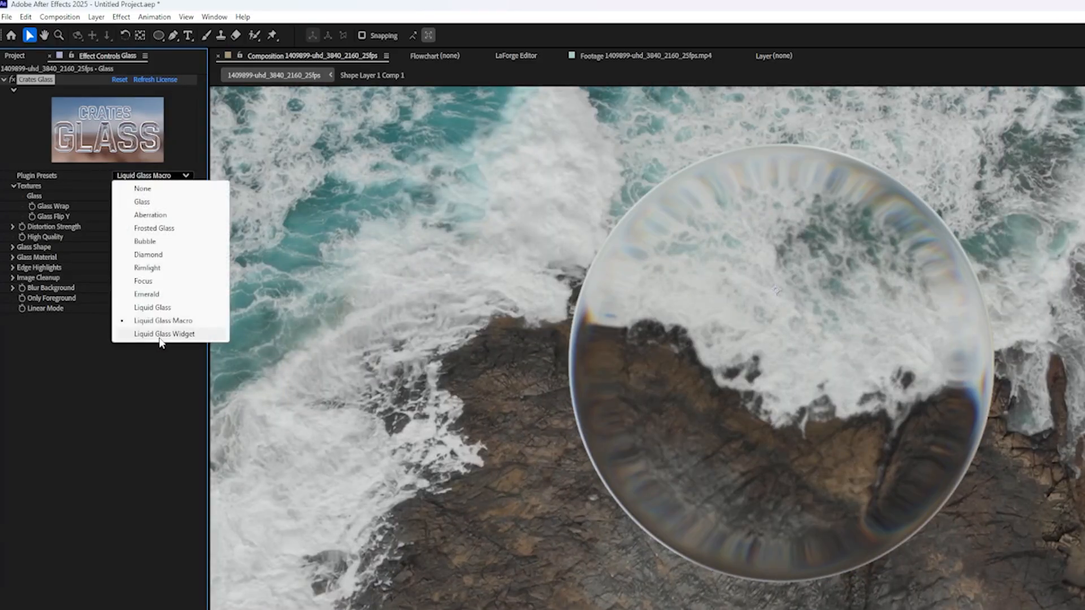
pyautogui.click(162, 334)
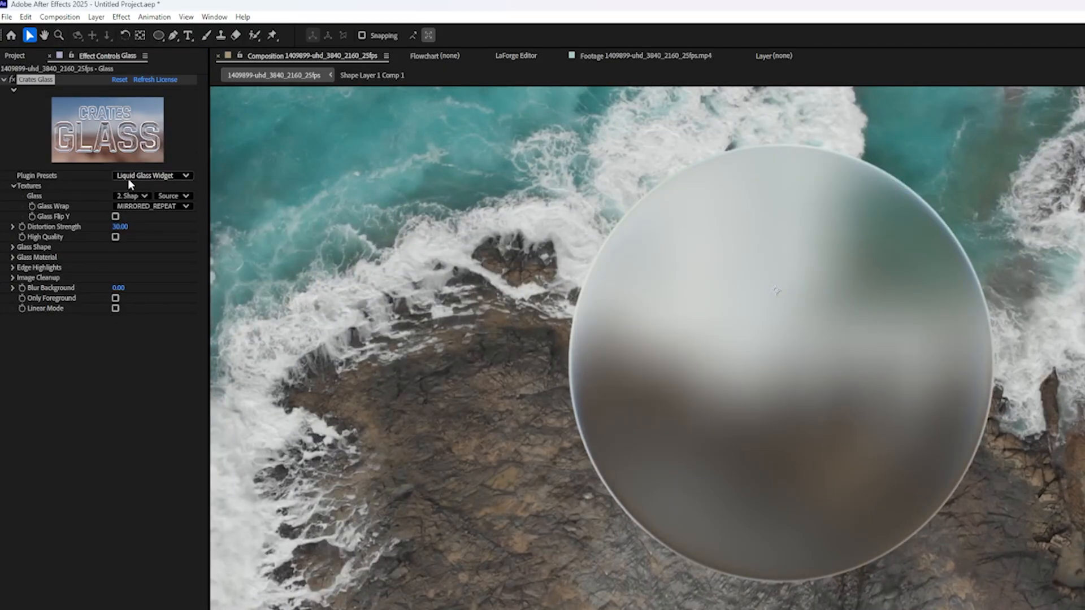
pyautogui.click(152, 175)
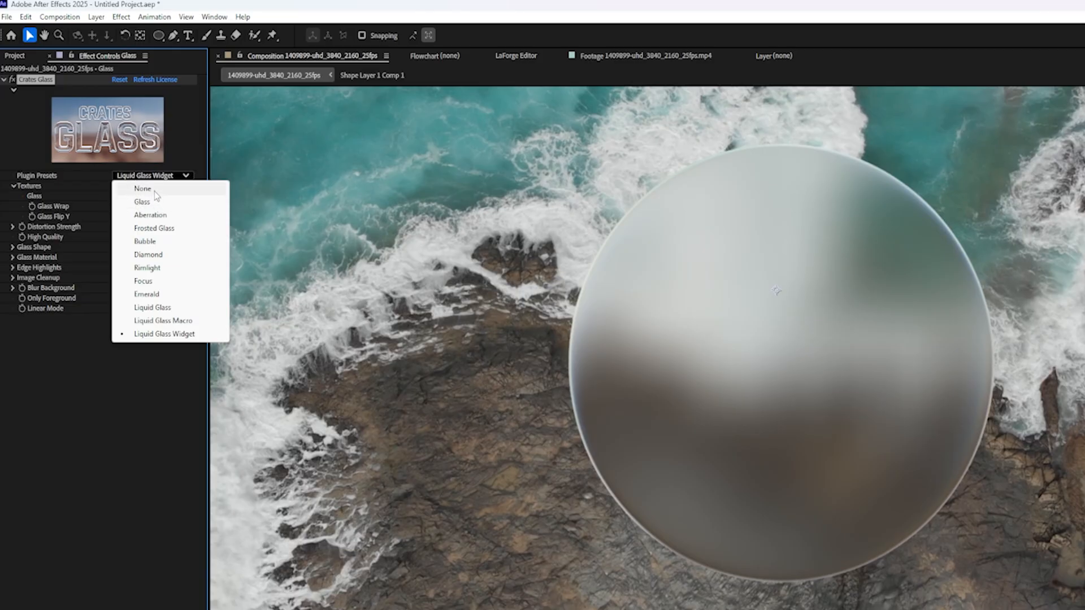
# Switch to the clear Glass preset and widen Bevel Width to 140, testing Smoothing and Keep Sharp Edges
pyautogui.click(142, 202)
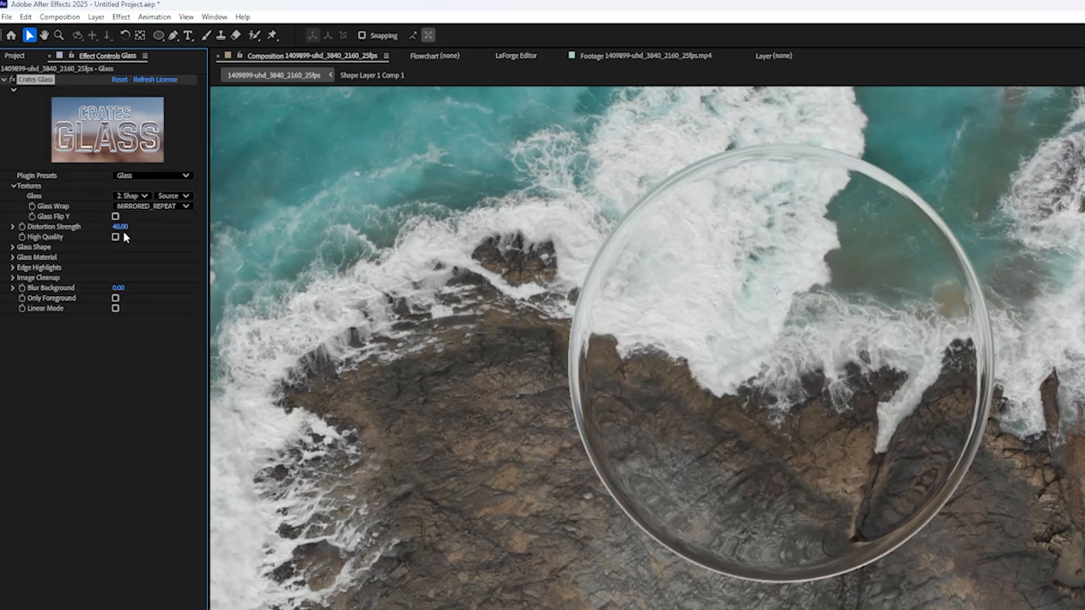
pyautogui.click(10, 246)
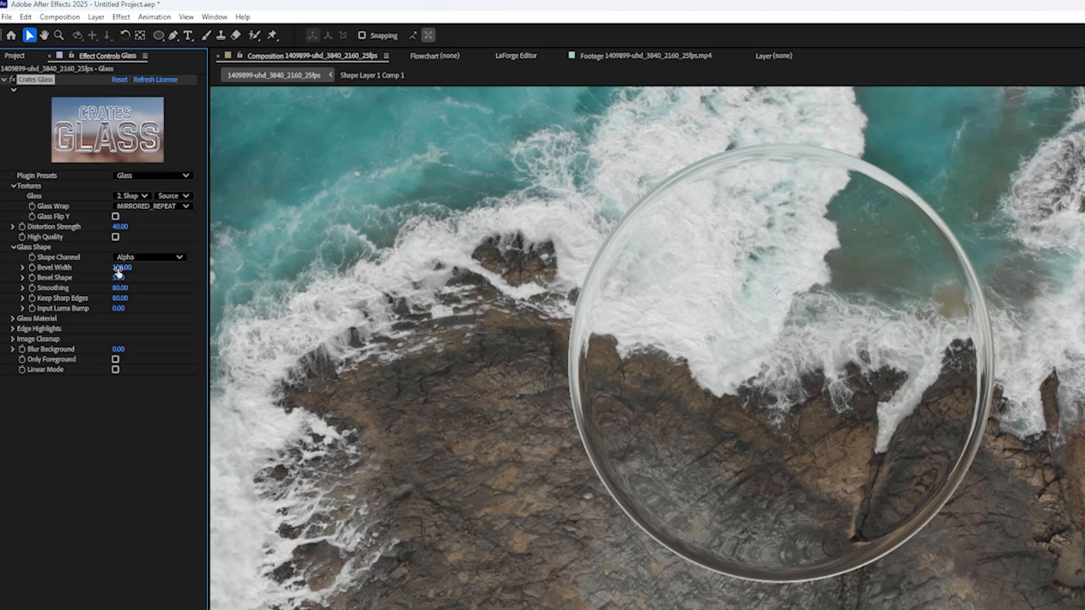
pyautogui.moveTo(121, 266); pyautogui.dragTo(97, 267)
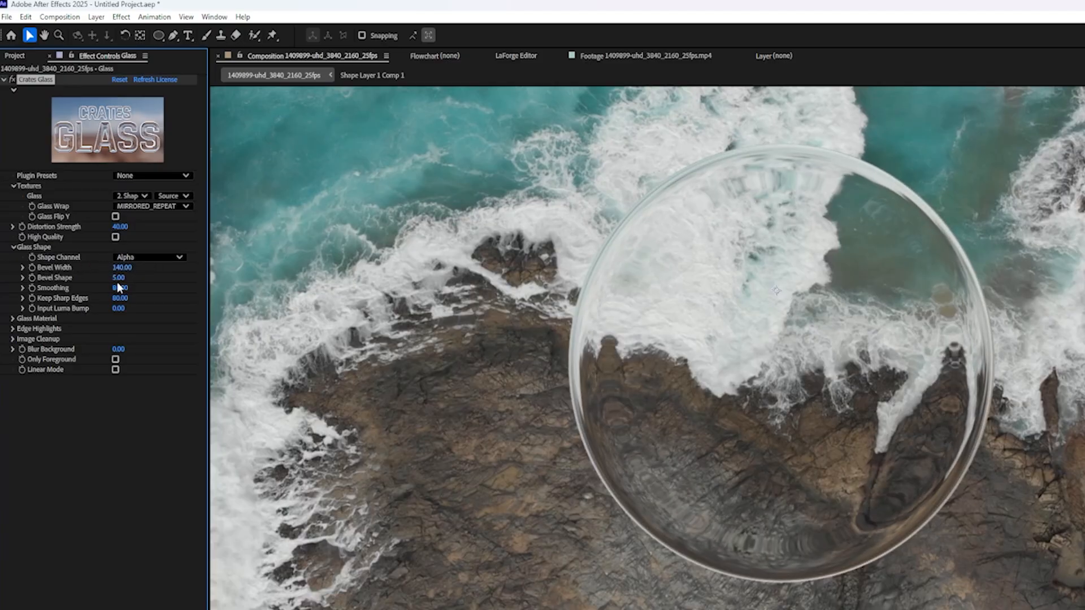
pyautogui.moveTo(125, 278); pyautogui.dragTo(107, 278)
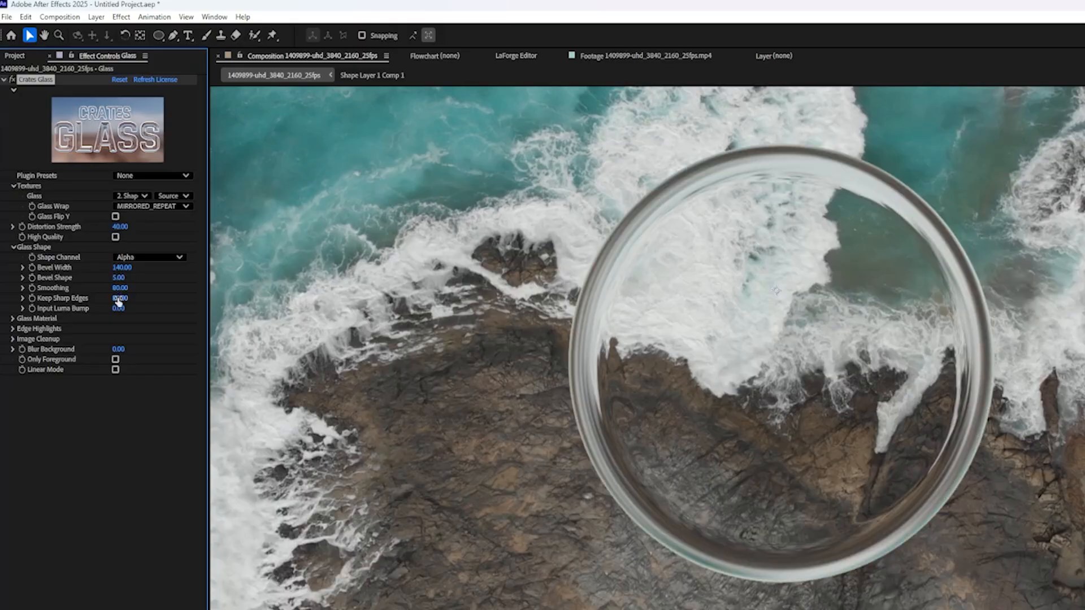
pyautogui.moveTo(120, 287); pyautogui.dragTo(104, 289)
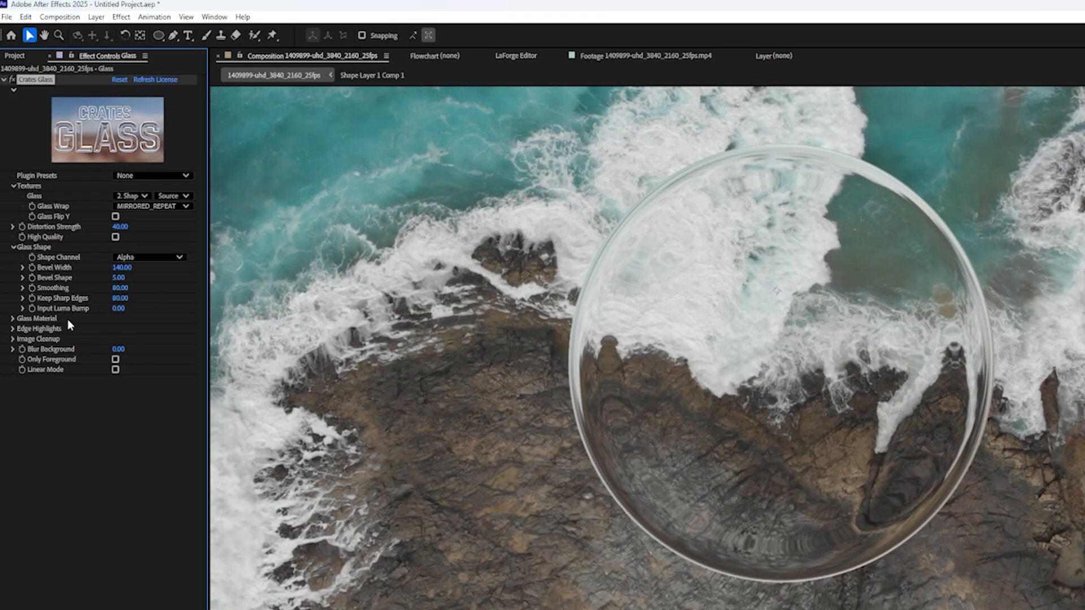
# In Glass Material, cancel a red Absorption colour test and reset Reflection Boost to 50
pyautogui.click(11, 318)
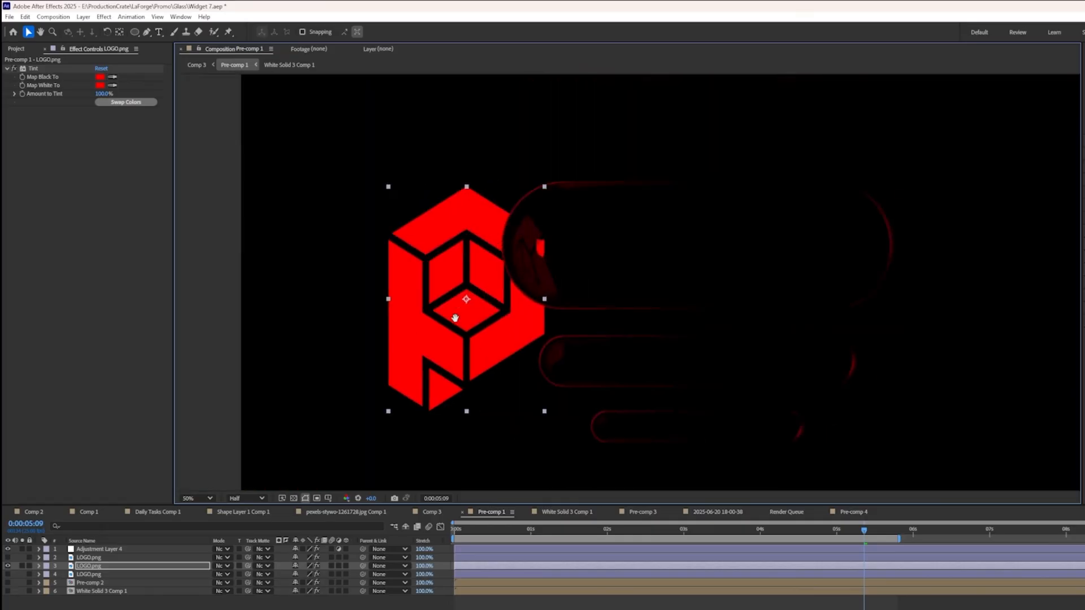
pyautogui.moveTo(465, 298); pyautogui.dragTo(766, 290)
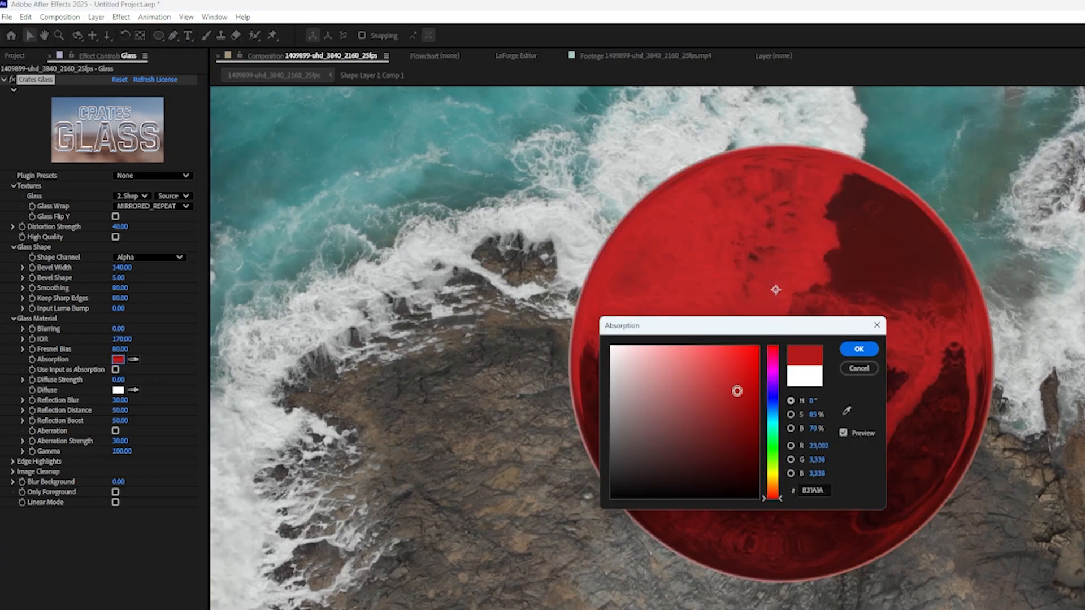
pyautogui.click(859, 348)
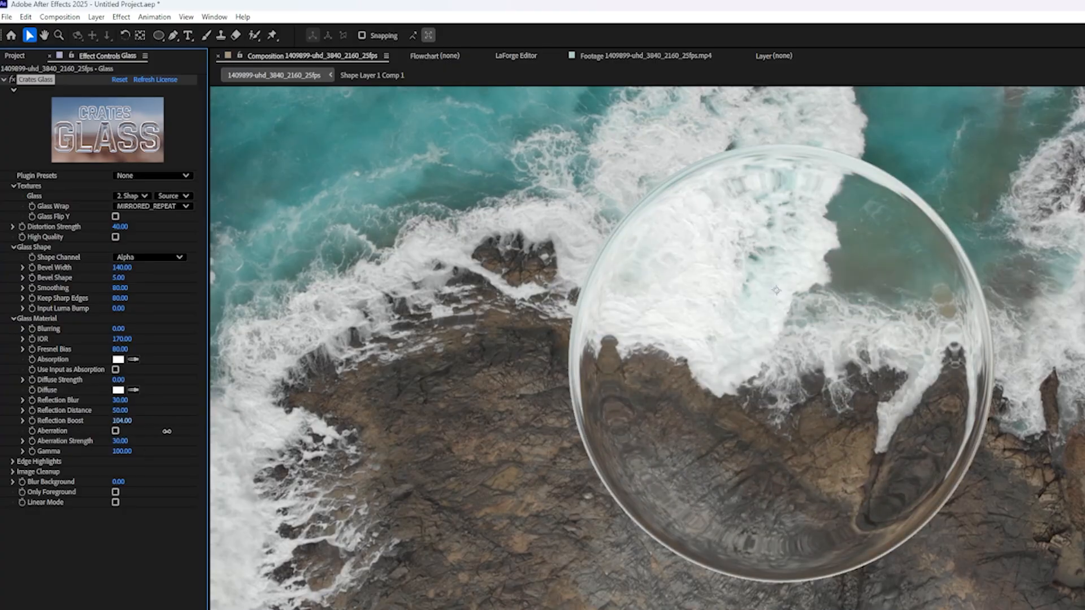
pyautogui.click(115, 431)
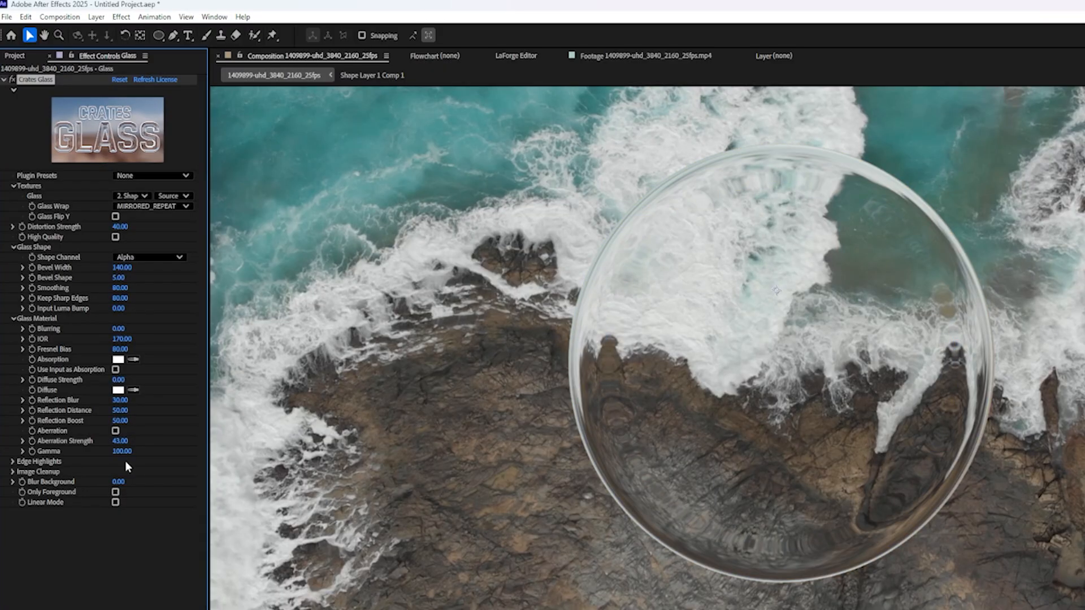
pyautogui.click(11, 461)
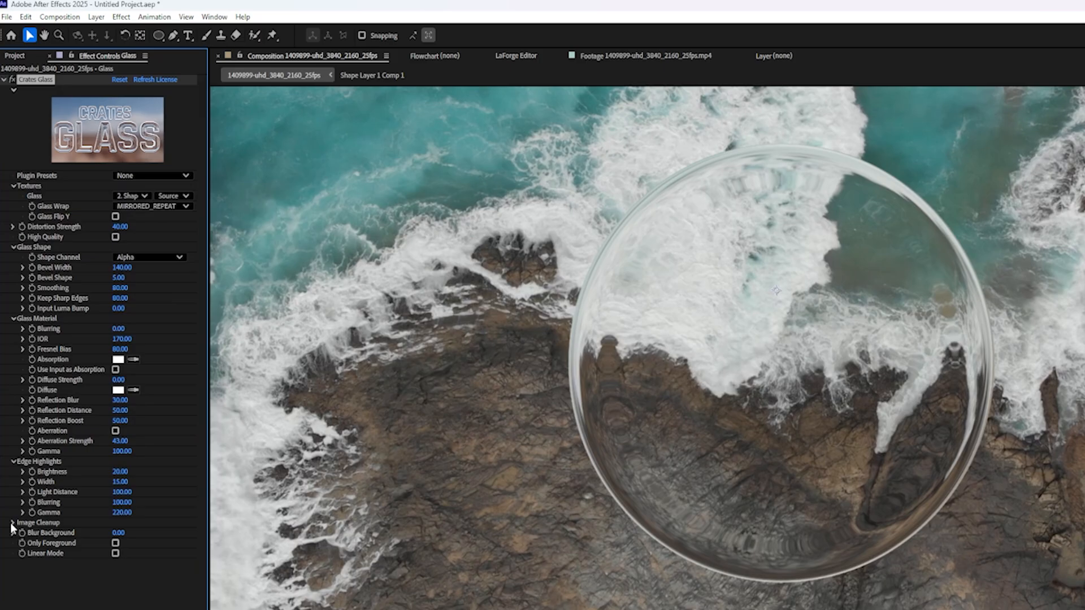
# In Image Cleanup, set Blur Edges to 70 and enable Only Foreground
pyautogui.click(10, 521)
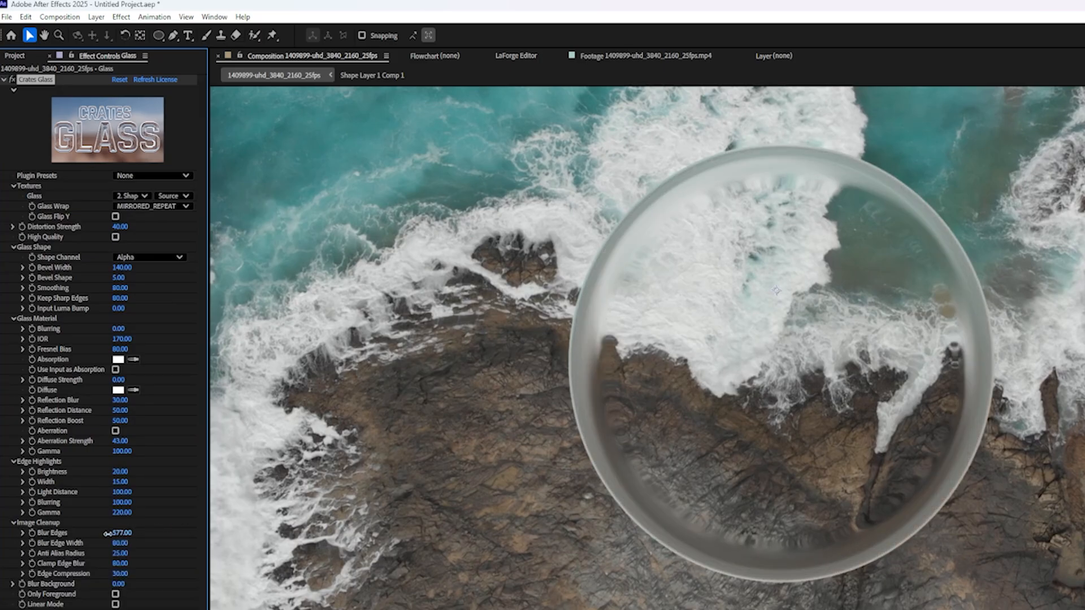
pyautogui.moveTo(121, 532); pyautogui.dragTo(205, 547)
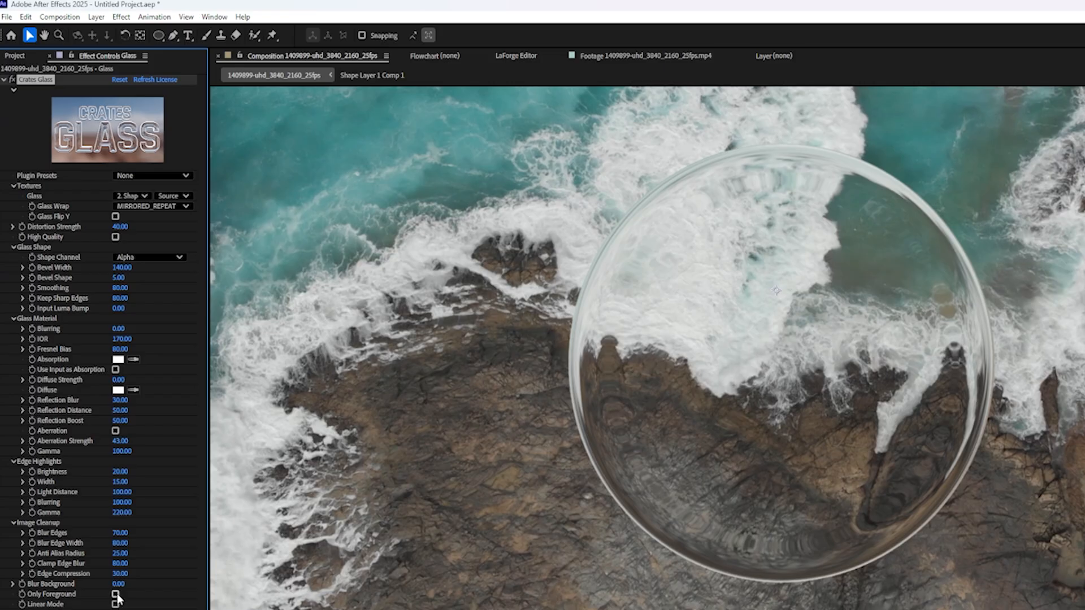
pyautogui.click(116, 594)
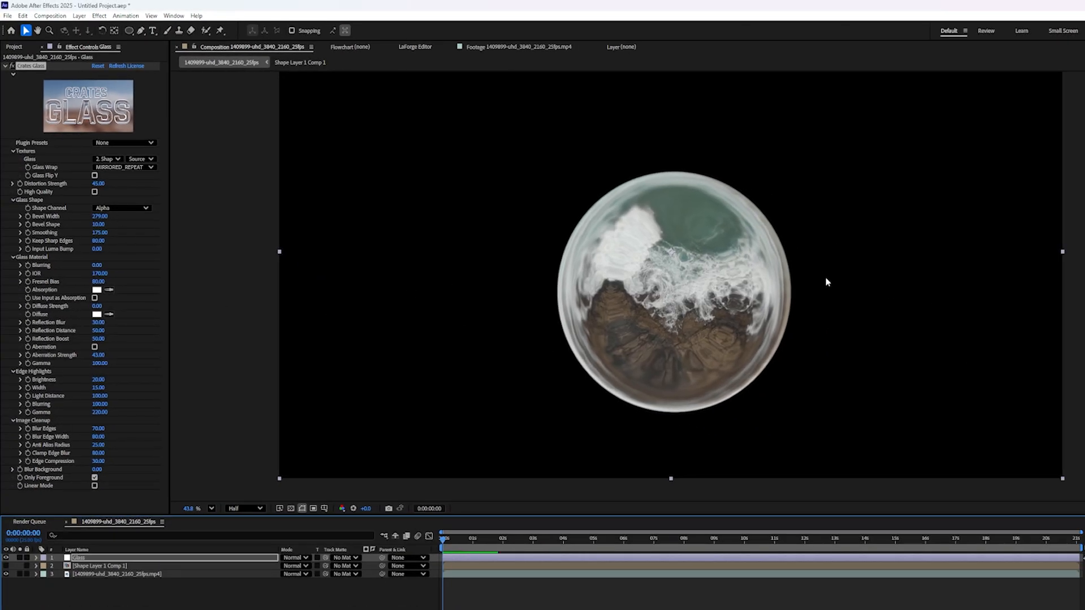
pyautogui.moveTo(759, 331)
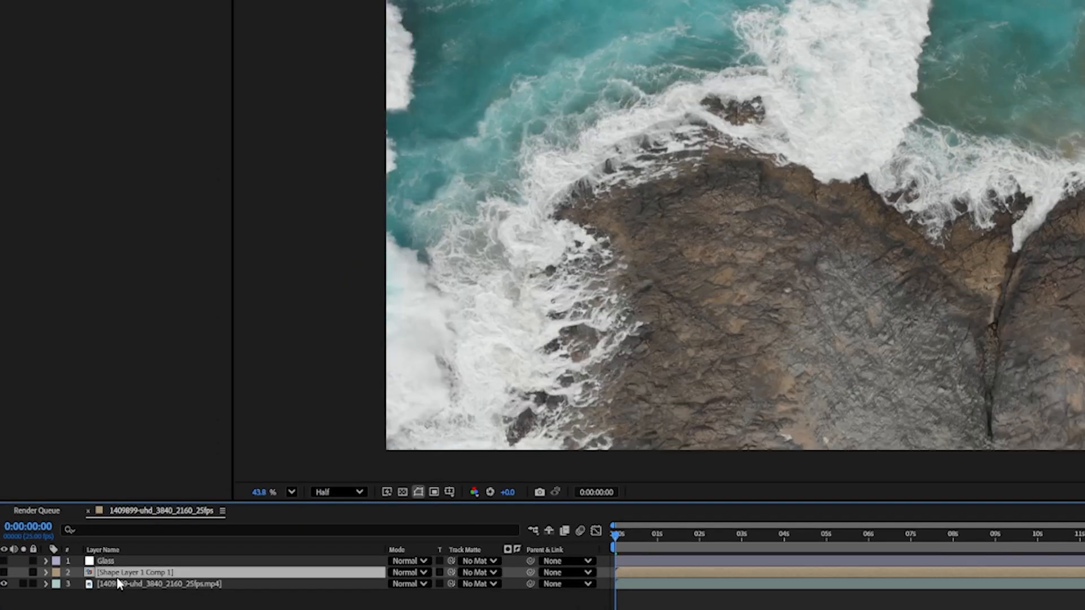
# Create a new white solid layer to replace the old shape comp
pyautogui.rightClick(276, 436)
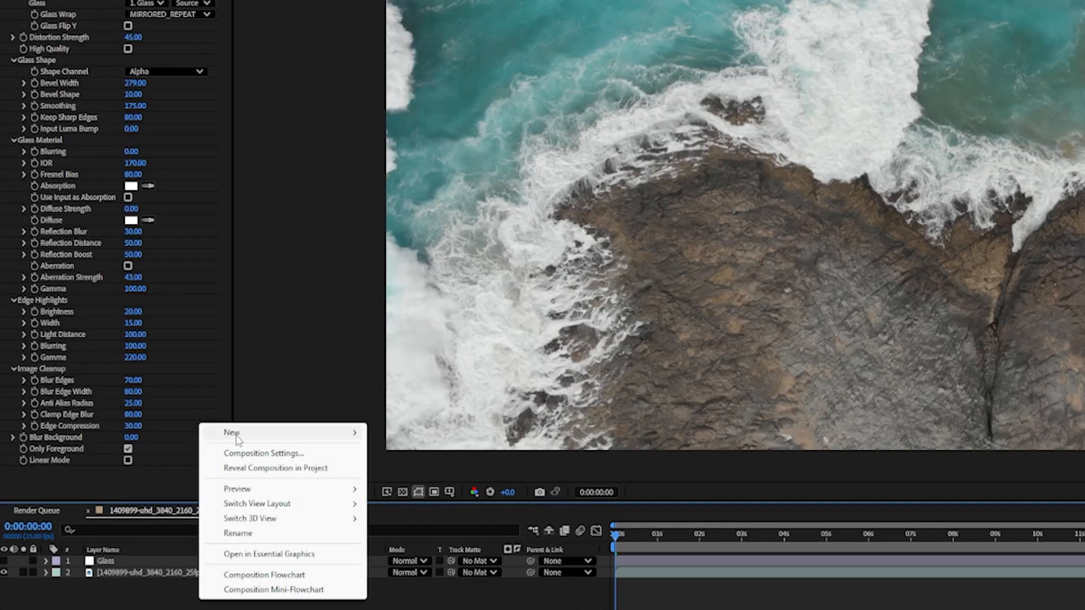
pyautogui.click(233, 432)
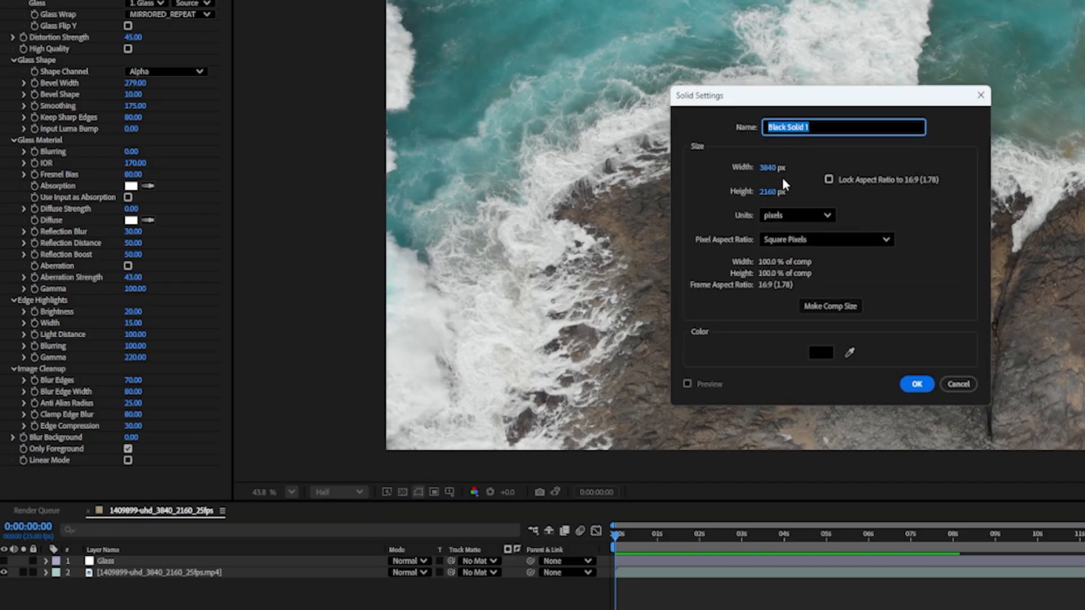
pyautogui.click(820, 353)
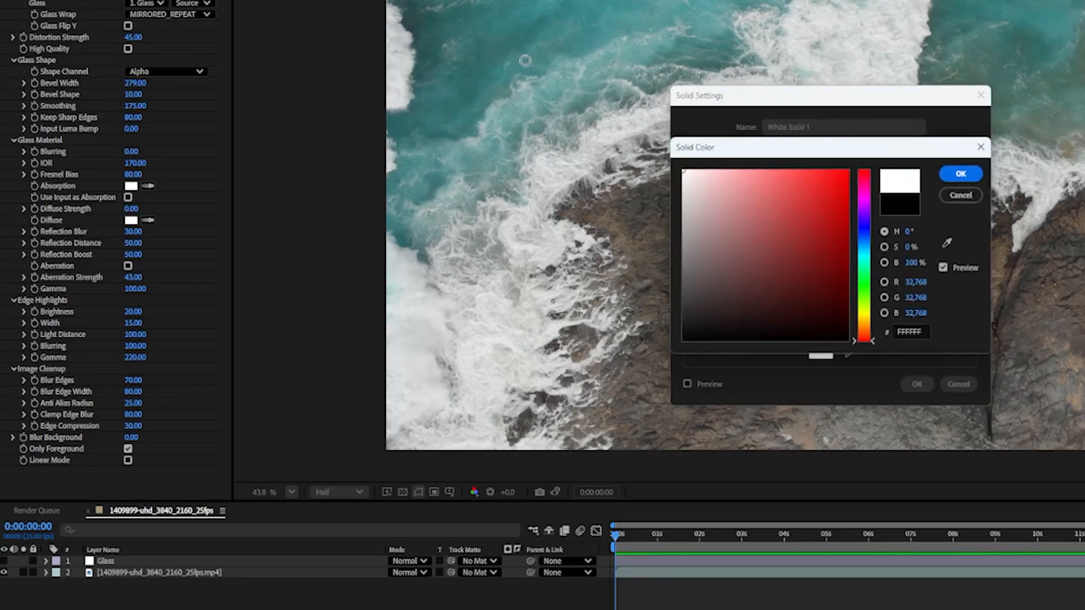
pyautogui.click(960, 174)
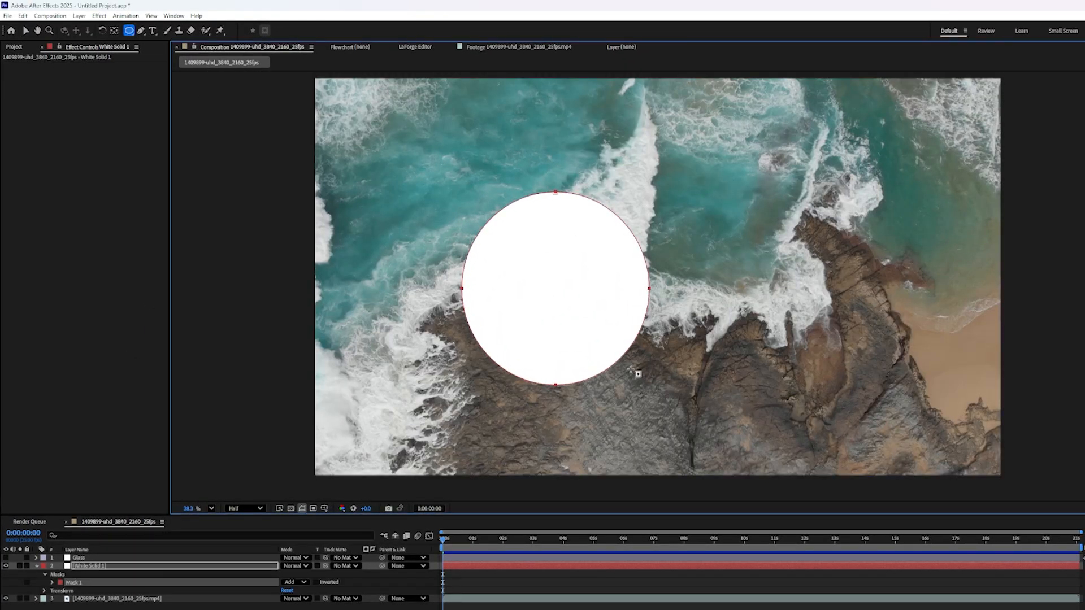
pyautogui.moveTo(296, 128)
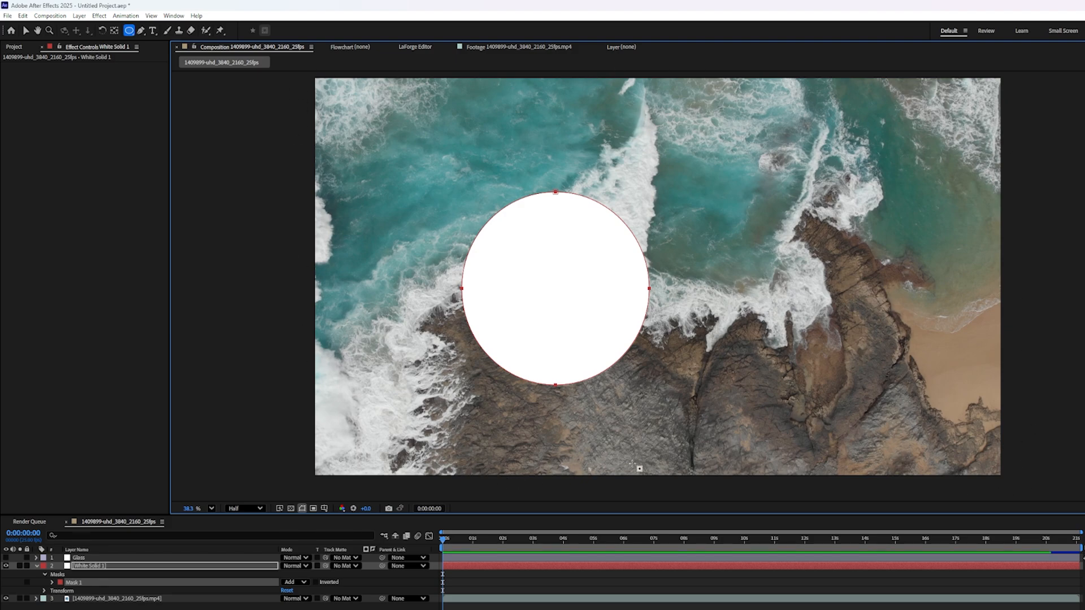
pyautogui.moveTo(1046, 406)
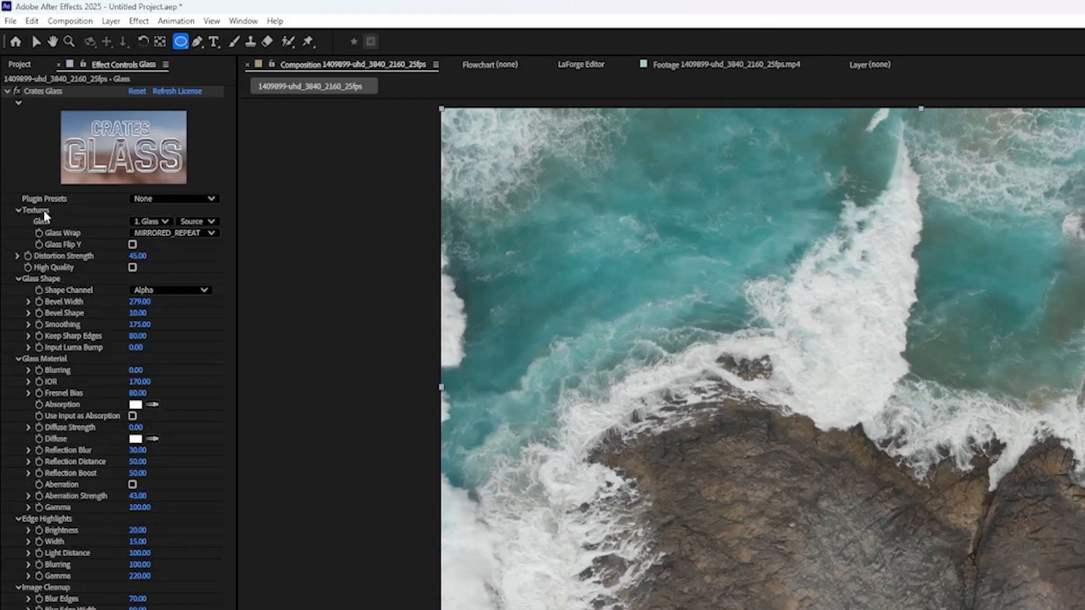
# Set the Glass source to White Solid 1 with masks and effects, and untick Only Foreground
pyautogui.click(150, 222)
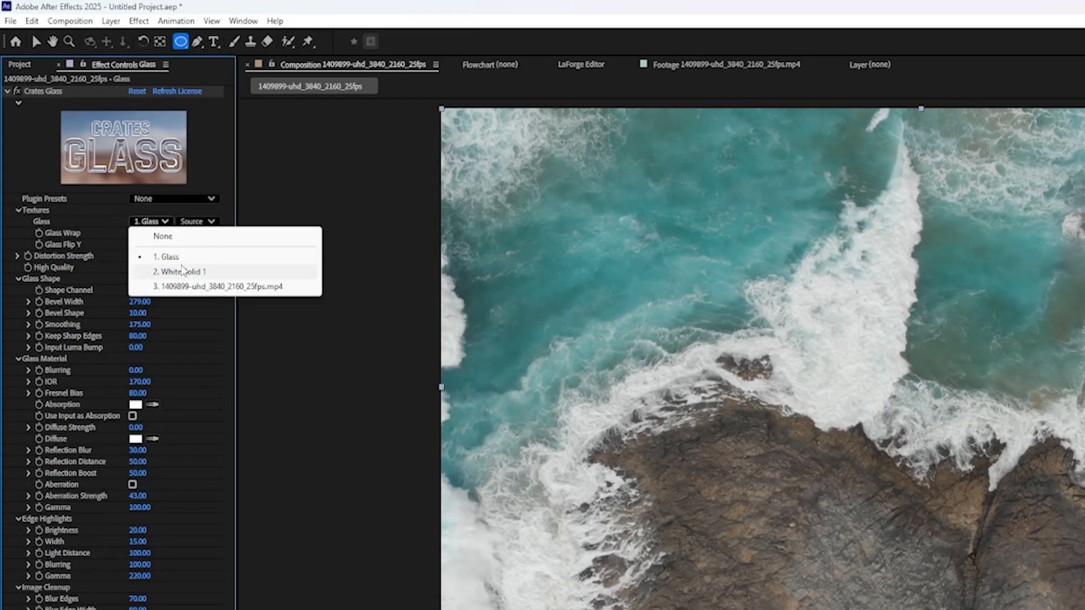
pyautogui.click(178, 272)
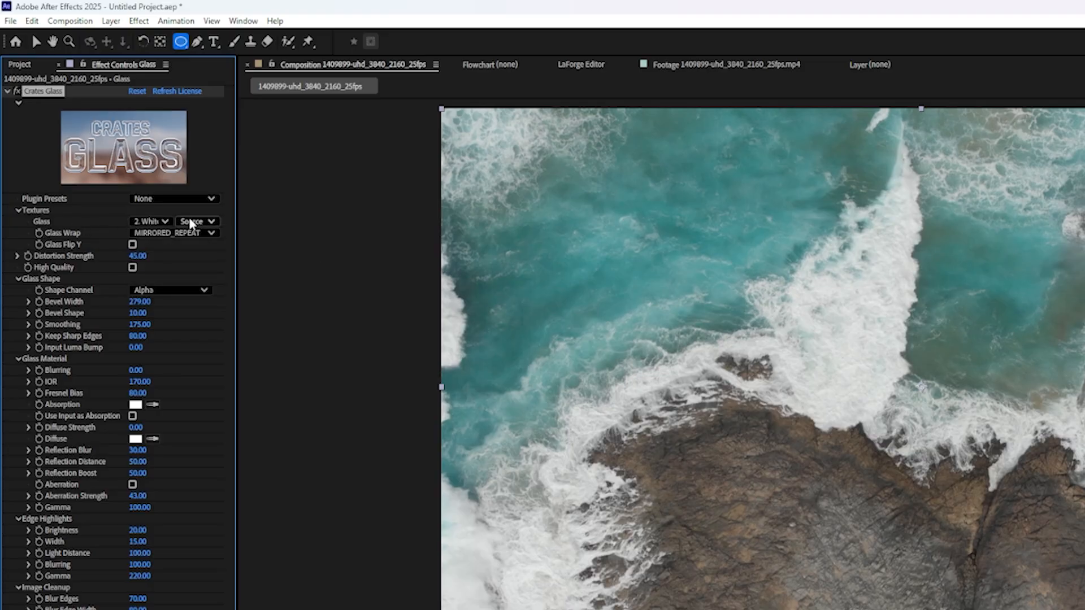
pyautogui.click(196, 222)
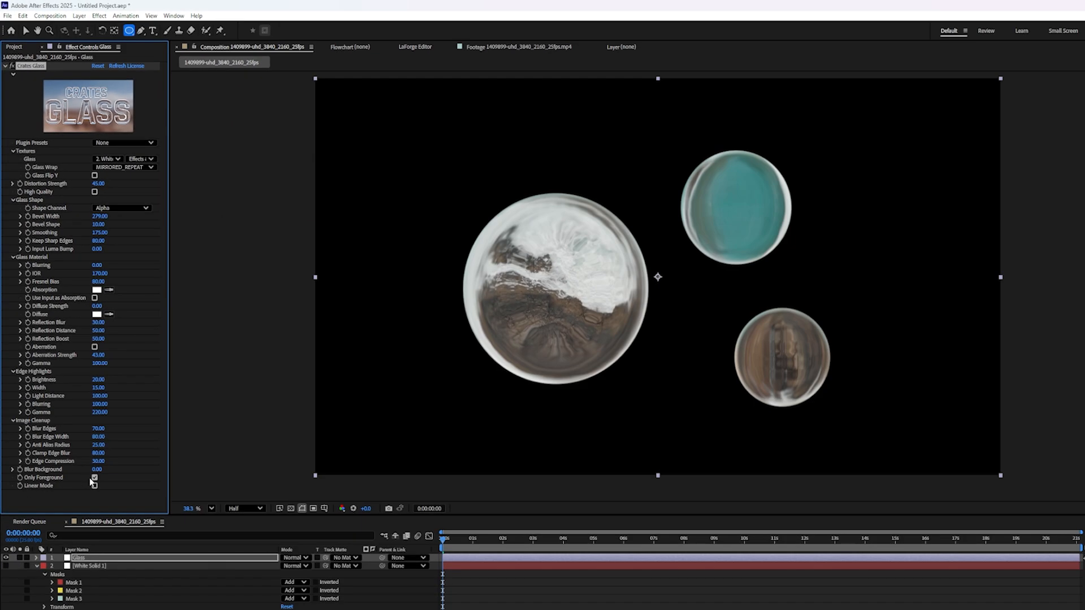
pyautogui.click(94, 477)
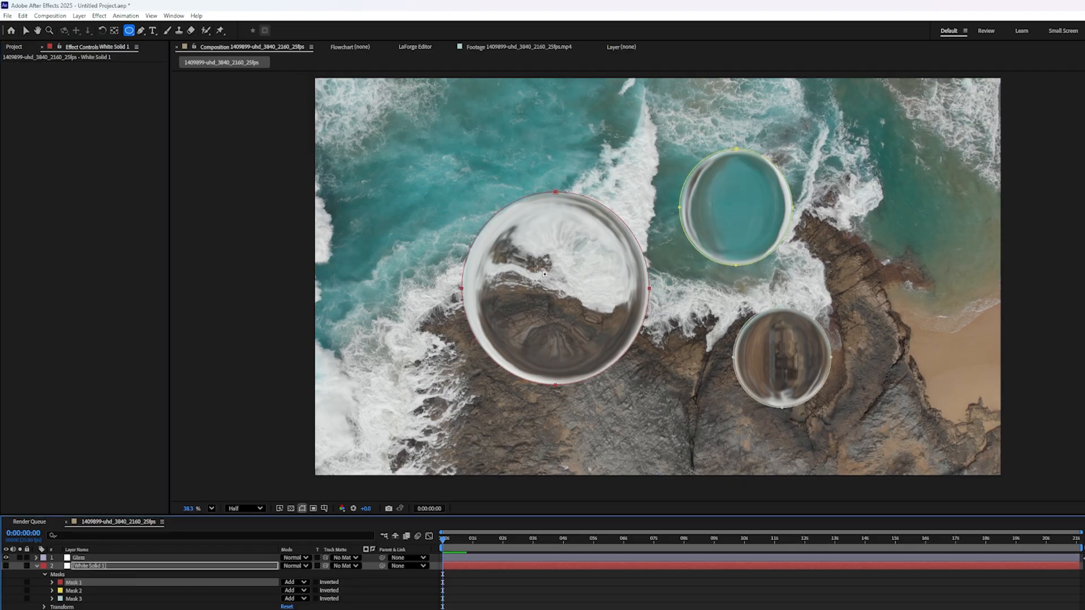
# Delete the circle masks from White Solid 1, leaving plain ocean footage
pyautogui.click(27, 31)
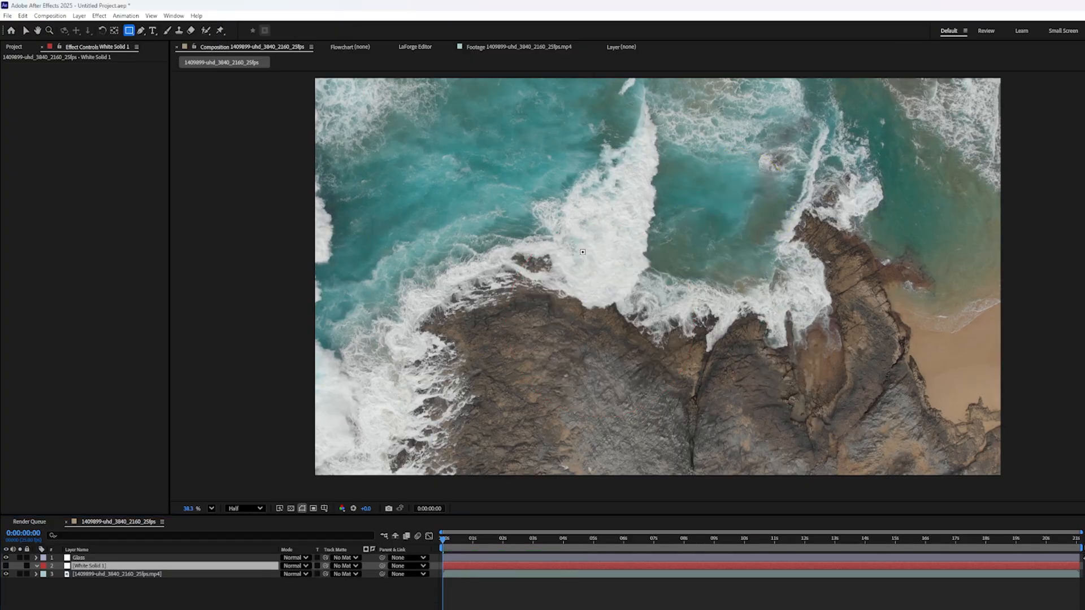
# Draw a feathered rectangular glass panel across the centre of the frame
pyautogui.moveTo(523, 190); pyautogui.dragTo(814, 271)
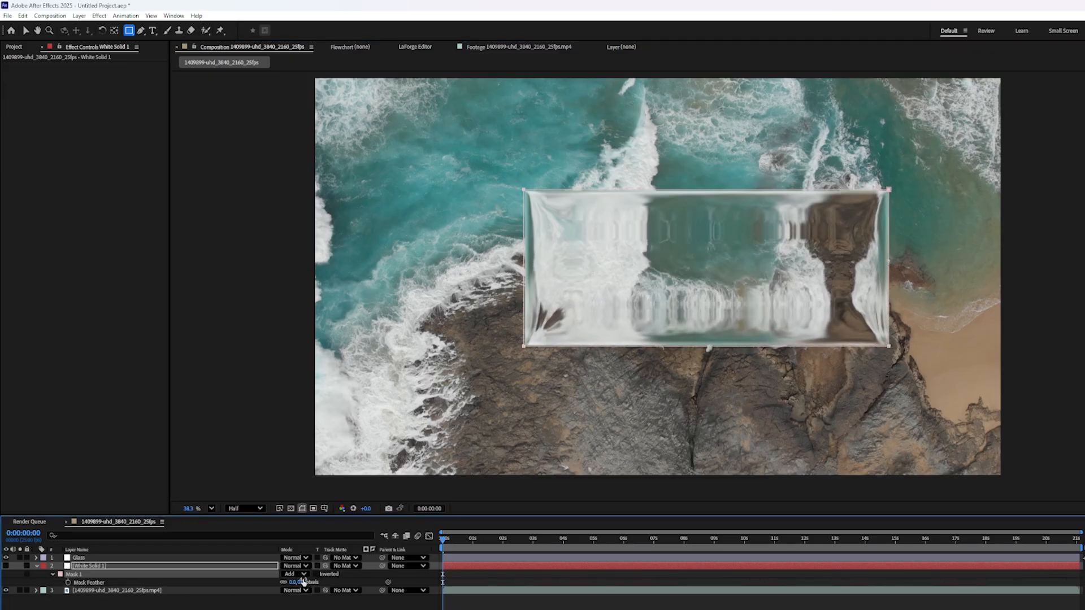
pyautogui.moveTo(294, 582); pyautogui.dragTo(307, 582)
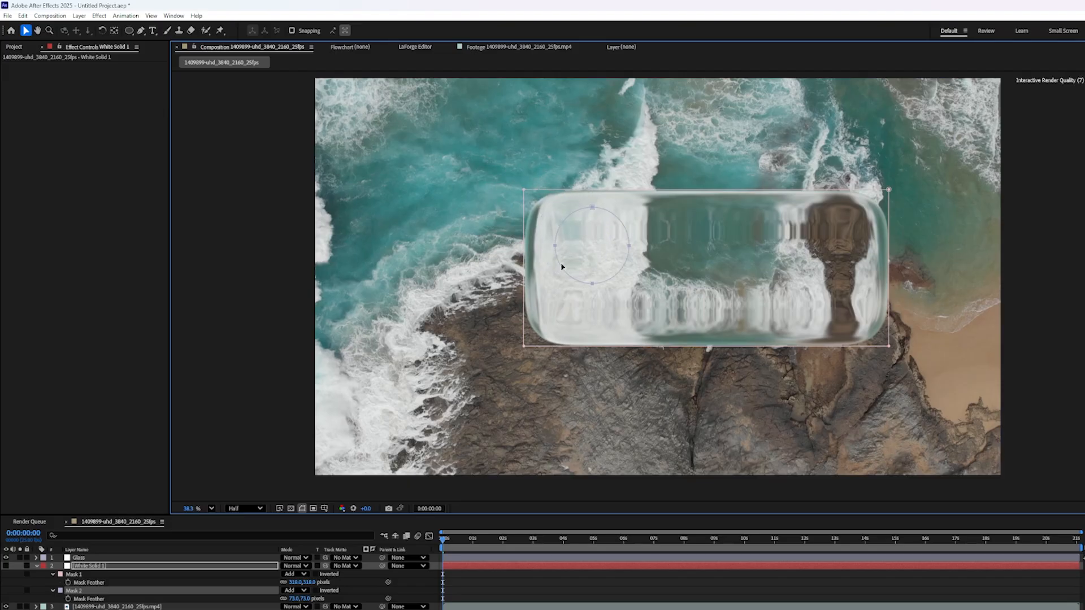
pyautogui.moveTo(575, 283)
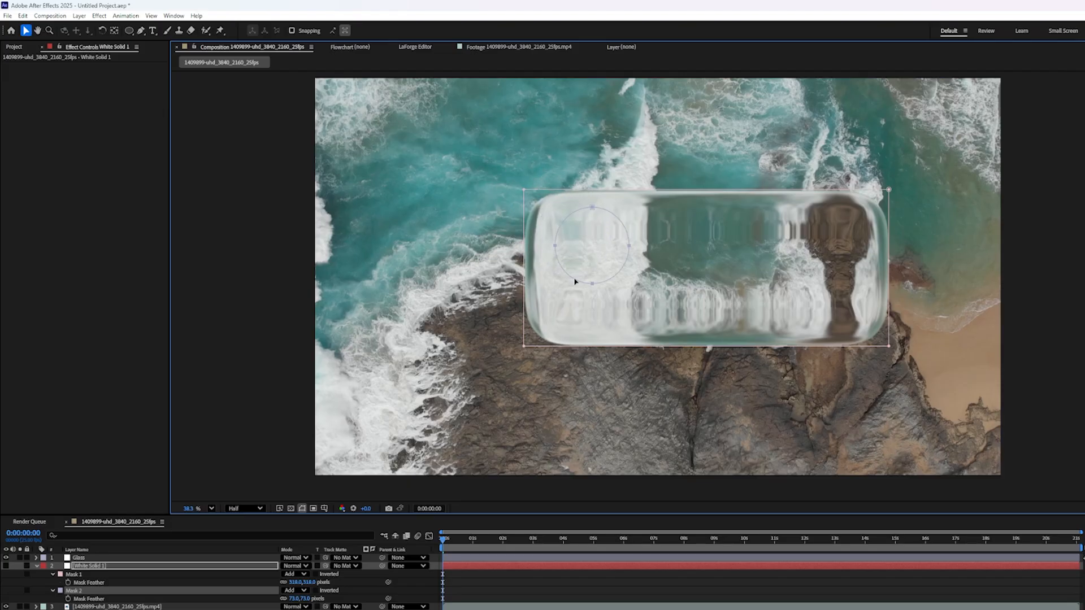
# Move the ellipse mask so it overlaps the rectangle's top-left corner
pyautogui.moveTo(593, 245); pyautogui.dragTo(463, 187)
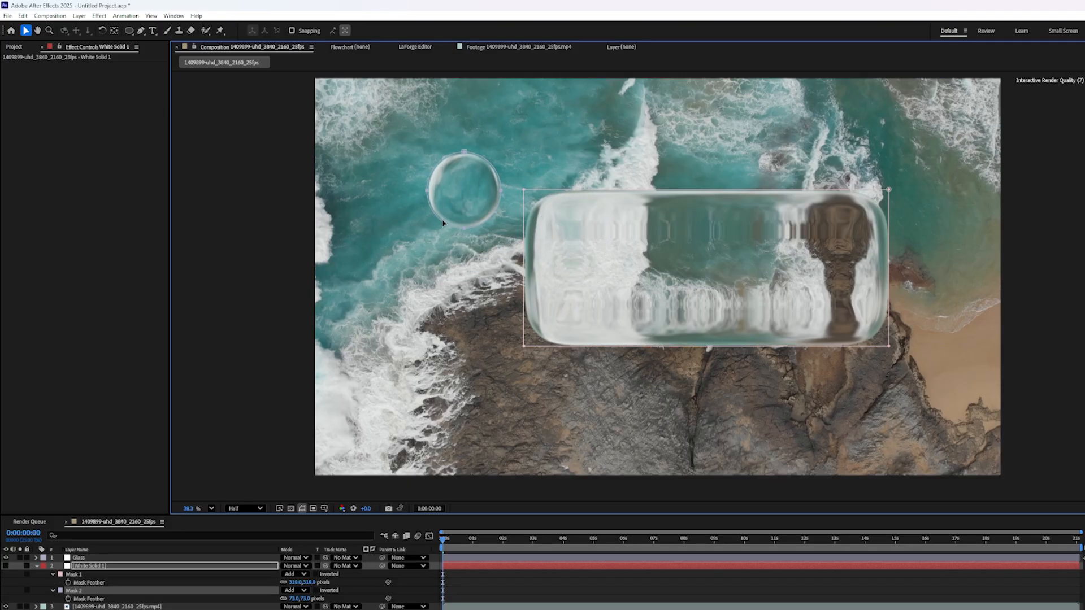
pyautogui.moveTo(464, 187); pyautogui.dragTo(532, 208)
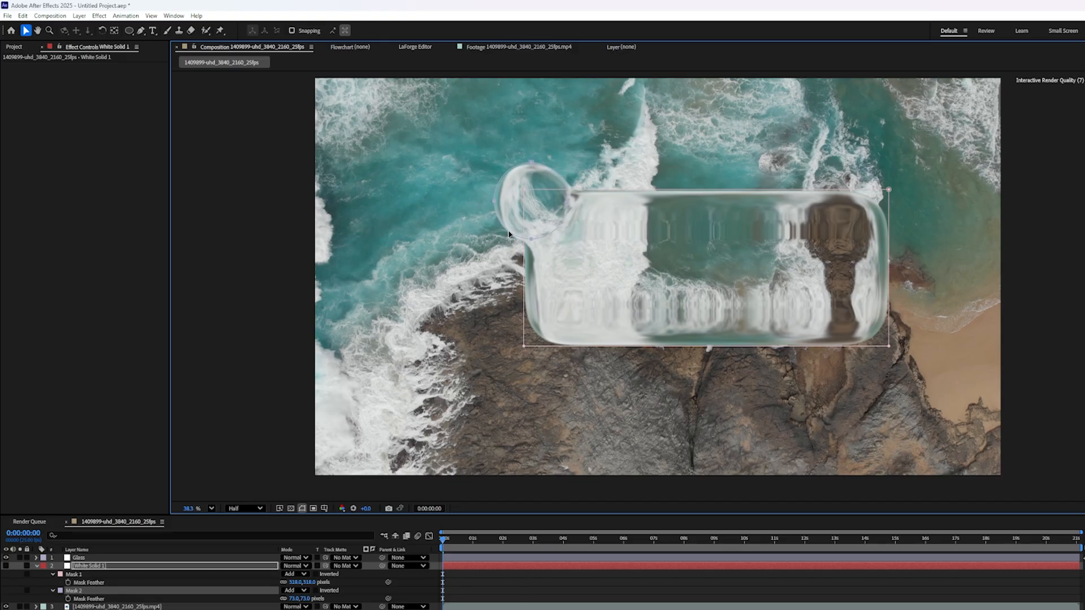
pyautogui.click(502, 536)
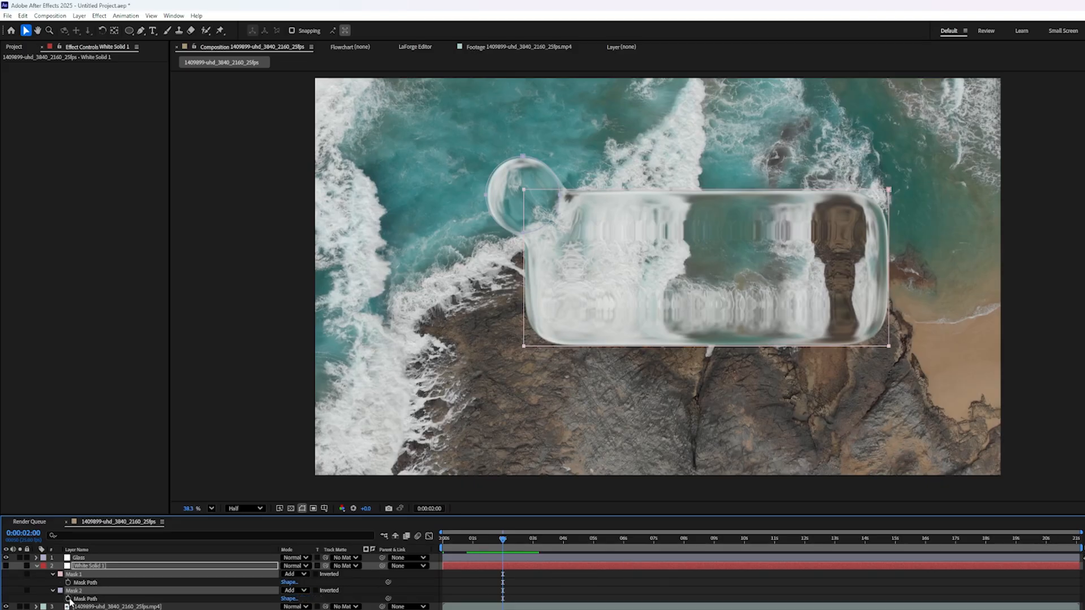
# Keyframe both Mask Paths at 2s and squash the shapes into a thin sliver at the start
pyautogui.click(502, 553)
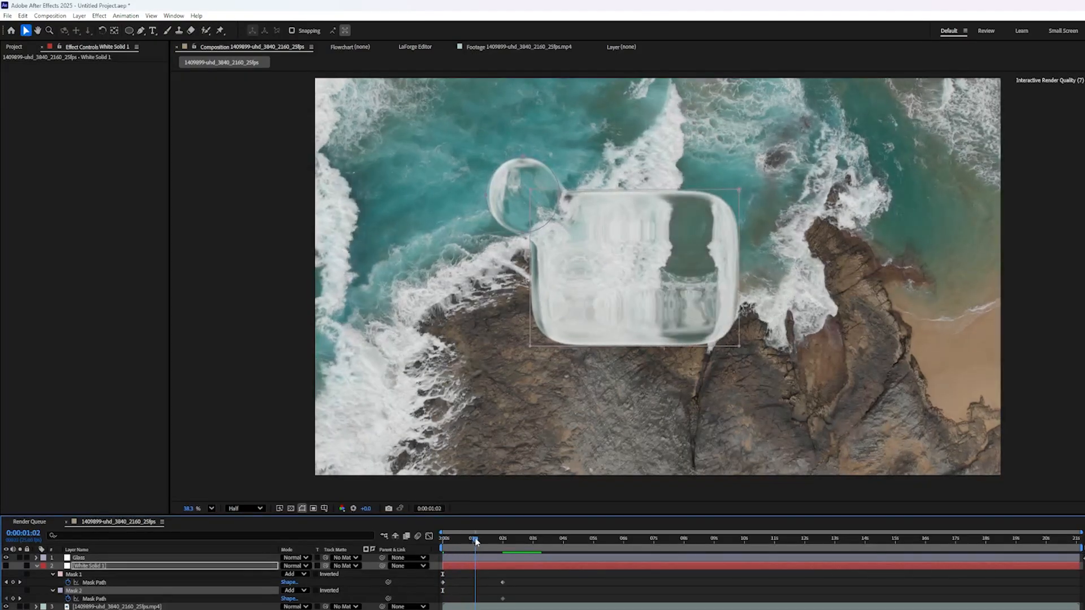
pyautogui.moveTo(476, 537); pyautogui.dragTo(447, 538)
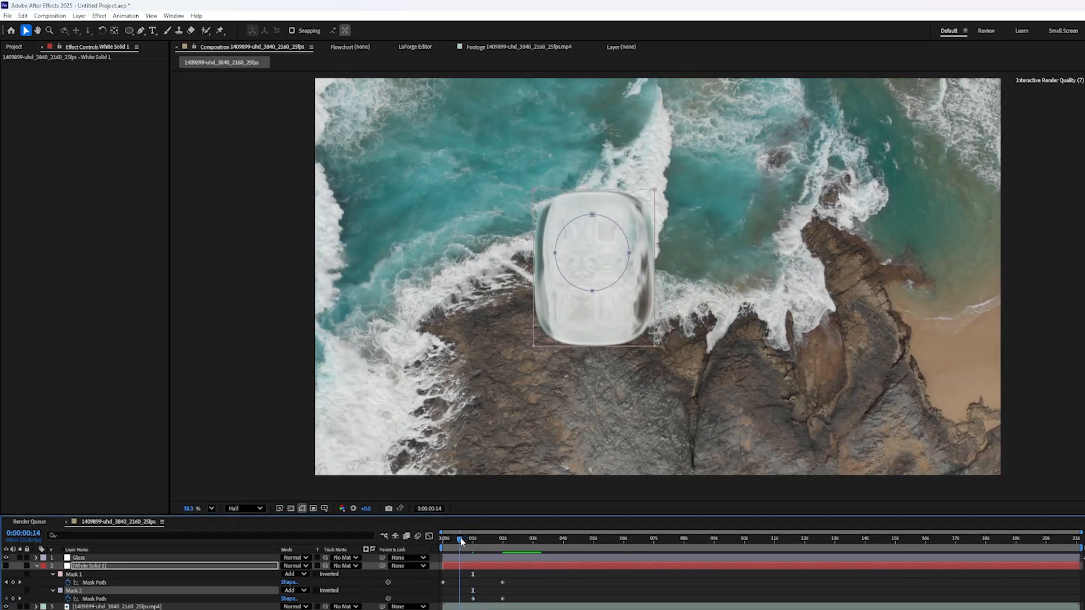
pyautogui.click(458, 538)
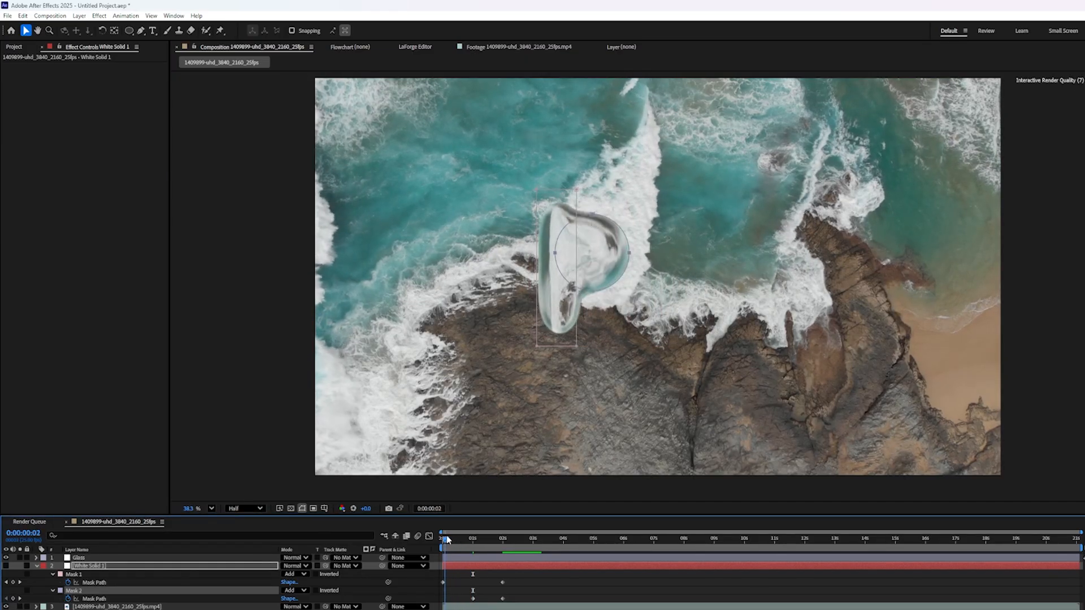
pyautogui.moveTo(447, 538); pyautogui.dragTo(442, 537)
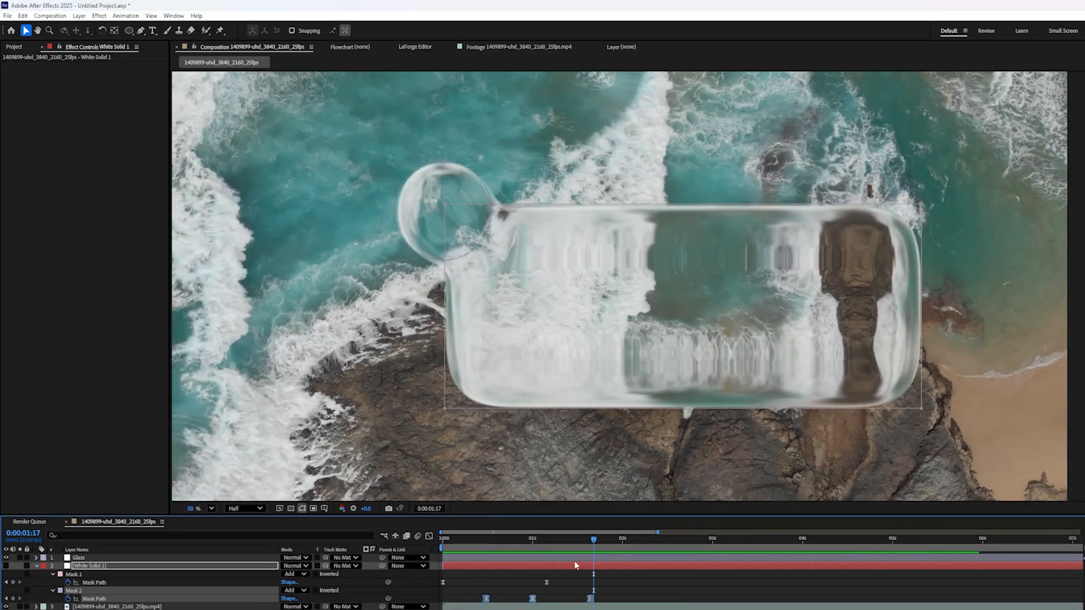
# Scrub the timeline to preview the growing glass and select the Glass layer
pyautogui.moveTo(593, 538); pyautogui.dragTo(567, 537)
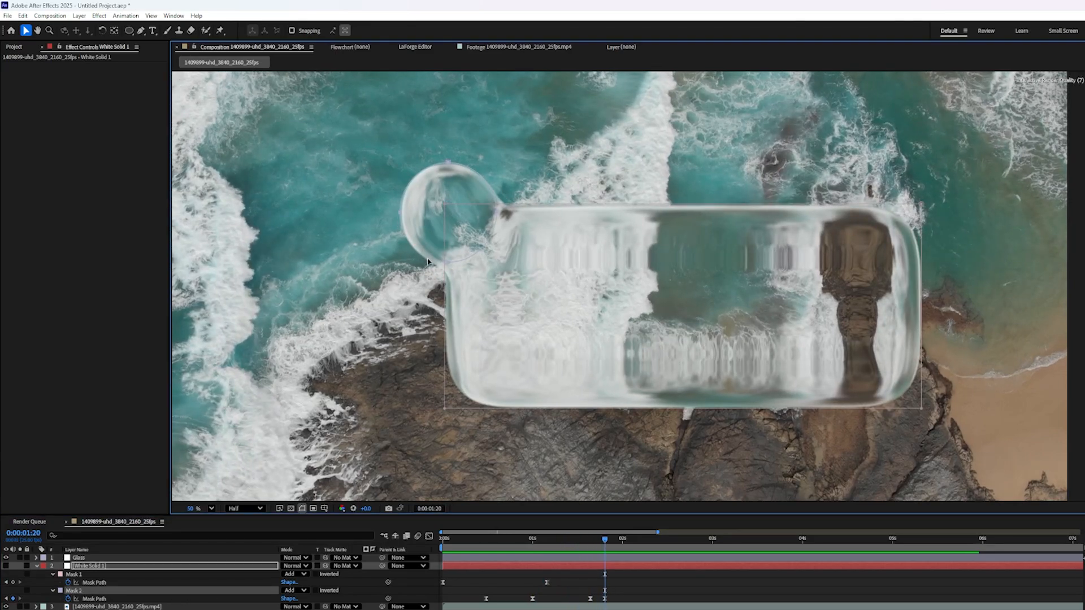
pyautogui.click(469, 551)
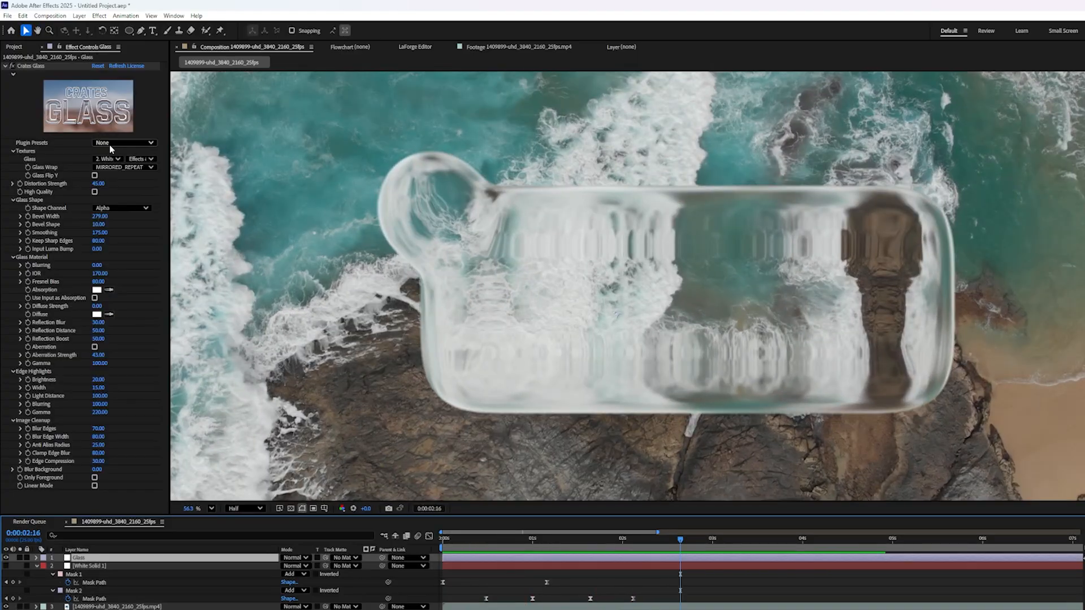
# Apply the Frosted Glass preset in Crates Glass
pyautogui.click(123, 142)
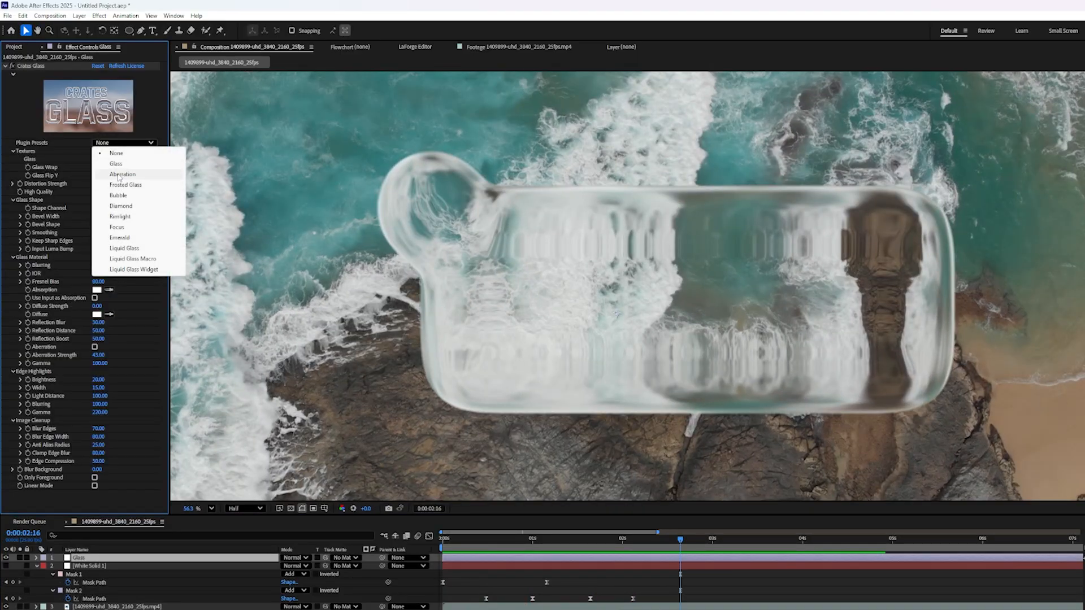
pyautogui.click(124, 185)
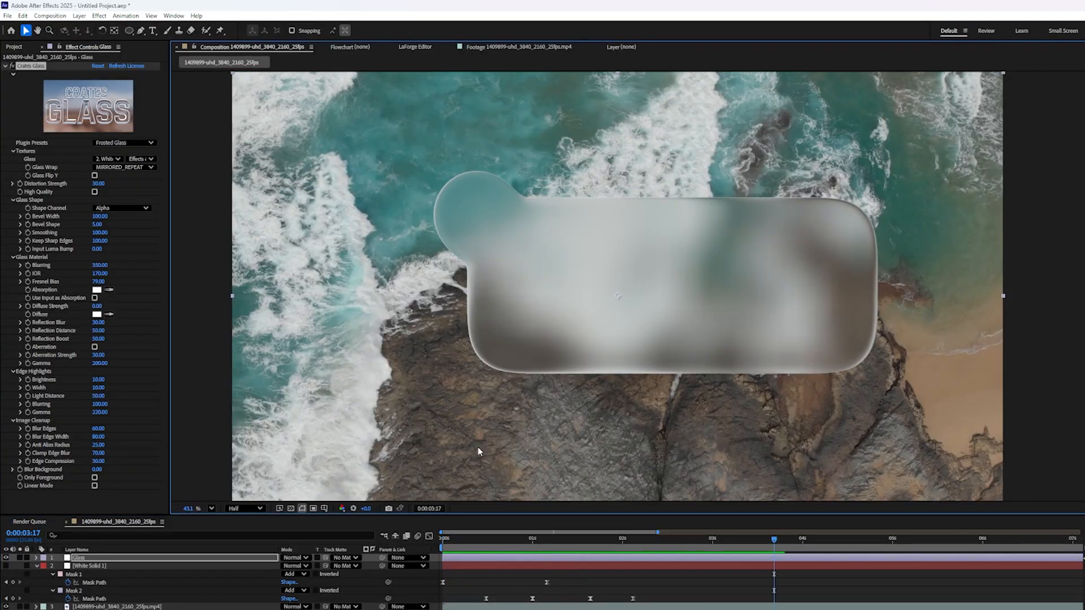
pyautogui.click(93, 581)
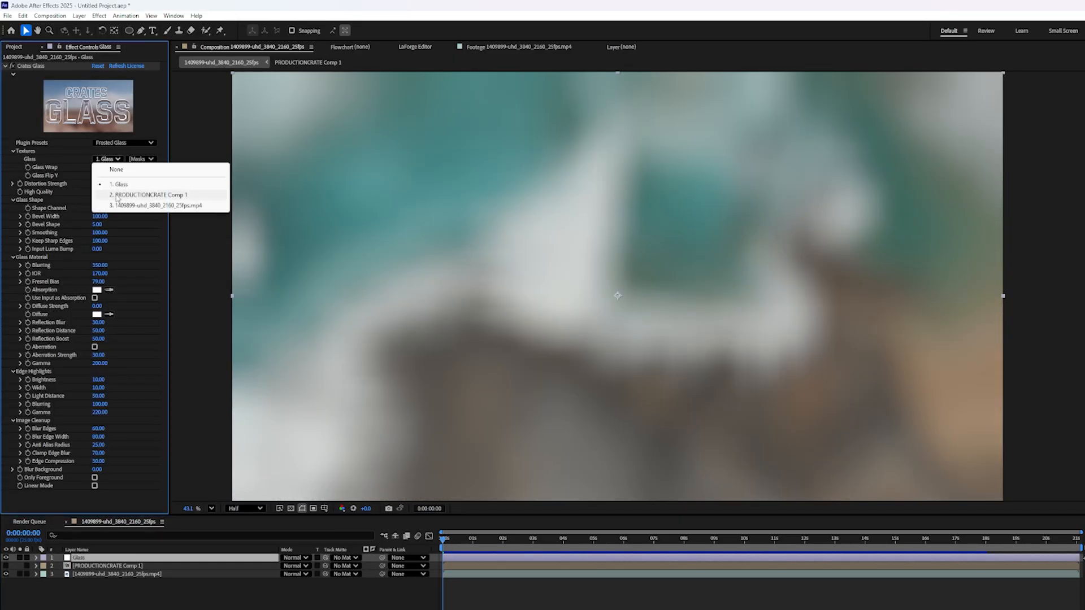
# Use PRODUCTIONCRATE Comp 1 as the glass texture, then clear it from the timeline
pyautogui.click(149, 194)
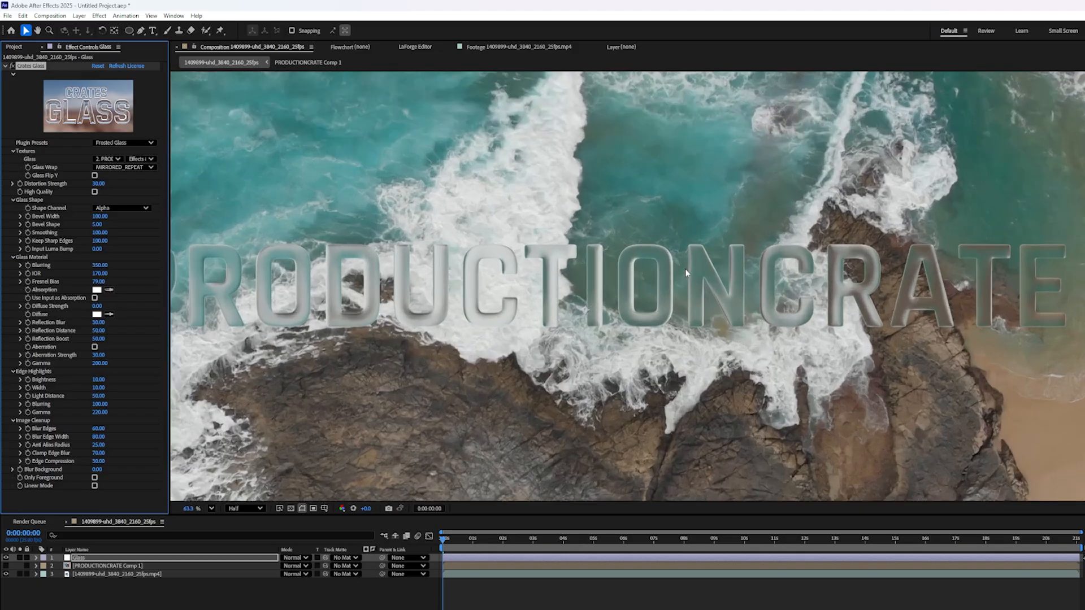
pyautogui.click(479, 551)
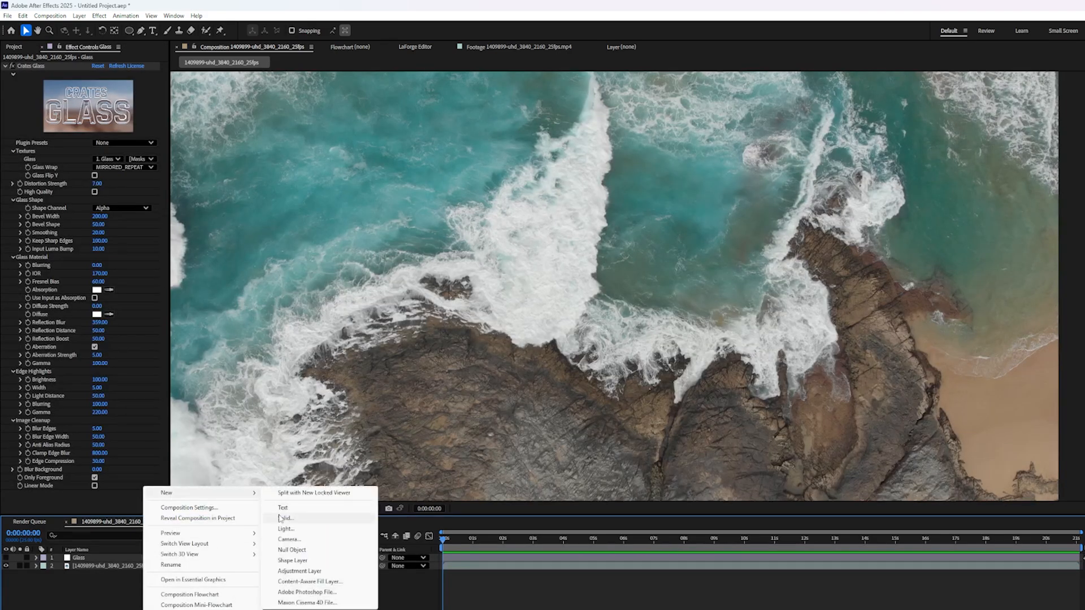
# Create a solid with Fractal Noise, advance its Evolution and set Fractal Type to Dynamic
pyautogui.click(287, 518)
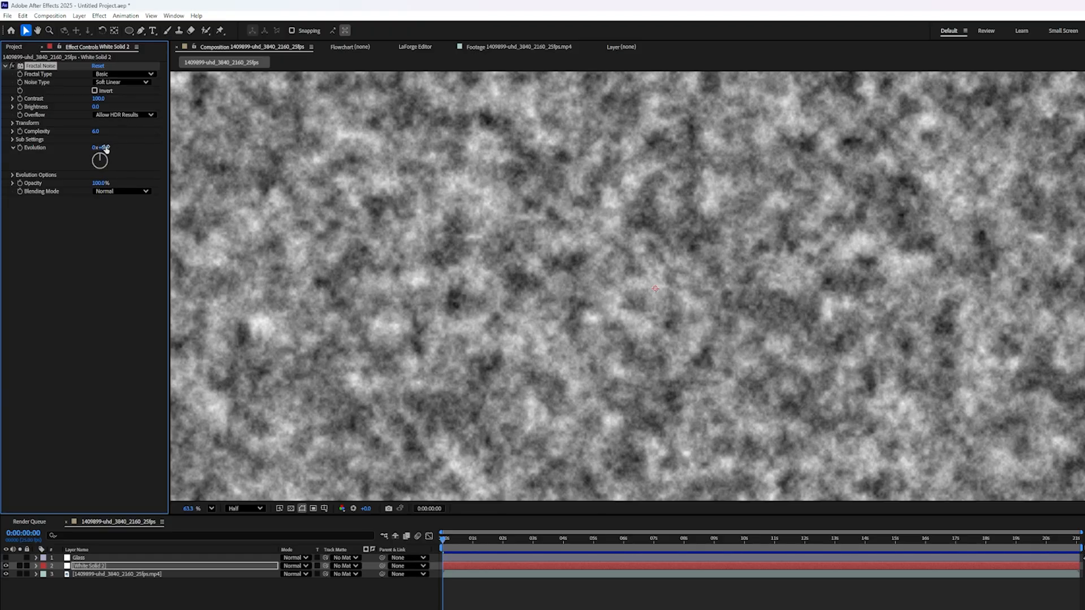
pyautogui.moveTo(101, 147); pyautogui.dragTo(82, 152)
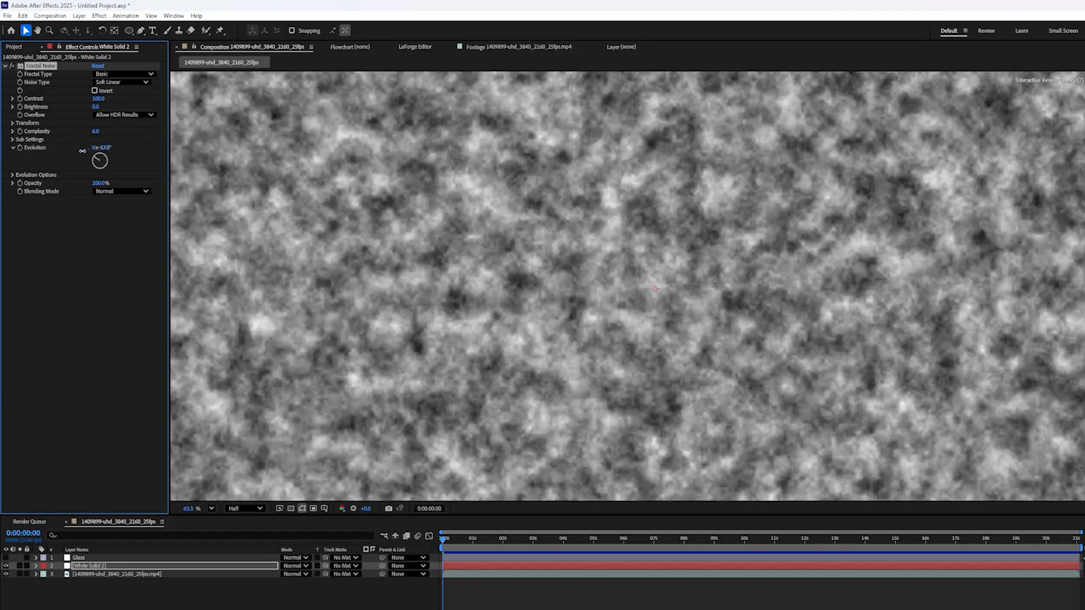
pyautogui.click(126, 75)
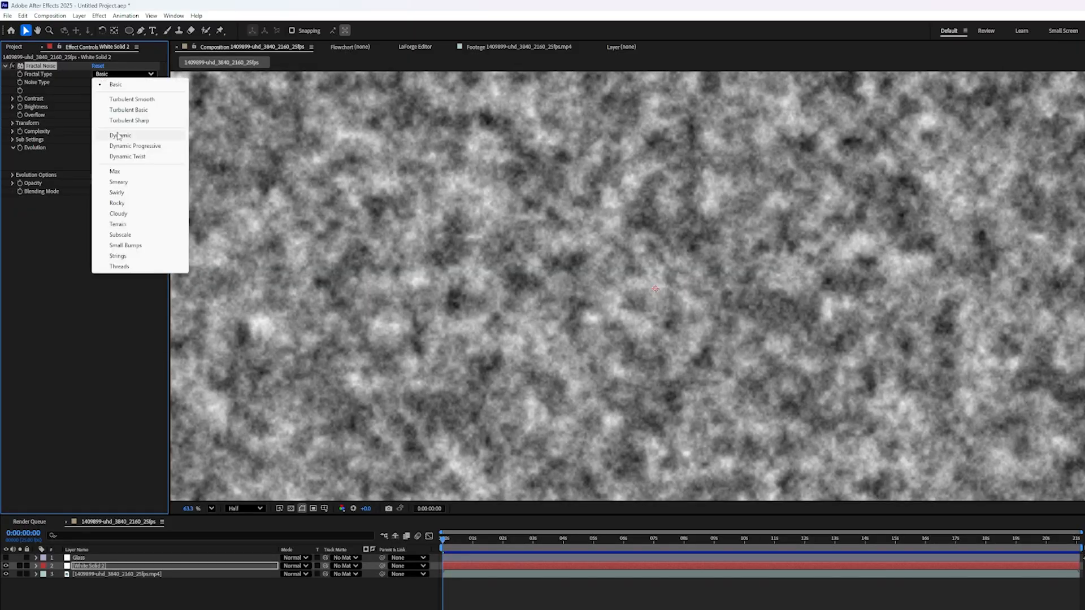
pyautogui.click(118, 235)
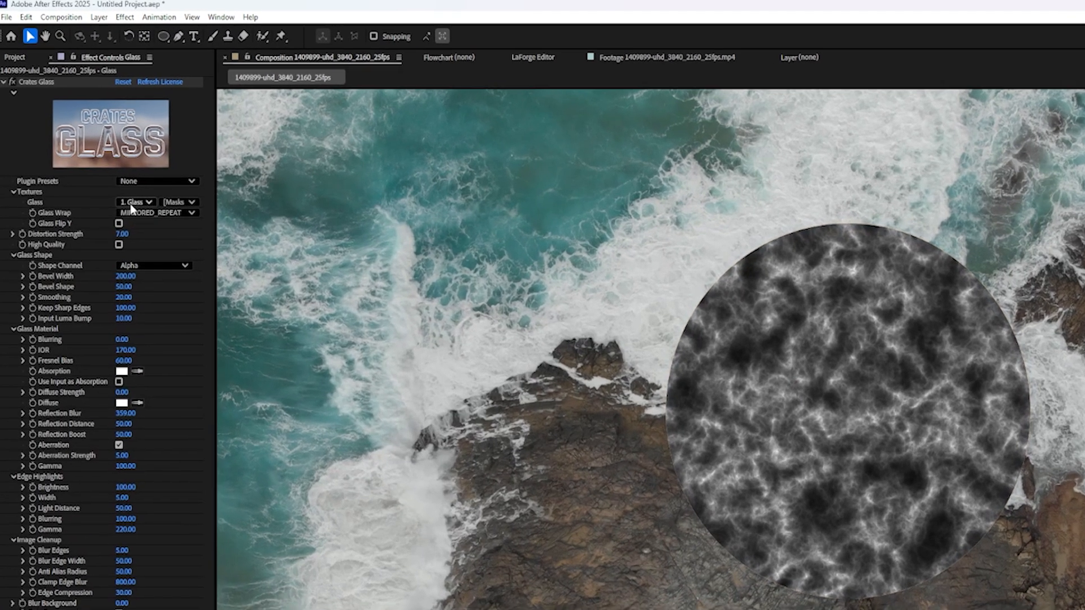
# Set the glass texture to White Solid 2 and apply the Diamond preset
pyautogui.click(133, 202)
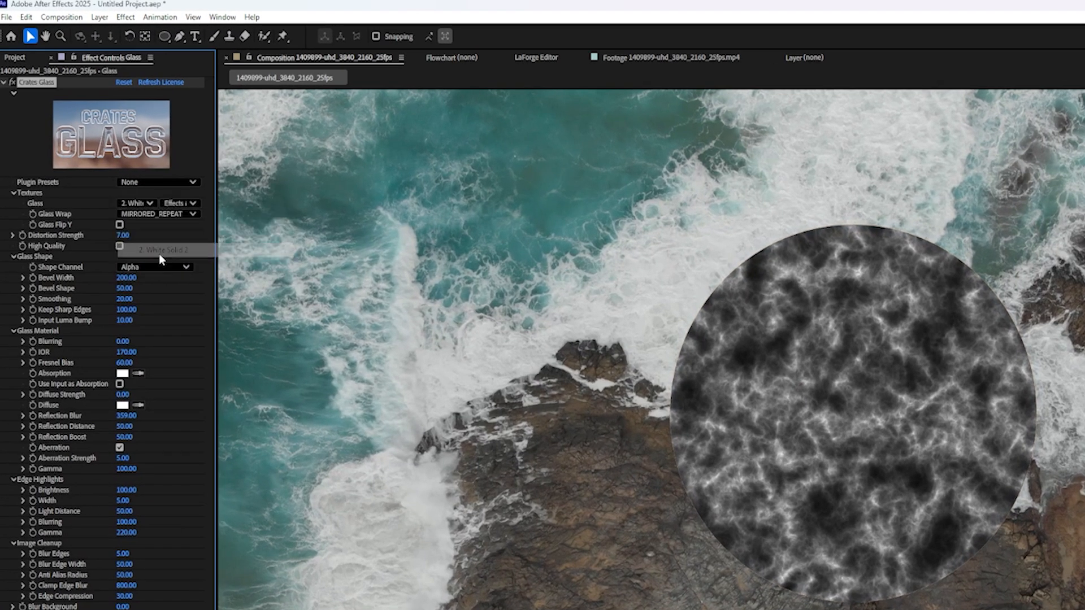
pyautogui.click(159, 182)
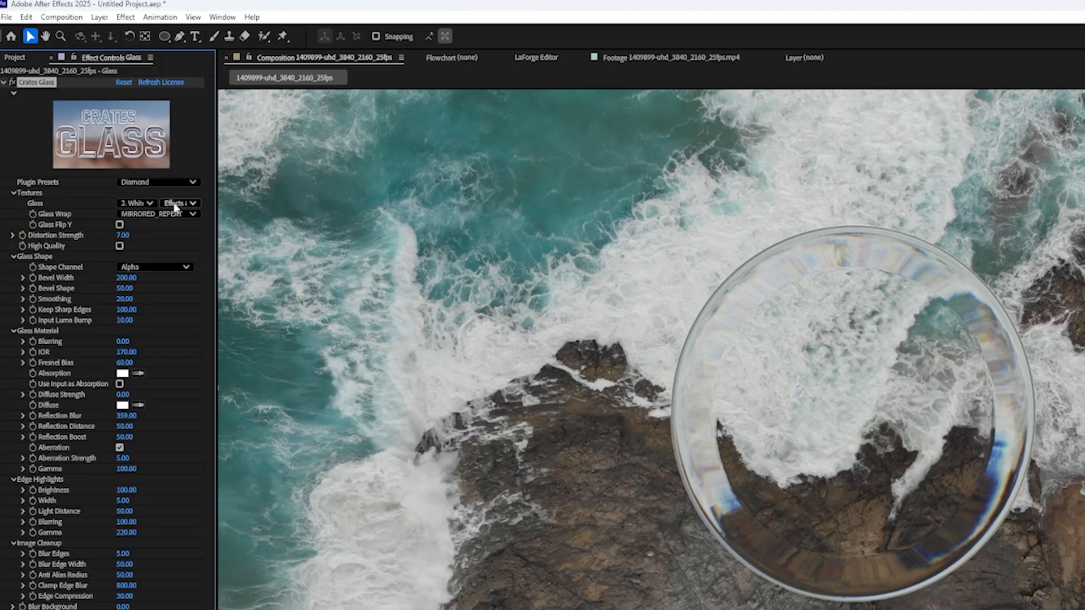
pyautogui.click(178, 203)
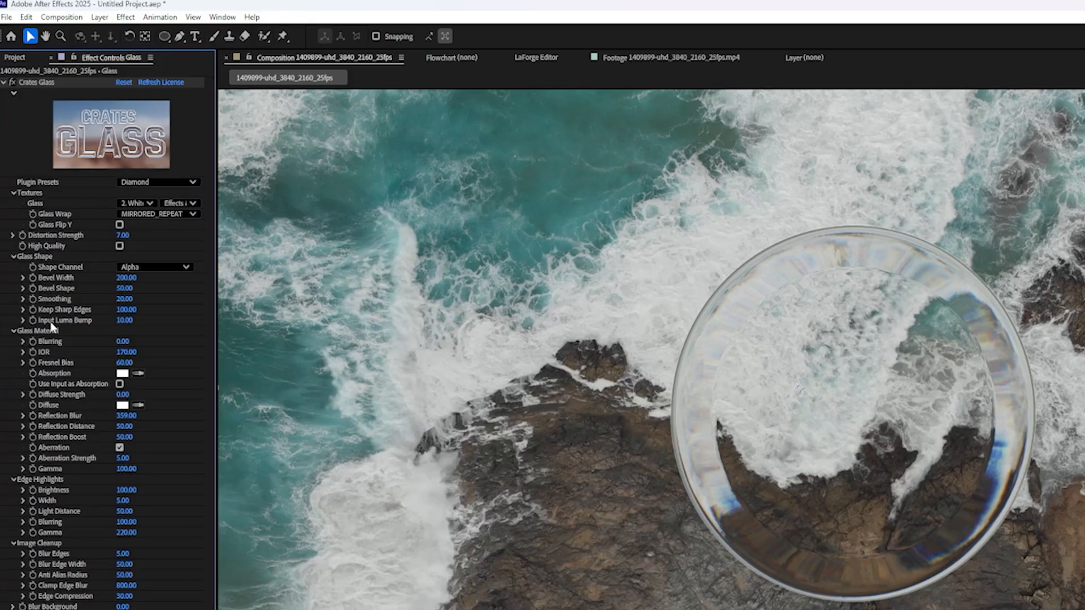
# Lower the Input Luma Bump value in Crates Glass
pyautogui.moveTo(124, 320); pyautogui.dragTo(199, 319)
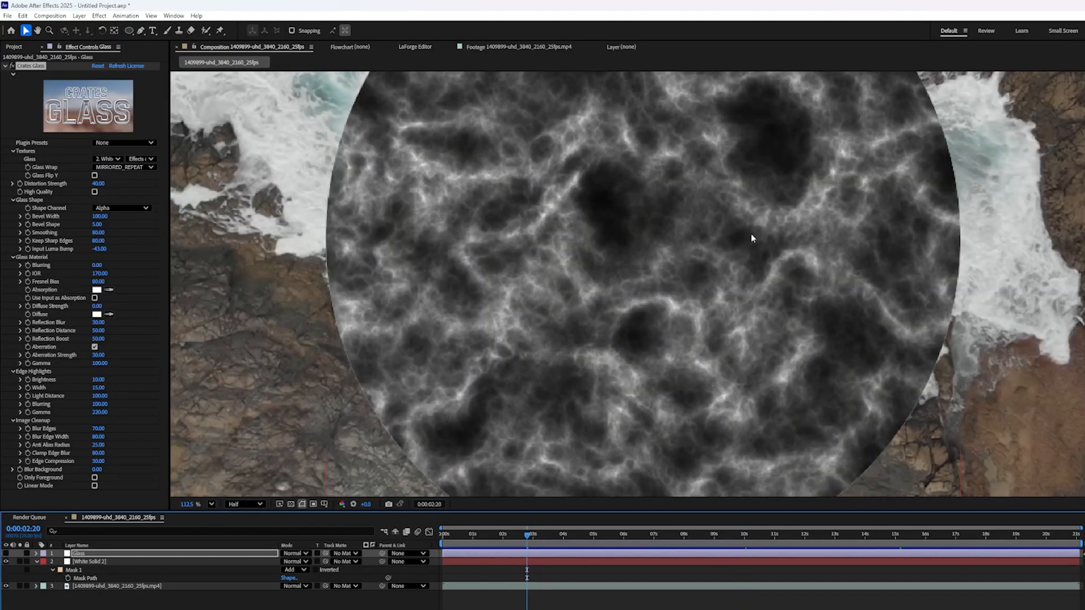
pyautogui.moveTo(662, 249)
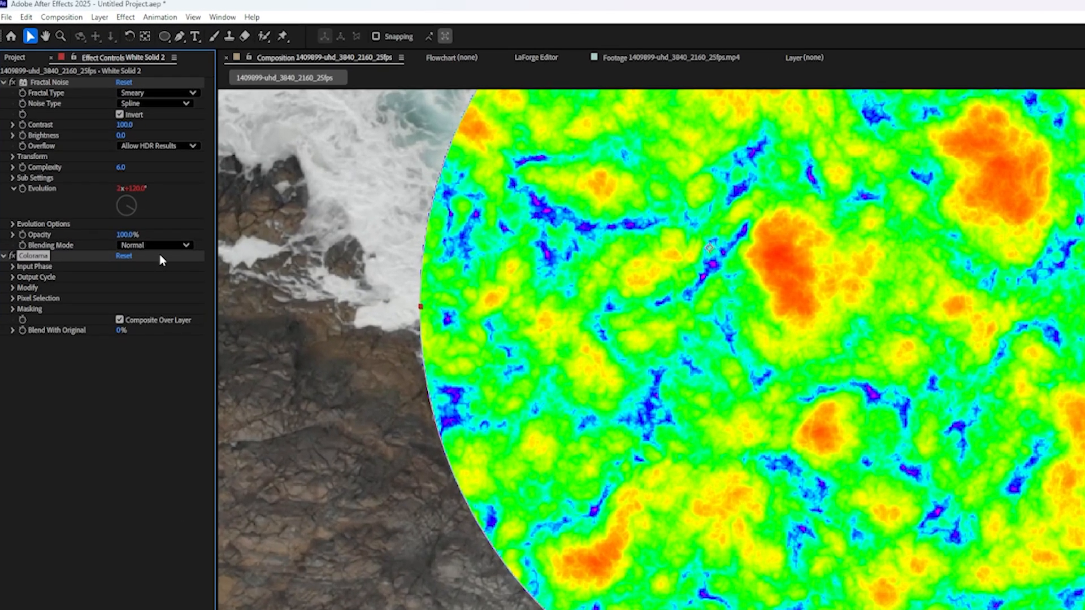
# Set Colorama's Output Cycle preset palette to Deep Ocean
pyautogui.click(7, 255)
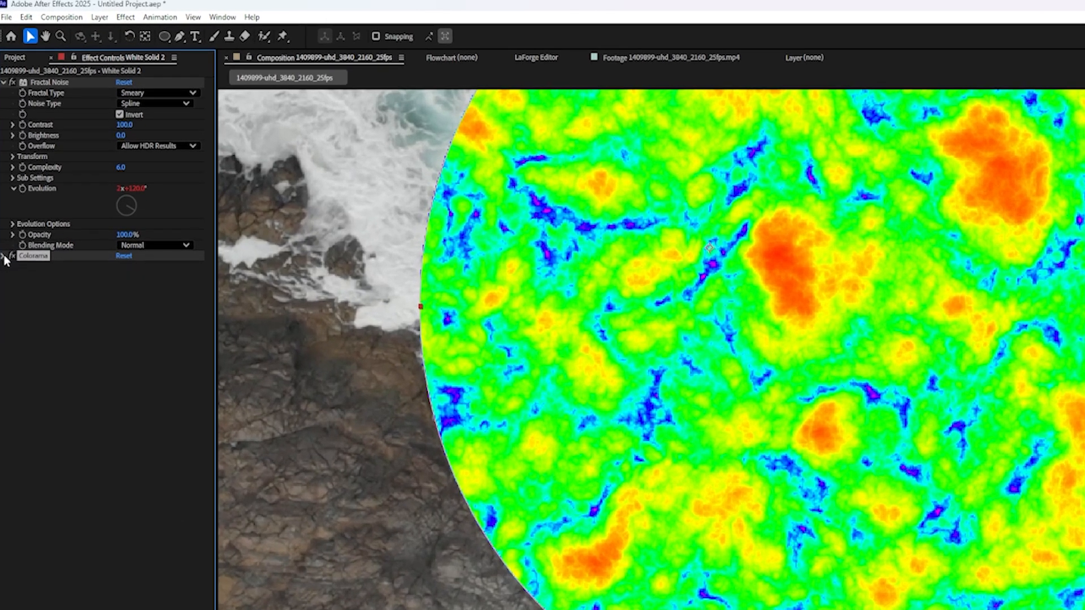
pyautogui.click(6, 255)
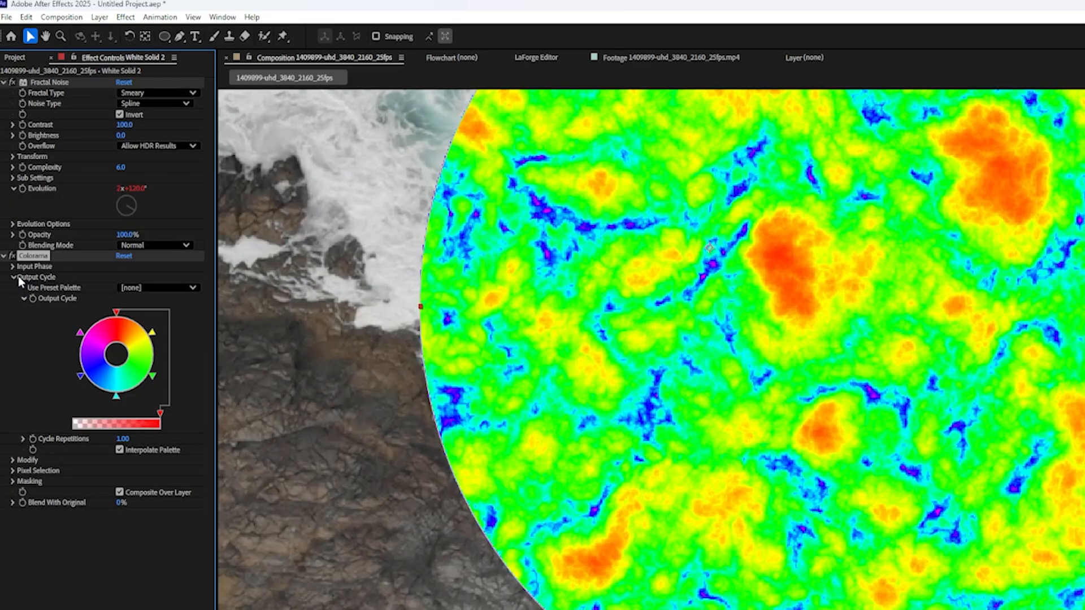
pyautogui.click(158, 288)
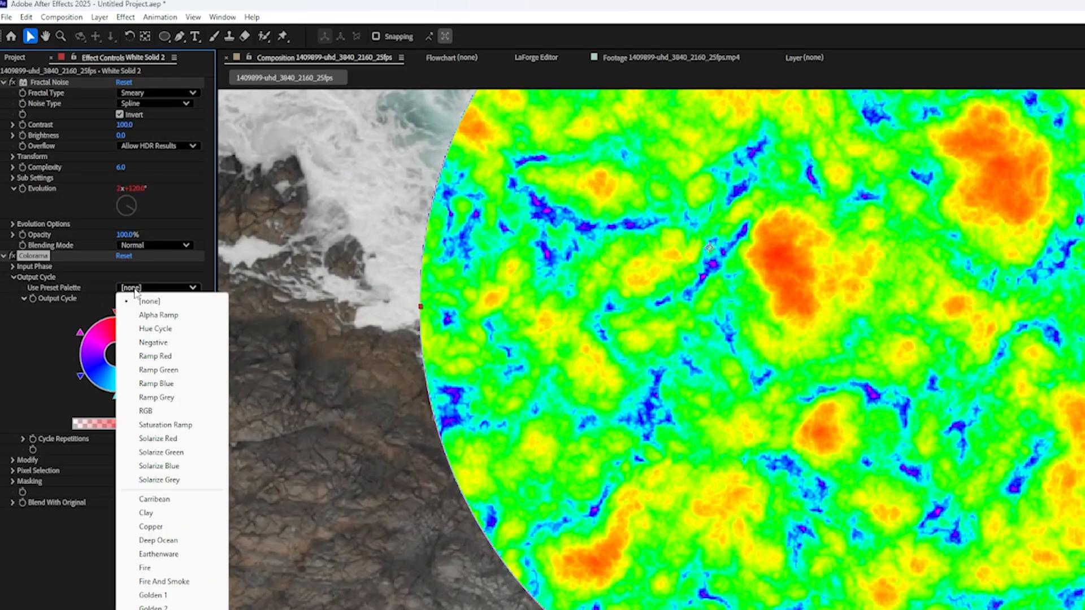
pyautogui.click(158, 540)
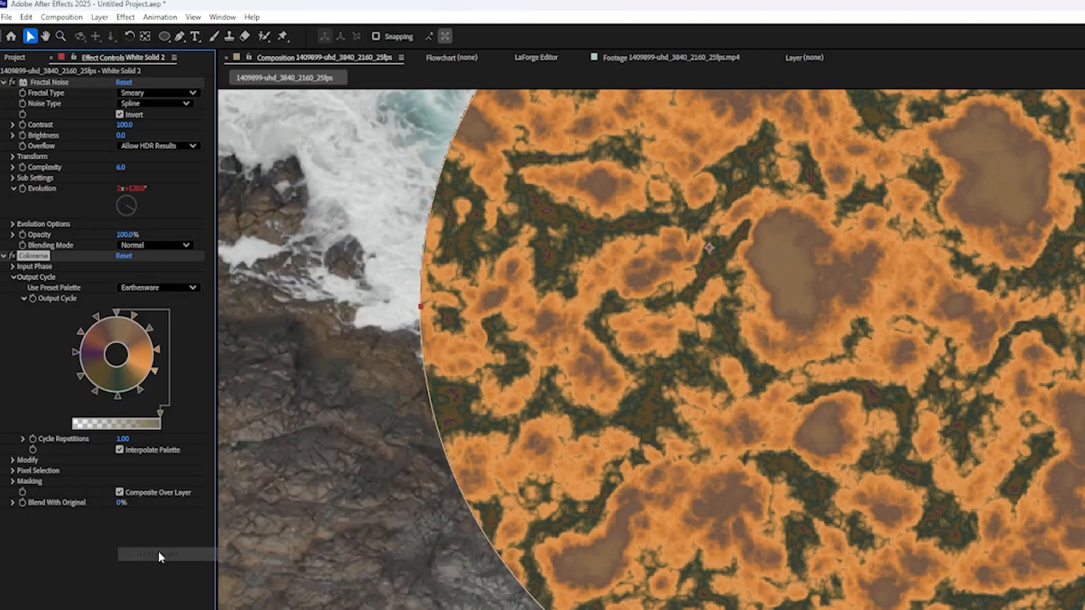
pyautogui.click(158, 288)
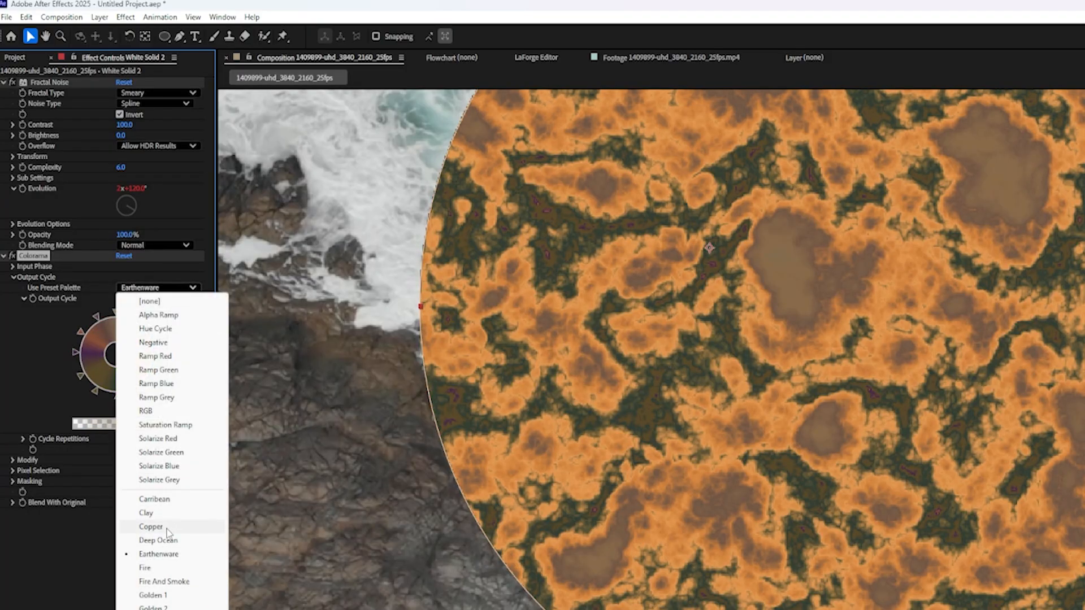
pyautogui.click(157, 540)
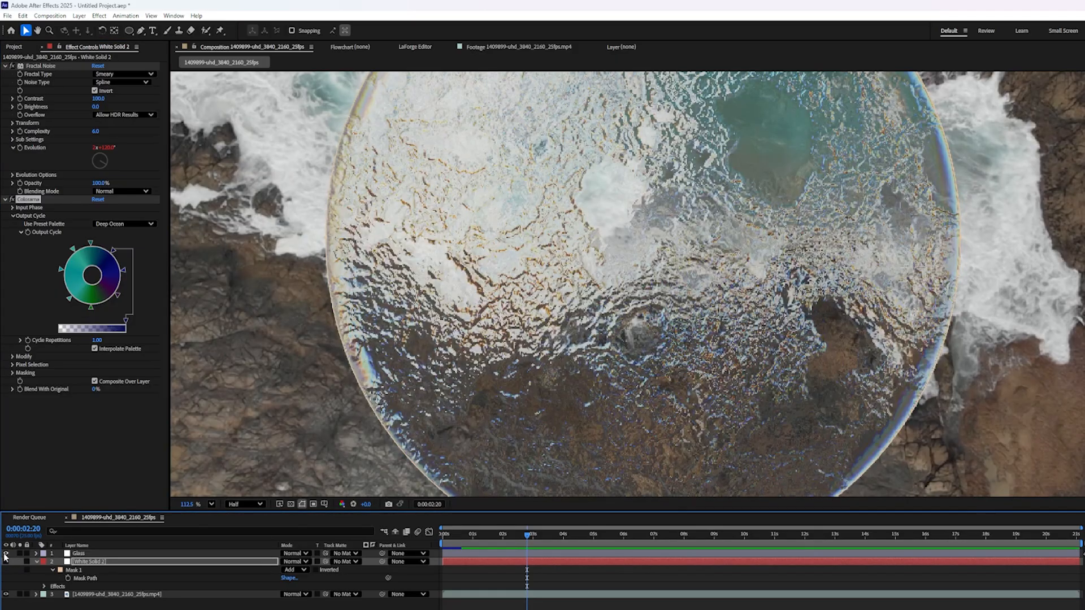
# Hide White Solid 2 and select the Glass layer to review its Crates Glass settings
pyautogui.click(81, 554)
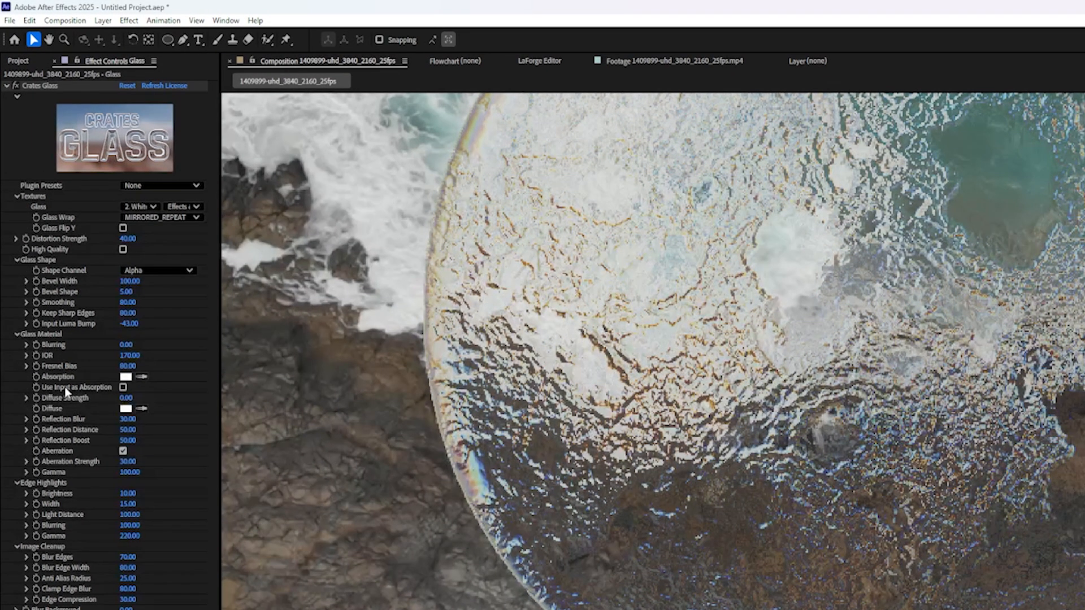
pyautogui.click(122, 386)
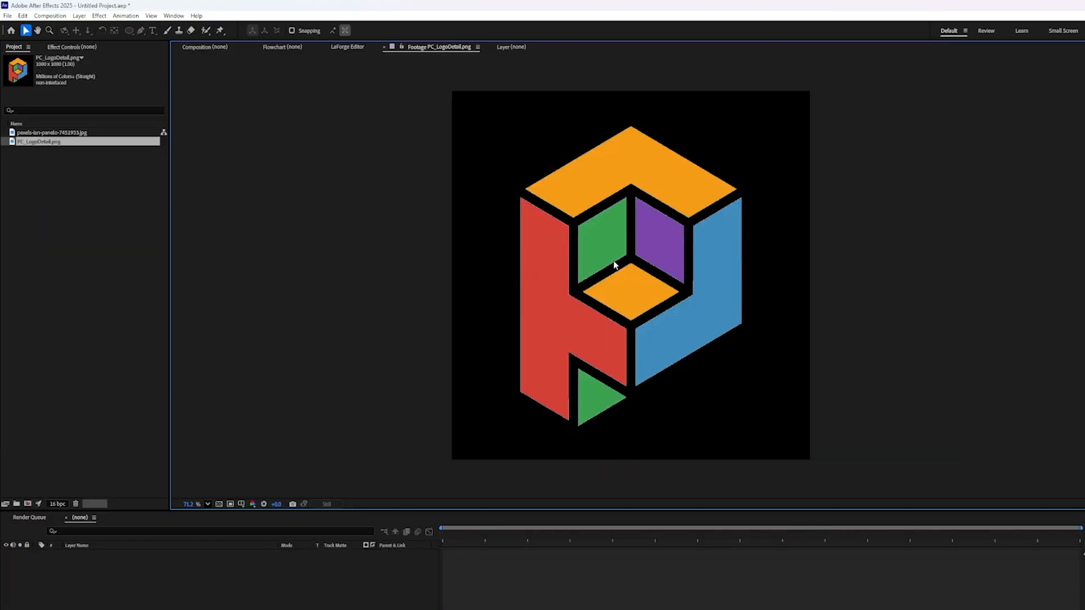
# Preview the plasma-ball JPG in the Footage viewer after the PC_LogoDetail.png logo
pyautogui.click(219, 504)
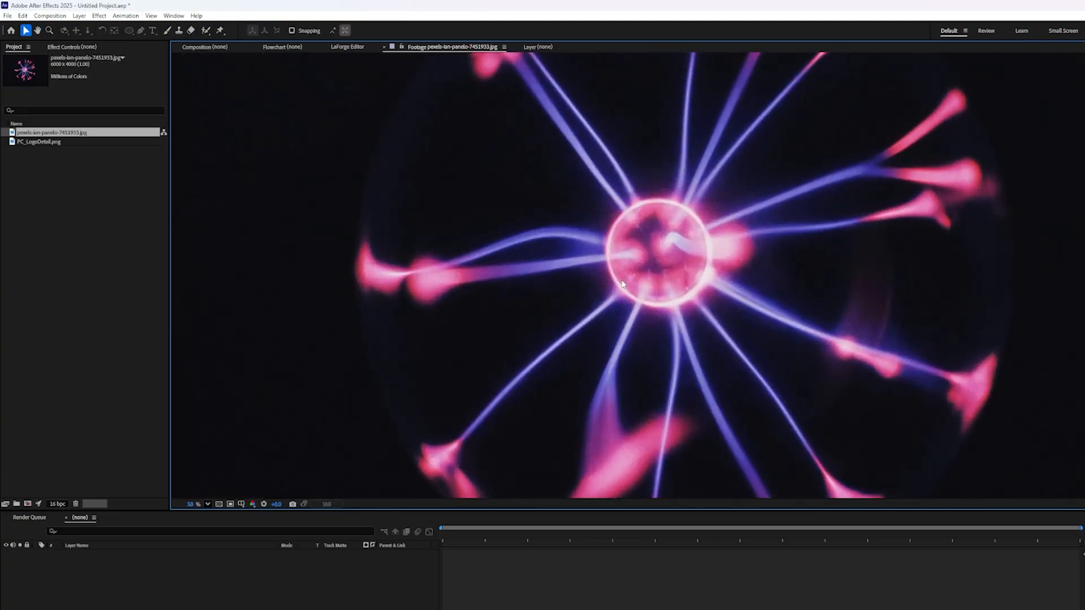
pyautogui.moveTo(569, 250)
pyautogui.write('5')
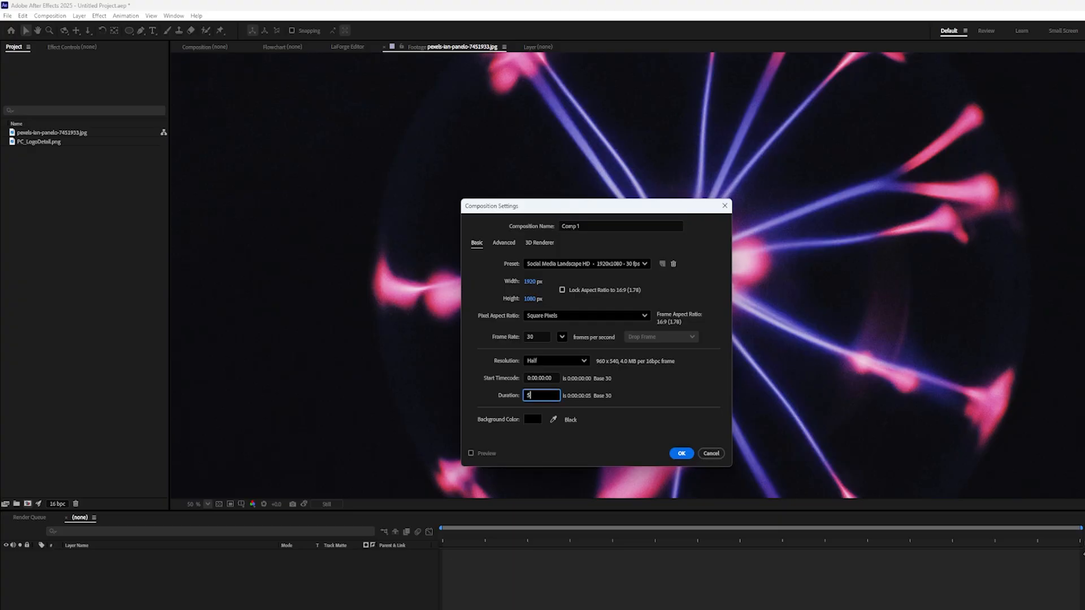
# Confirm the 1920×1080 Social Media Landscape HD settings to create Comp 1
pyautogui.click(681, 453)
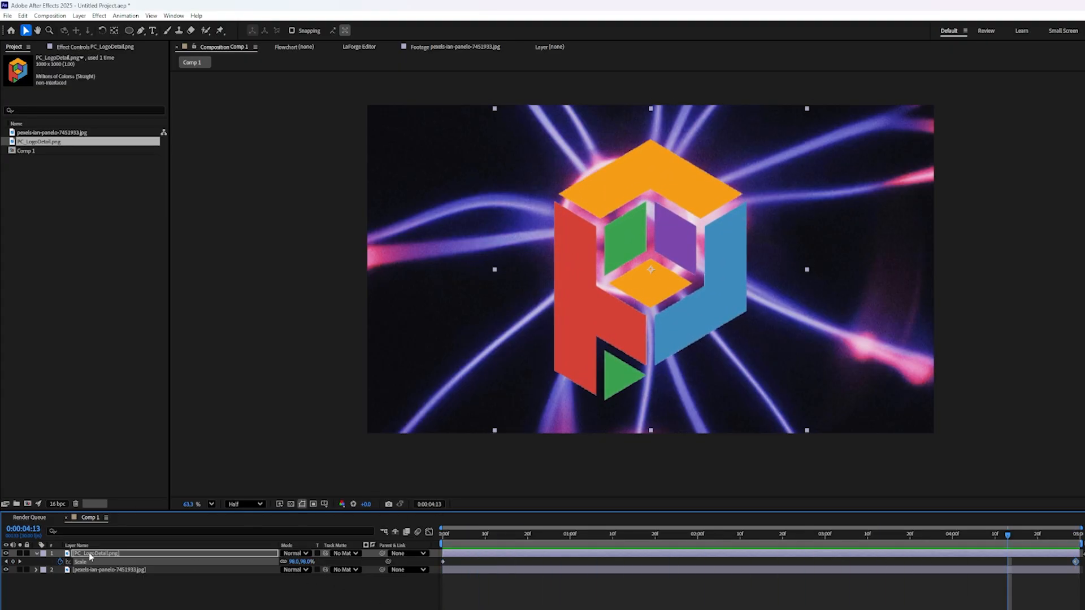
# Pre-compose the logo layer into PC_LogoDetail.png Comp 1, moving all attributes
pyautogui.rightClick(91, 554)
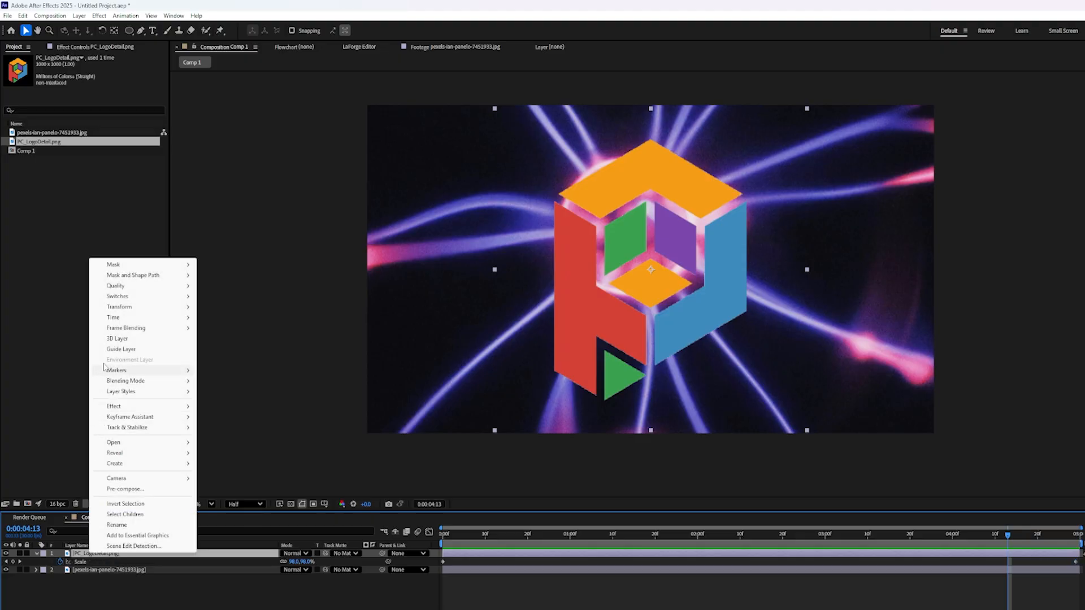
pyautogui.click(125, 488)
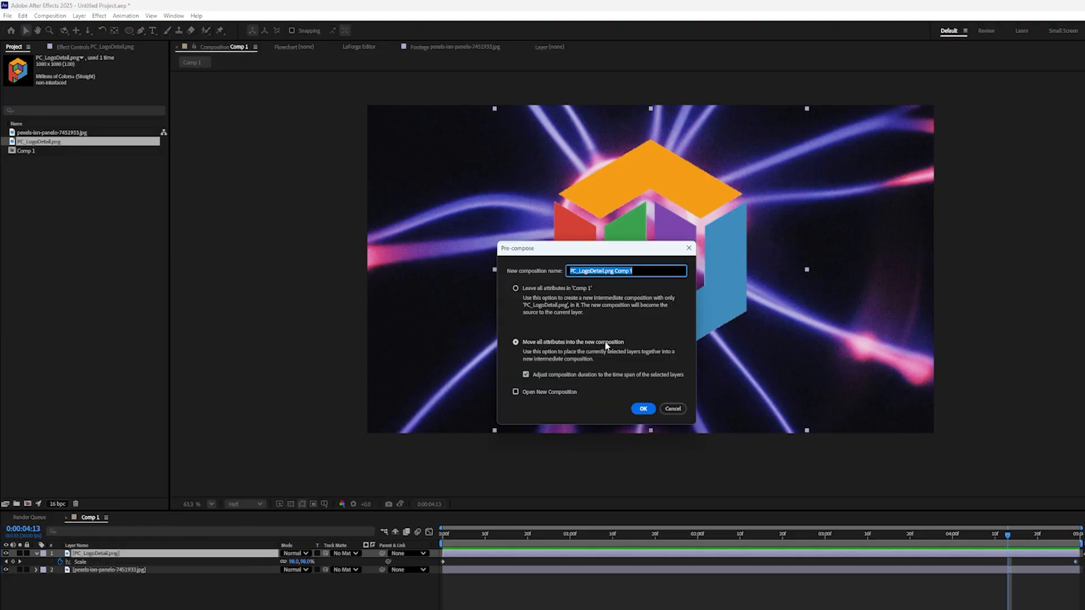
pyautogui.click(643, 409)
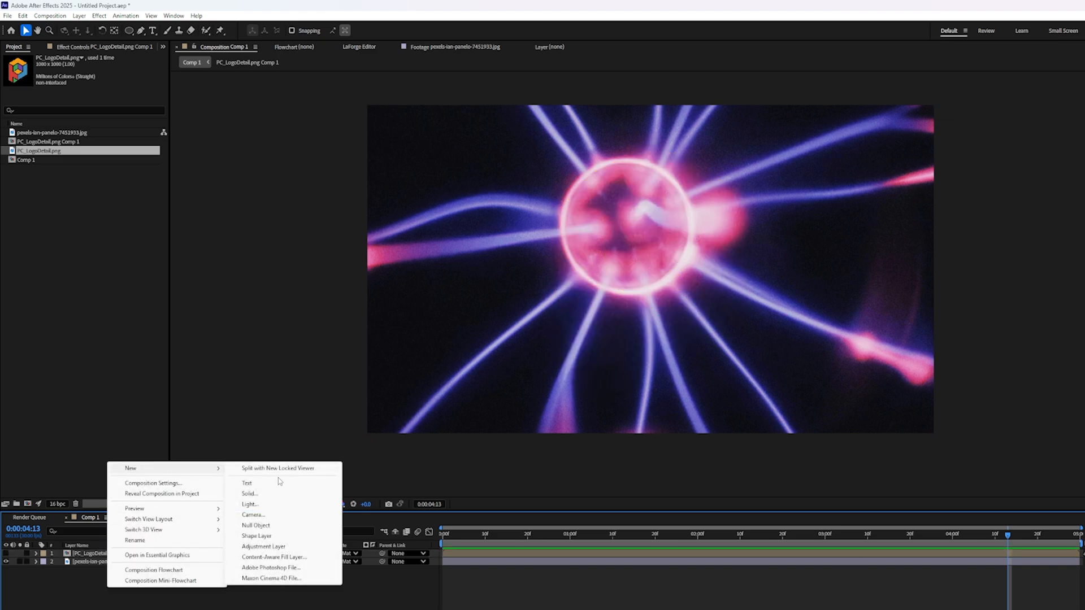
# Add an adjustment layer with Crates Glass using PC_LogoDetail.png Comp 1 as its glass texture
pyautogui.click(257, 547)
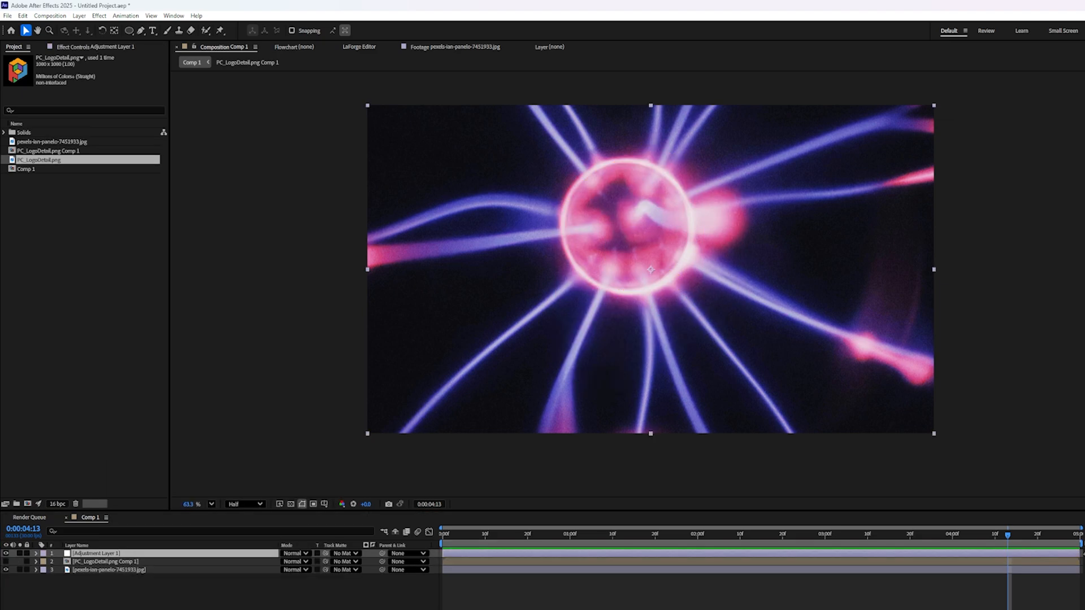
pyautogui.click(96, 553)
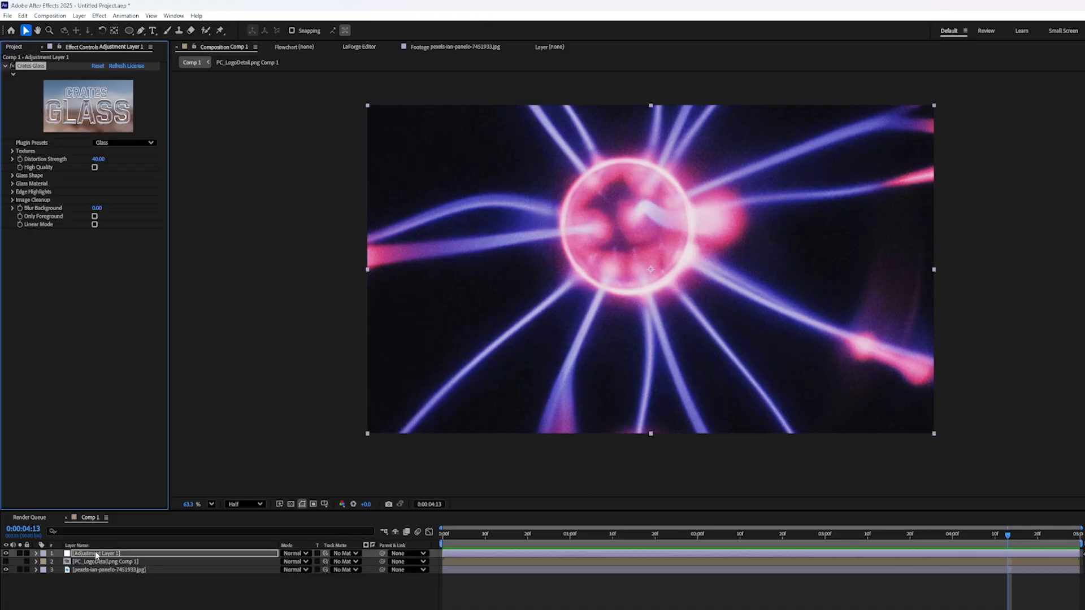
pyautogui.click(102, 158)
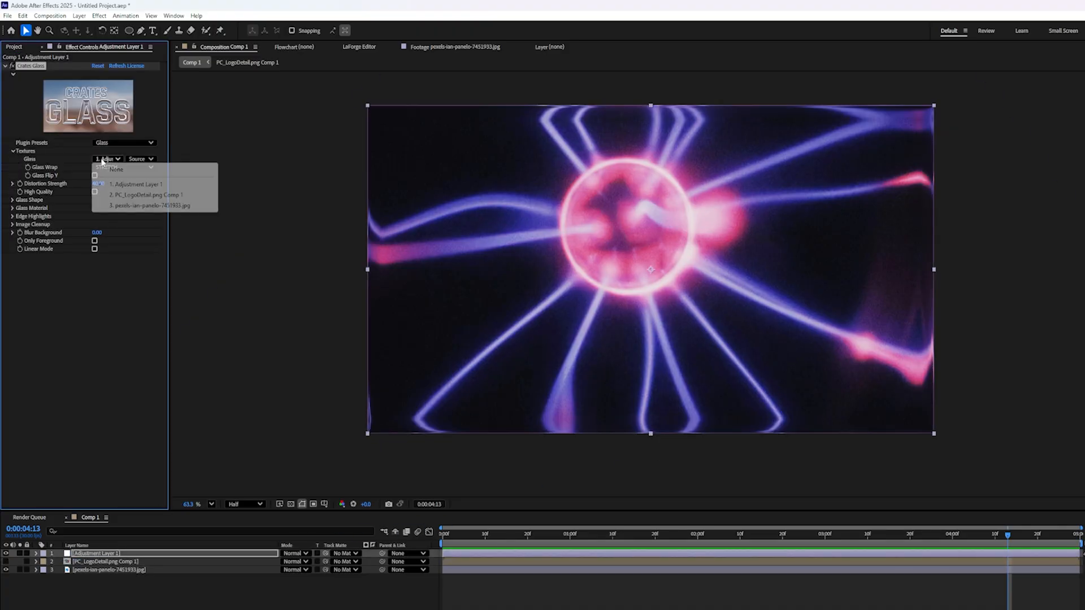
pyautogui.click(146, 195)
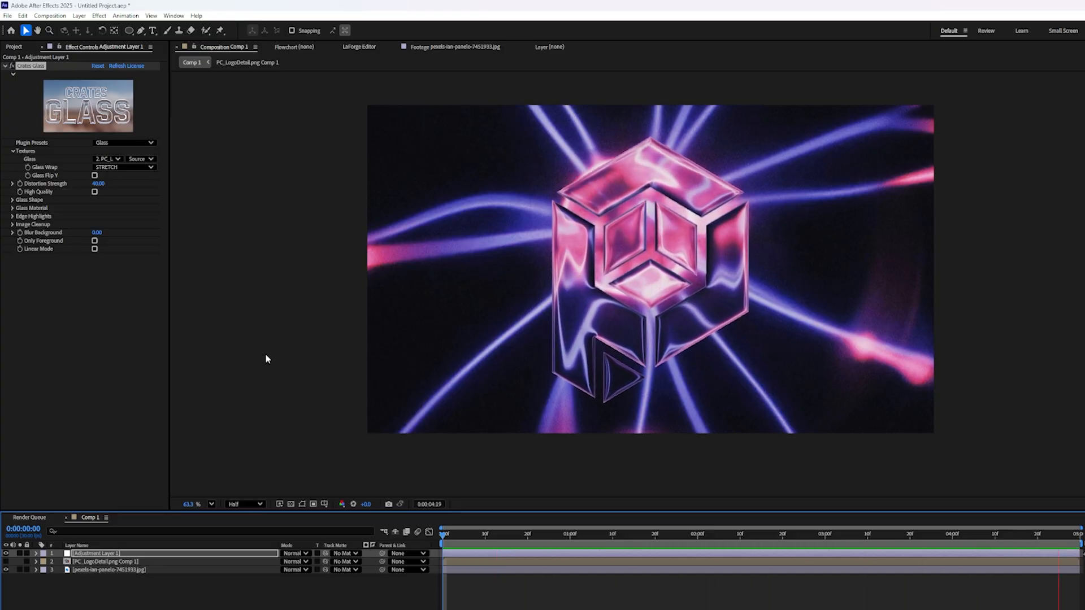
# Apply the Diamond plugin preset to the Crates Glass logo and select the plasma layer
pyautogui.click(588, 538)
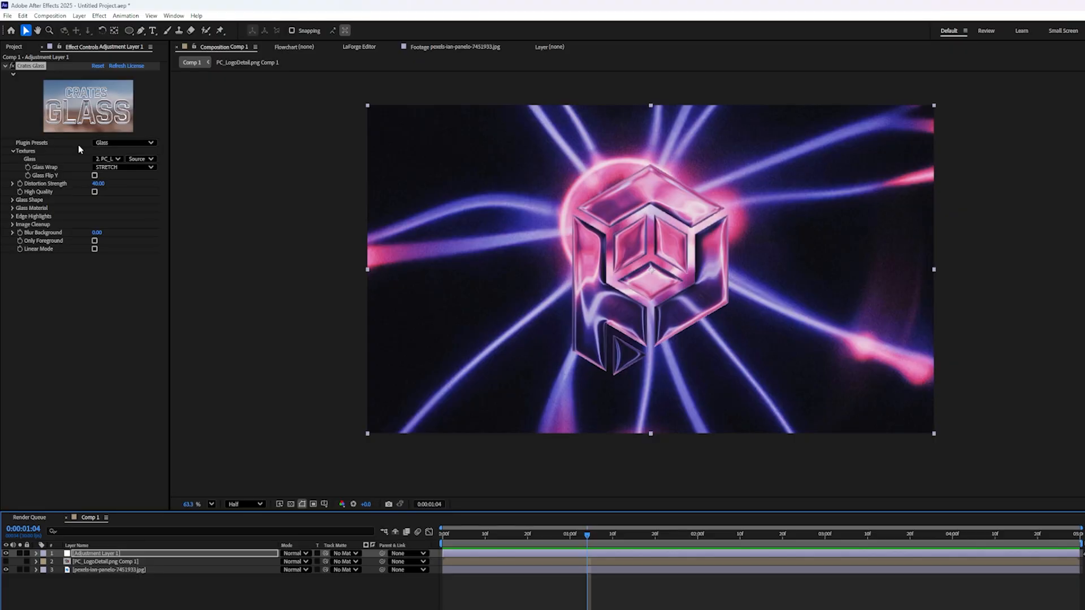
pyautogui.click(126, 142)
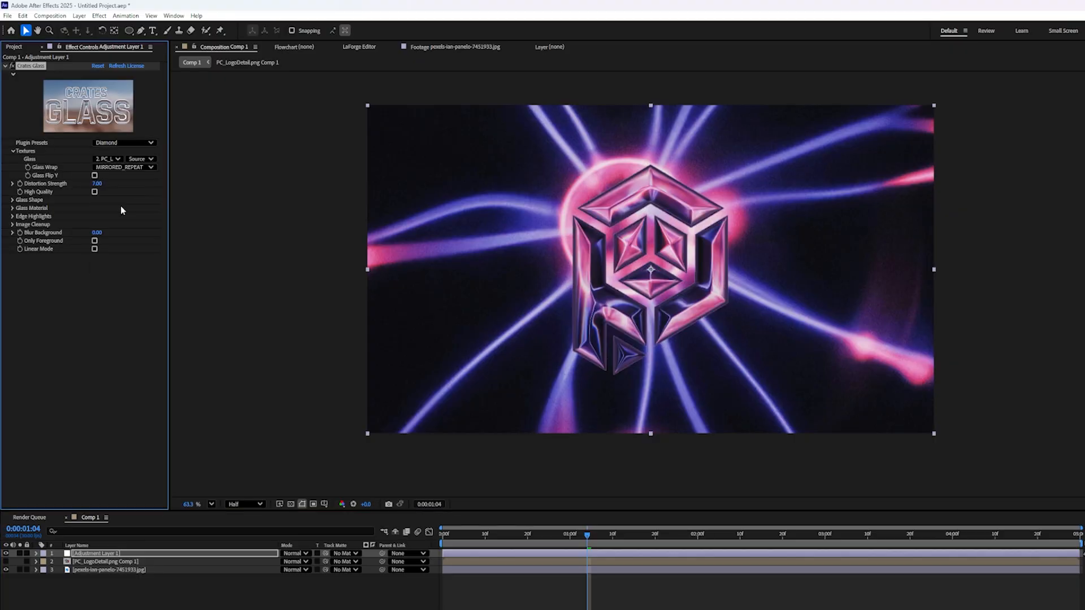
pyautogui.click(191, 504)
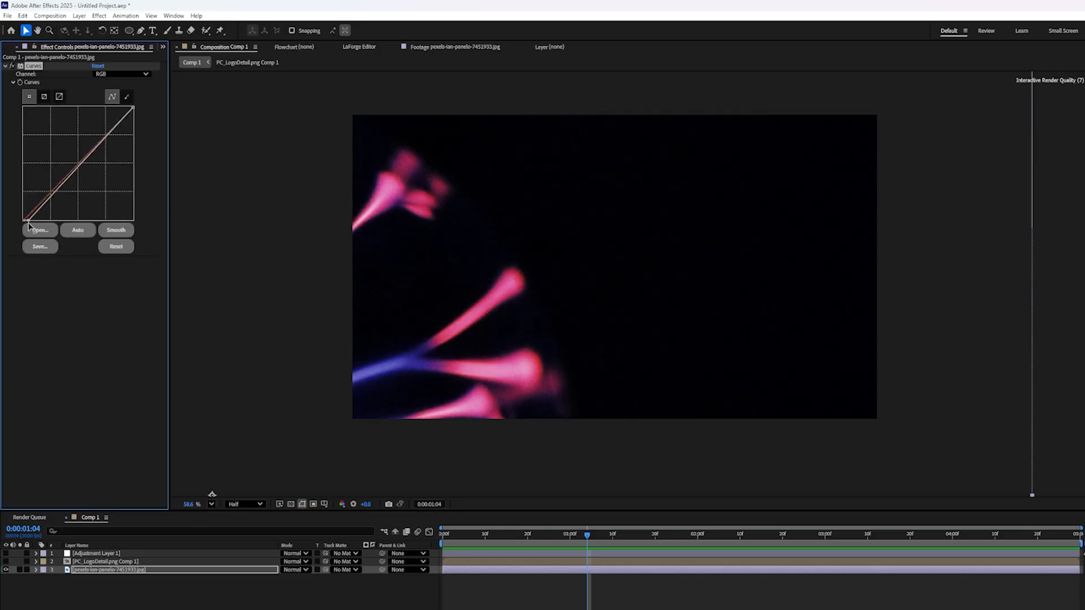
# Bend the Curves RGB curve upward to brighten the plasma-ball layer
pyautogui.moveTo(26, 225); pyautogui.dragTo(69, 162)
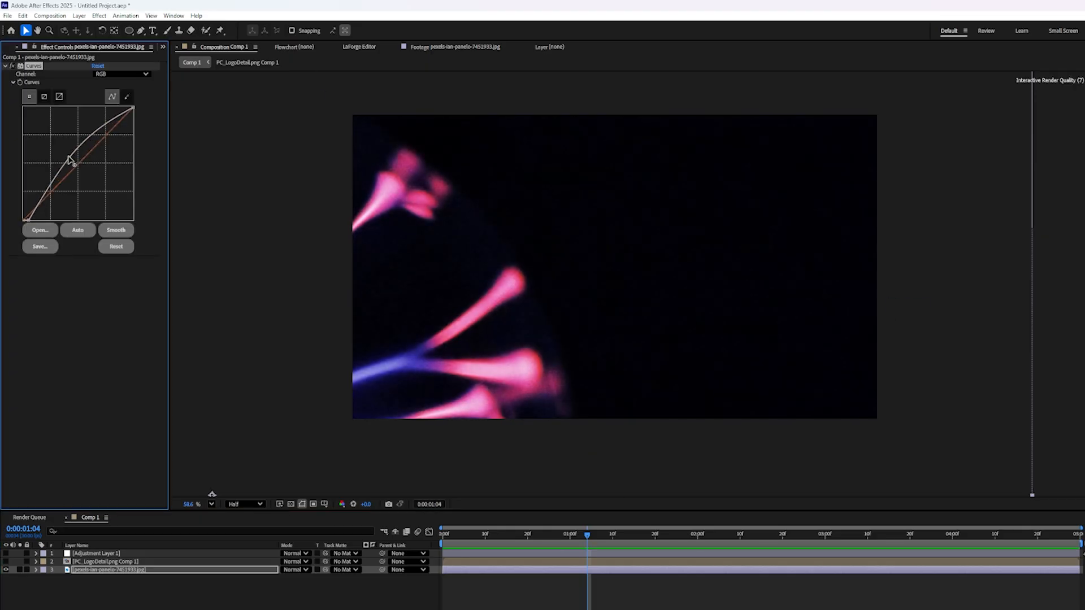
pyautogui.moveTo(71, 163); pyautogui.dragTo(66, 178)
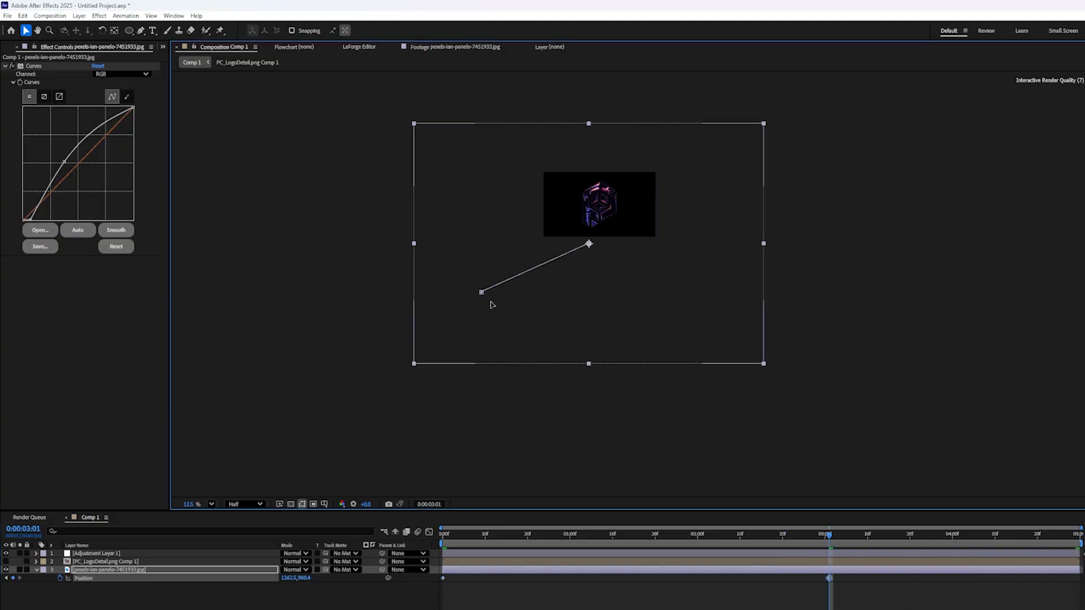
# Move the plasma layer far off-frame at the start and delay its arrival Position keyframe
pyautogui.moveTo(588, 243); pyautogui.dragTo(715, 116)
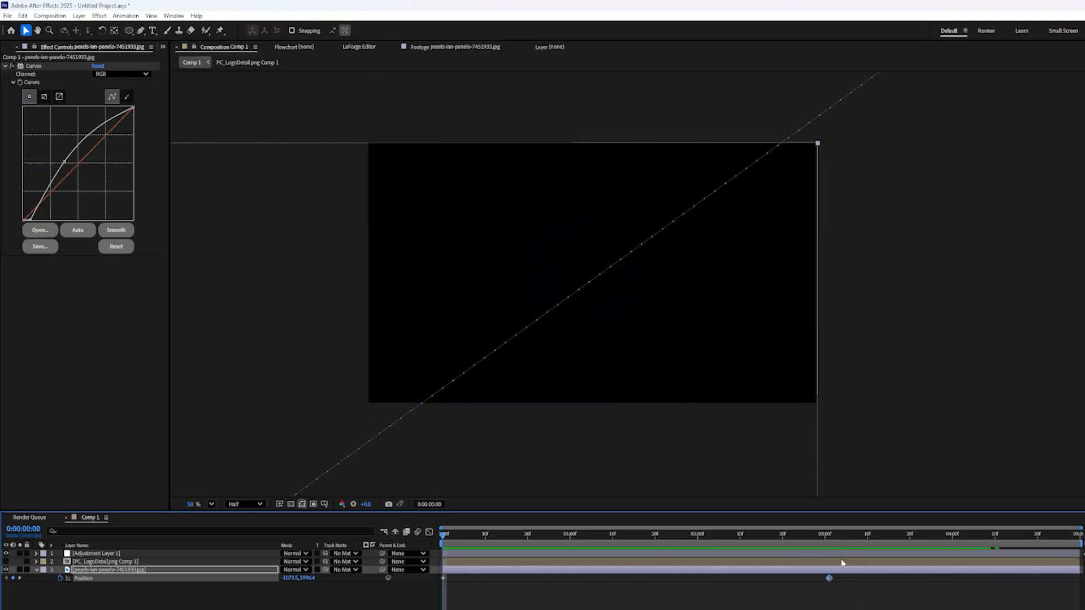
pyautogui.click(594, 531)
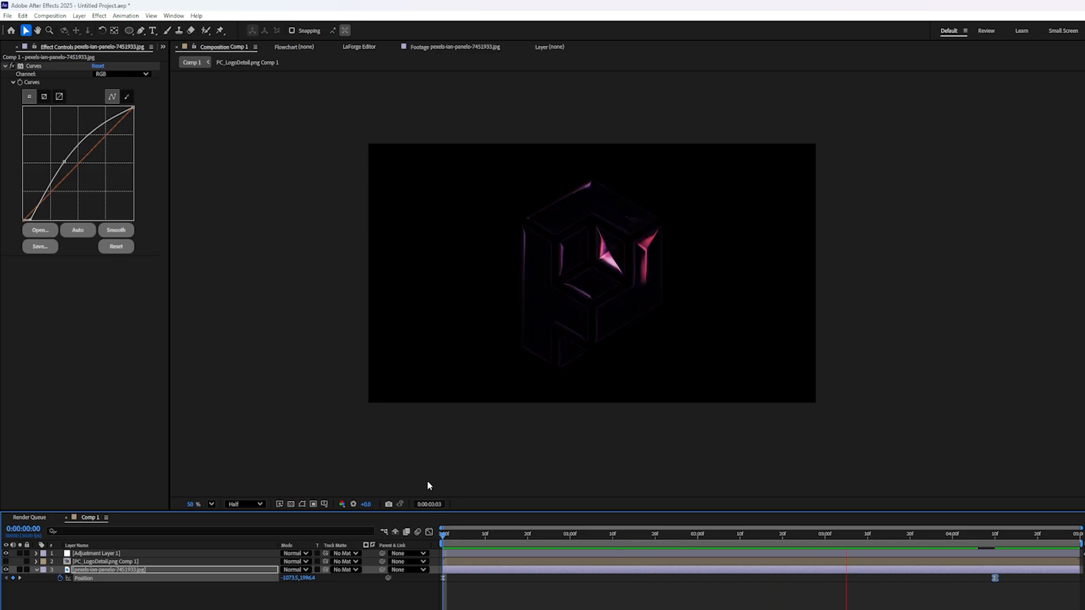
pyautogui.click(699, 549)
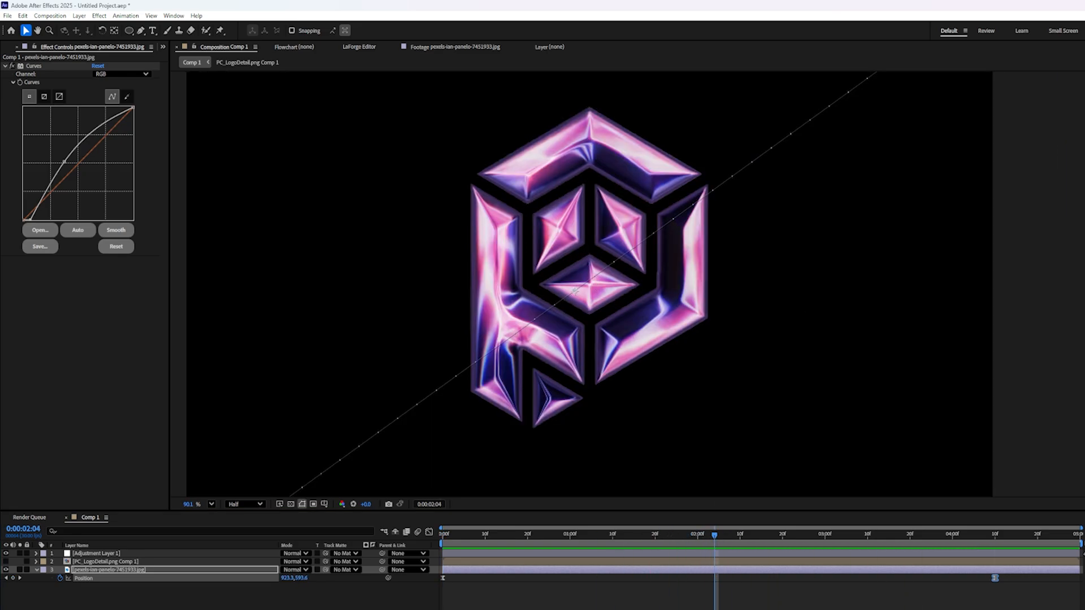
pyautogui.click(96, 552)
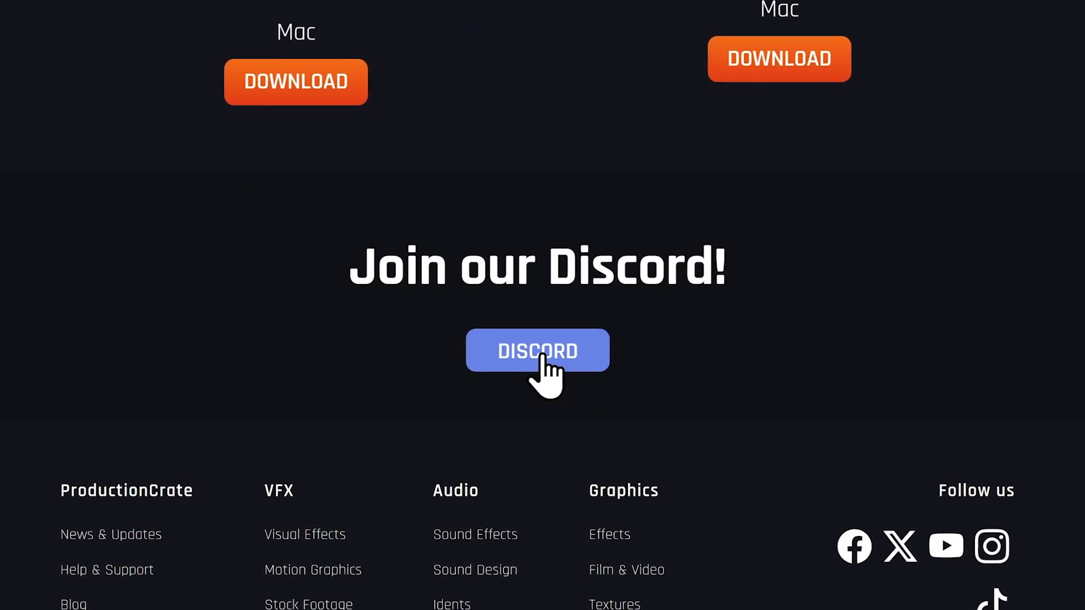
# Follow the DISCORD button to the ProductionCrate community server
pyautogui.click(536, 350)
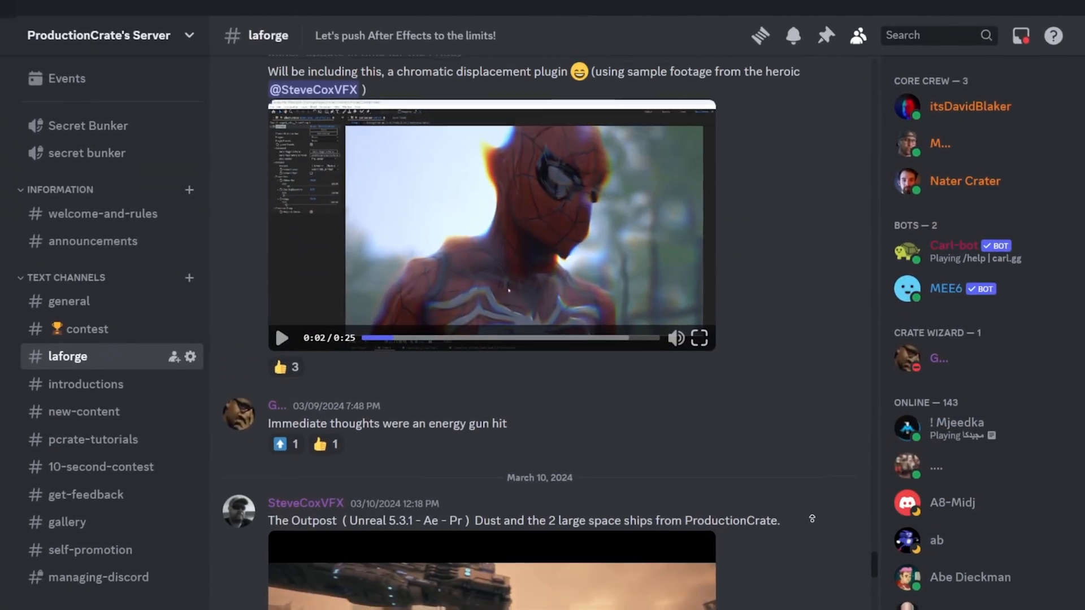